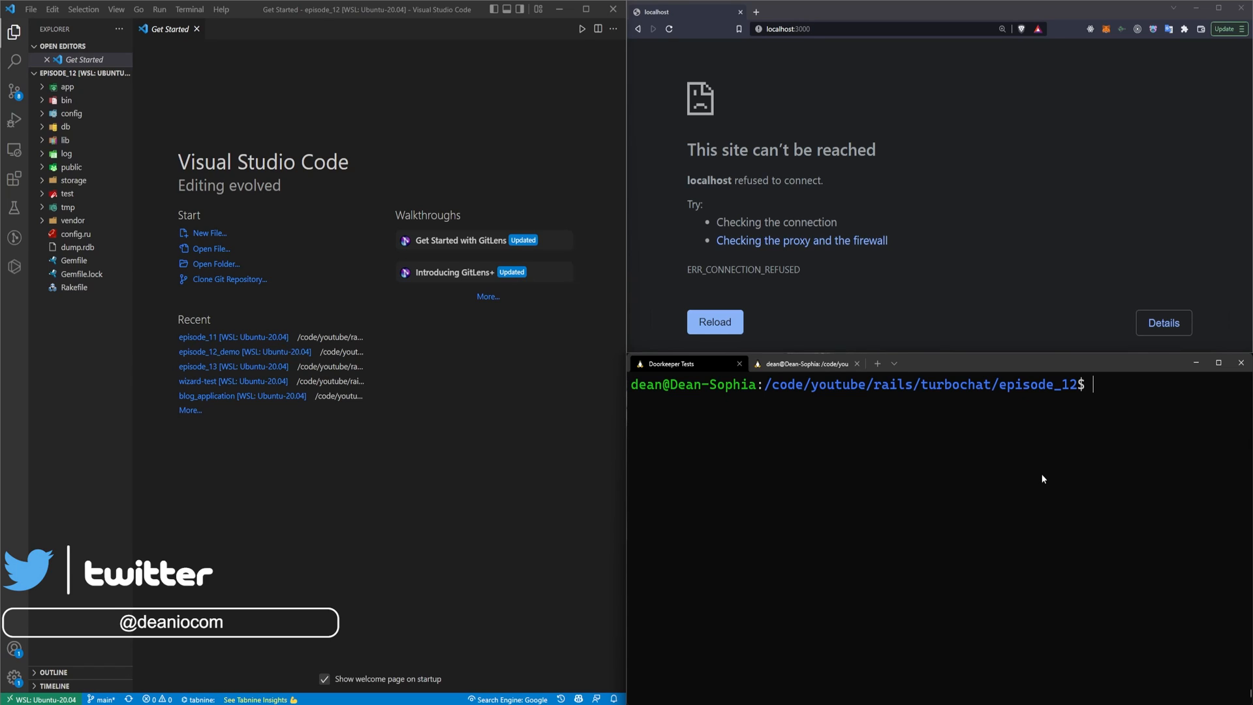
# Step: Run rails s for episode_12 and read through the TypeError stack trace it raises
pyautogui.write('rails s')
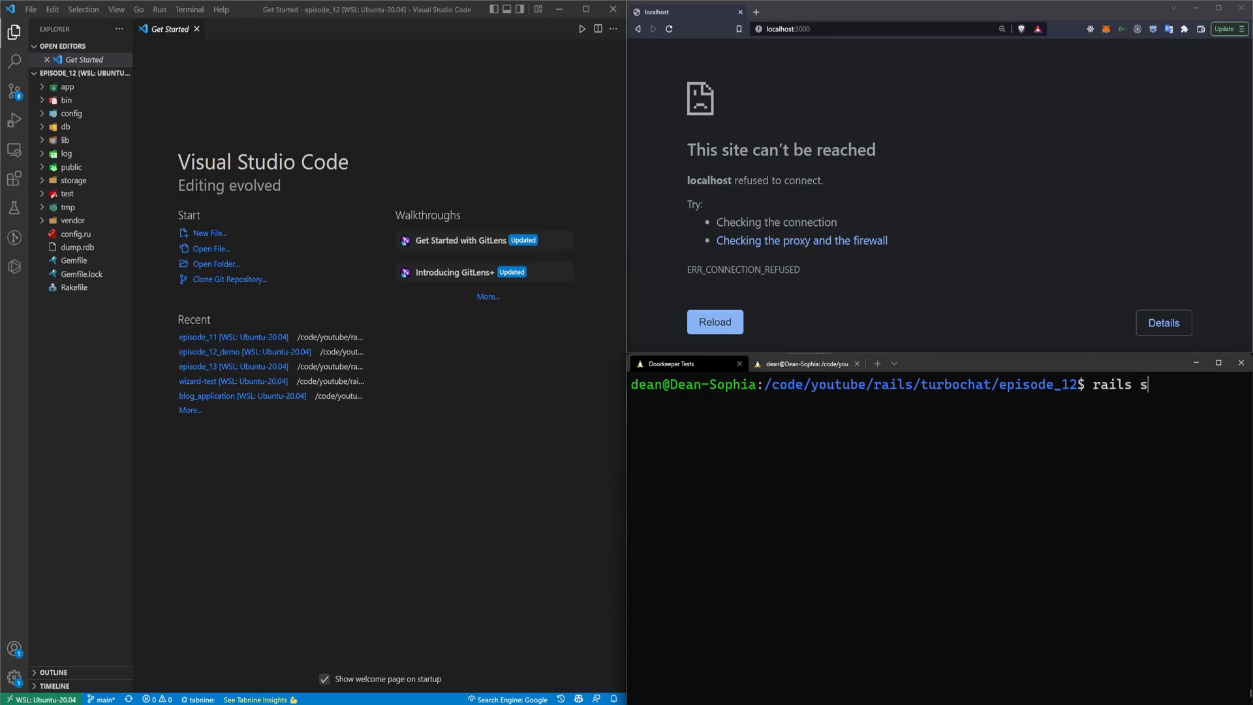
pyautogui.press('Return')
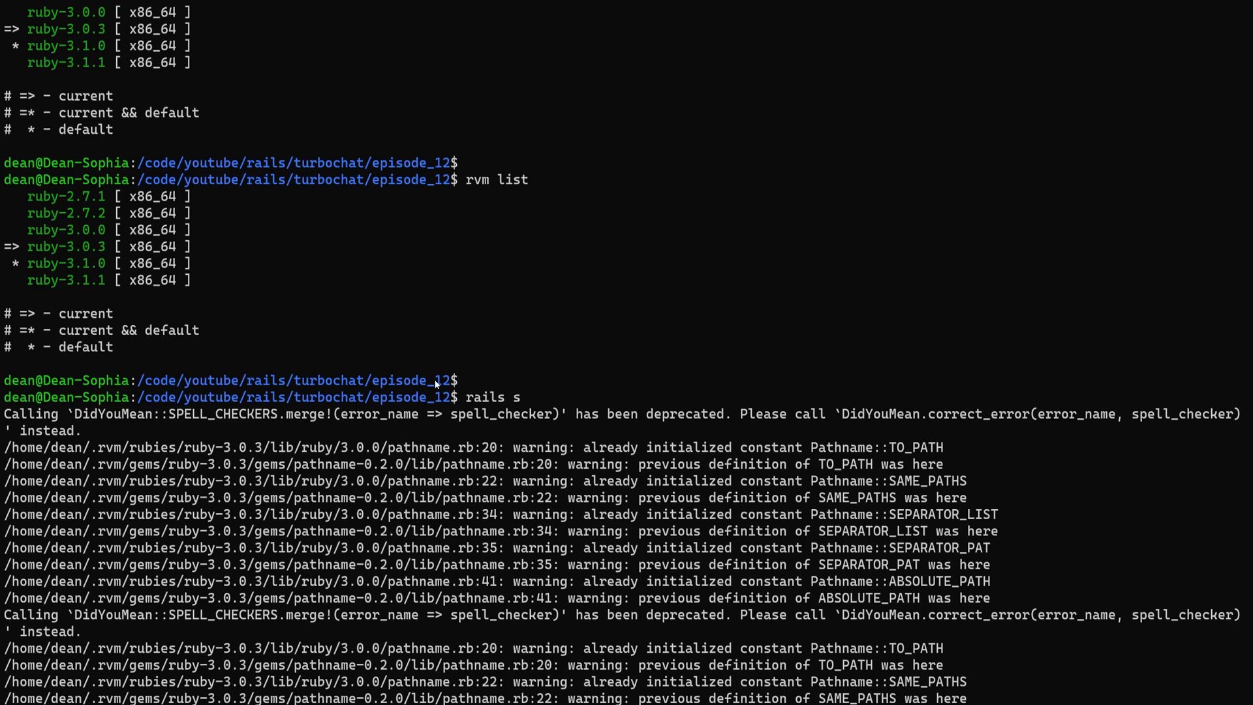
pyautogui.scroll(-3)
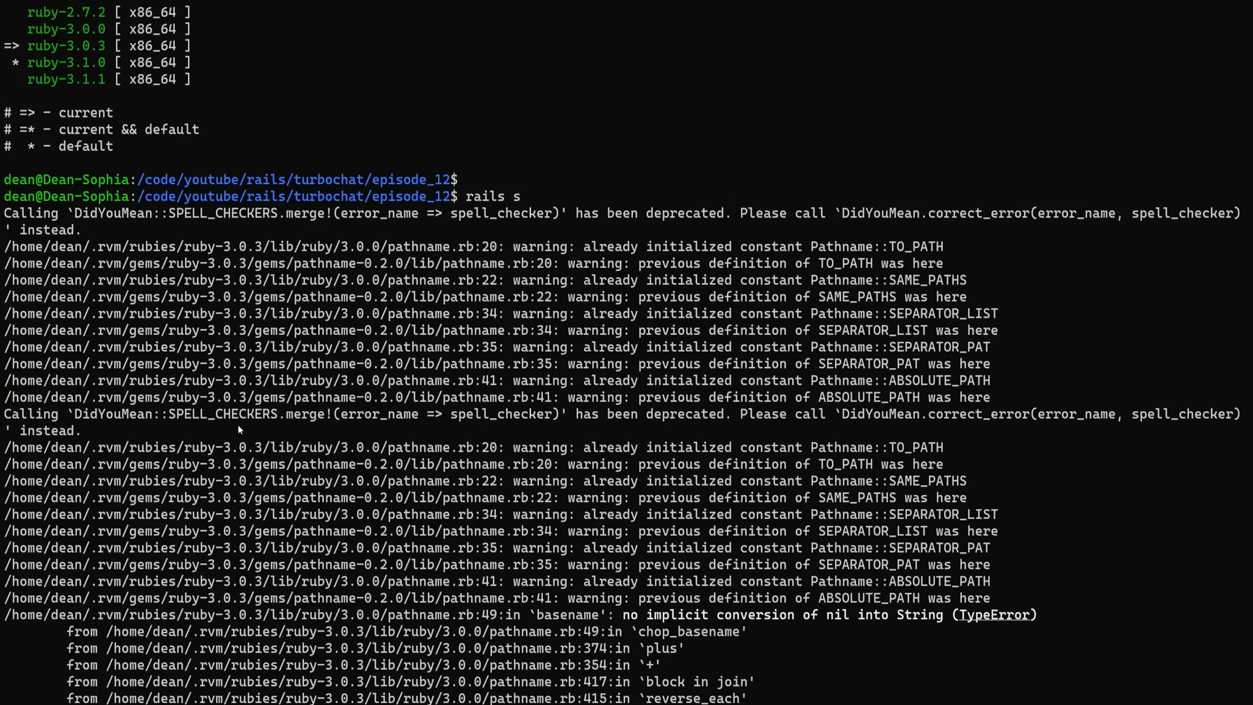
pyautogui.scroll(-3)
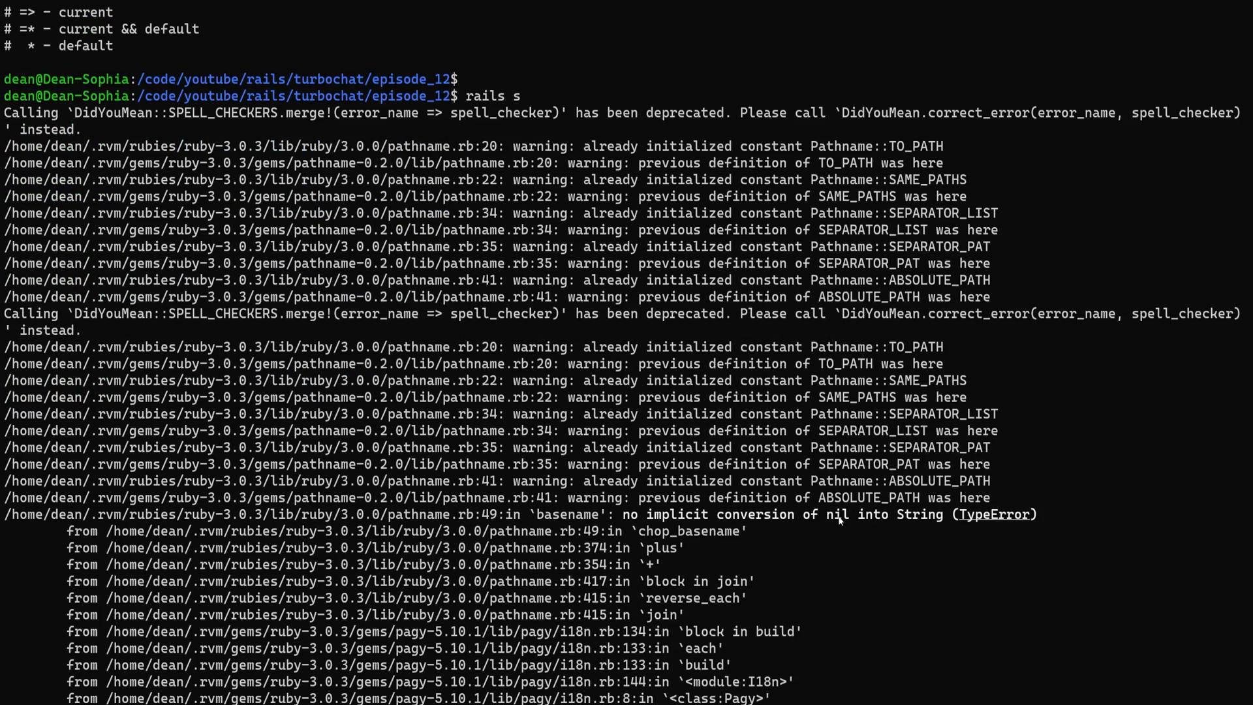
pyautogui.scroll(-3)
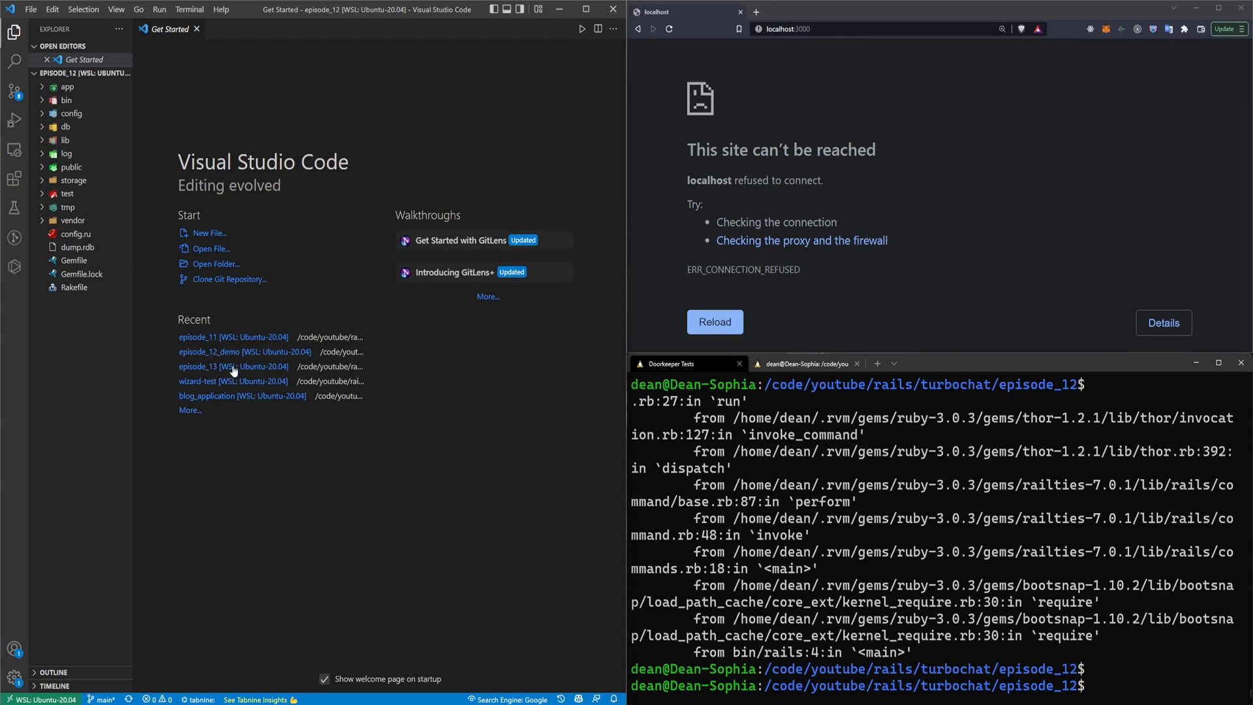
# Step: Pin the Gemfile to ruby '3.1.0' instead of '3.0.3'
pyautogui.click(73, 260)
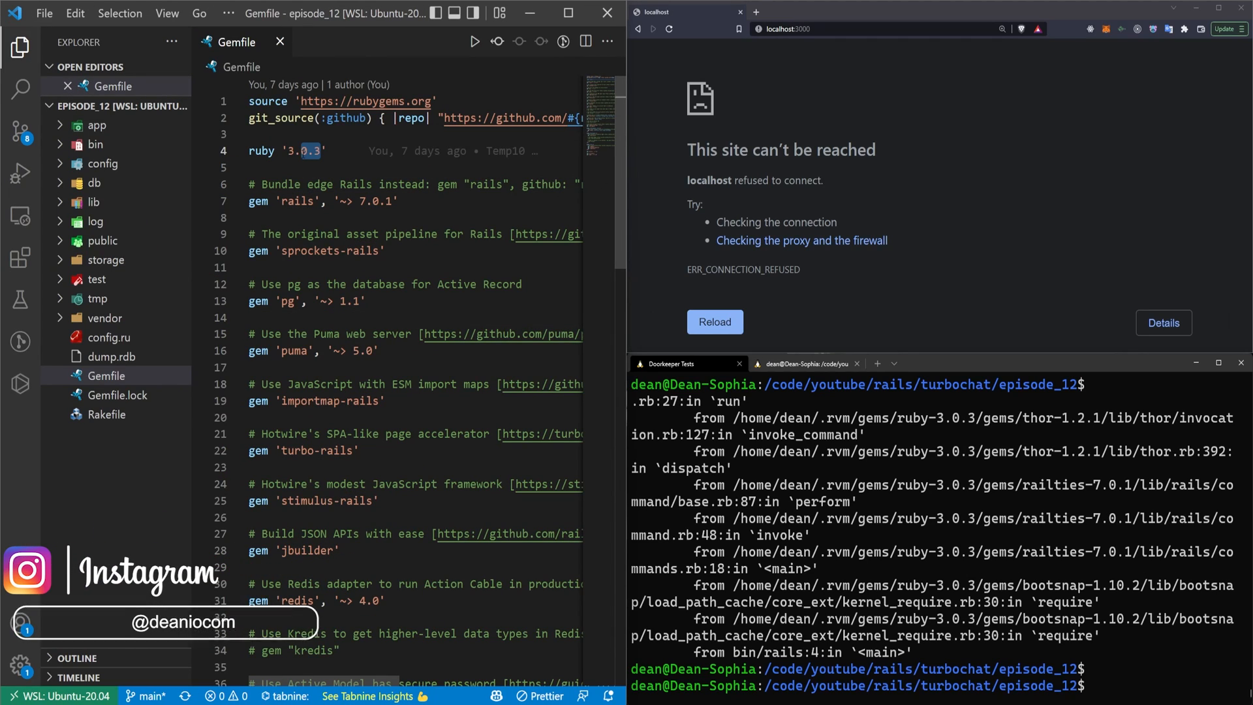
pyautogui.write('3.1.0')
pyautogui.click(940, 685)
pyautogui.write('r')
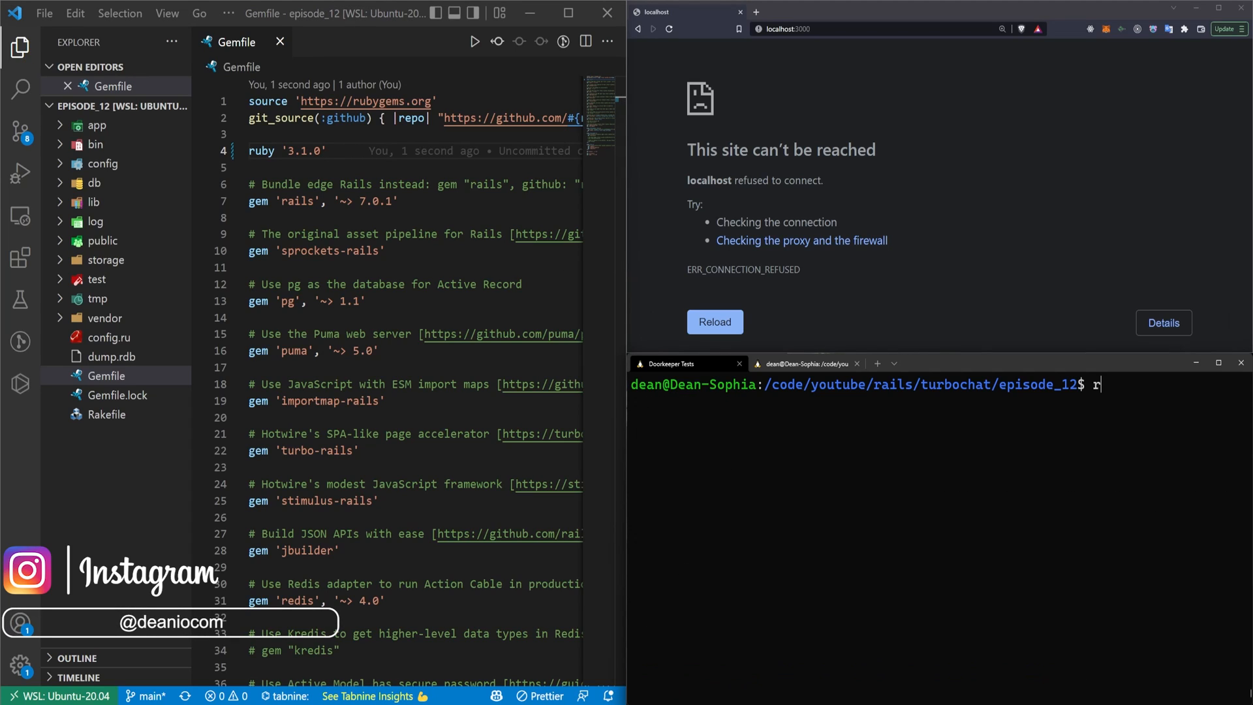
# Step: Check installed Rubies with rvm list and run bundle install against the updated Gemfile
pyautogui.write('vm list')
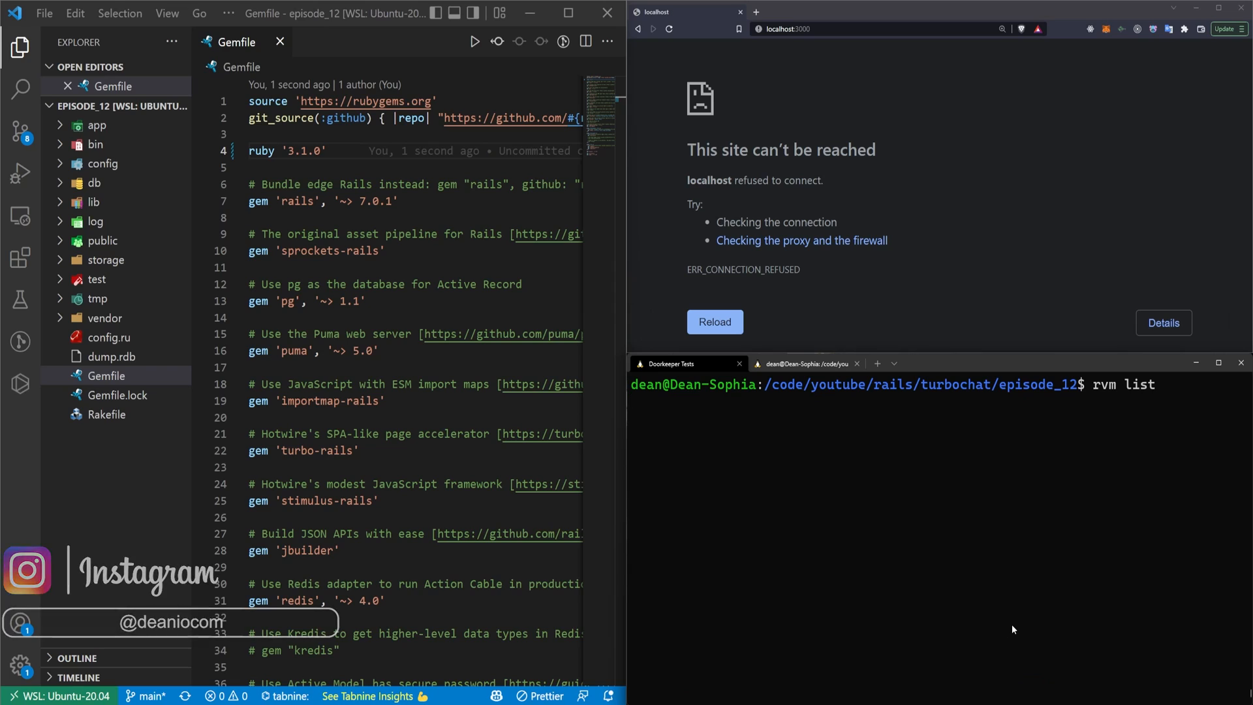
pyautogui.press('Return')
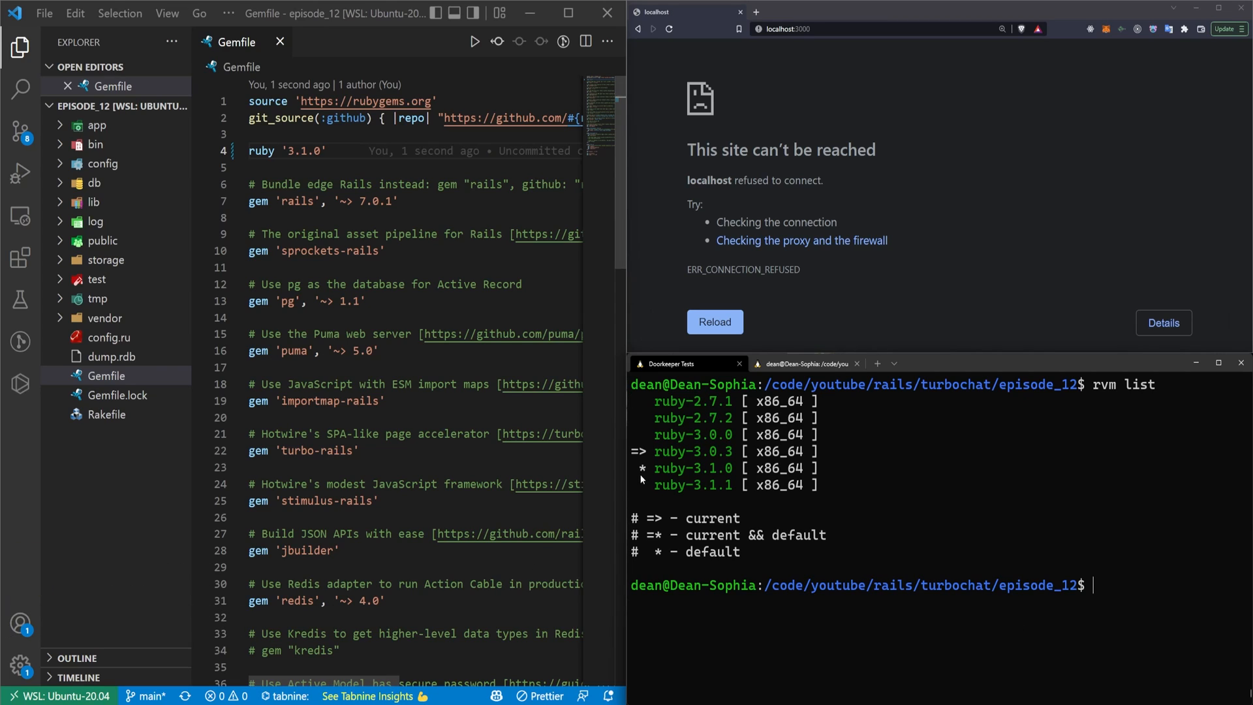
pyautogui.moveTo(1030, 504)
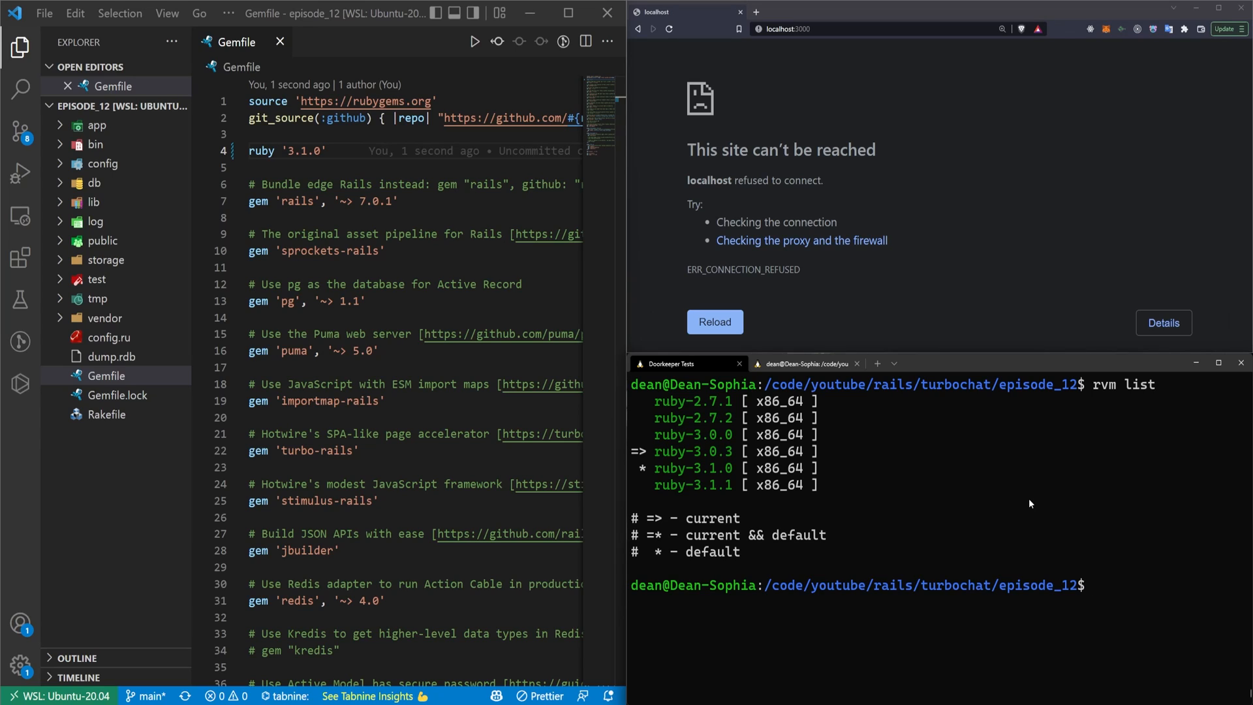
pyautogui.write('bundle')
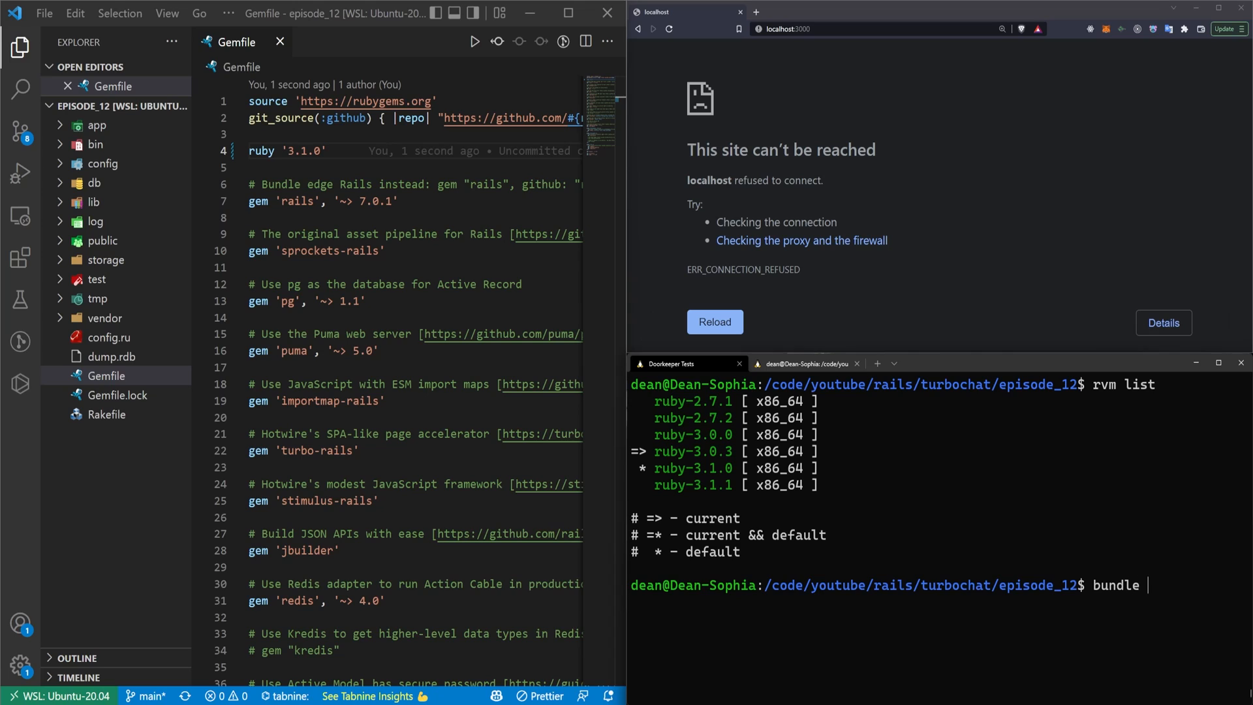
pyautogui.press('Return')
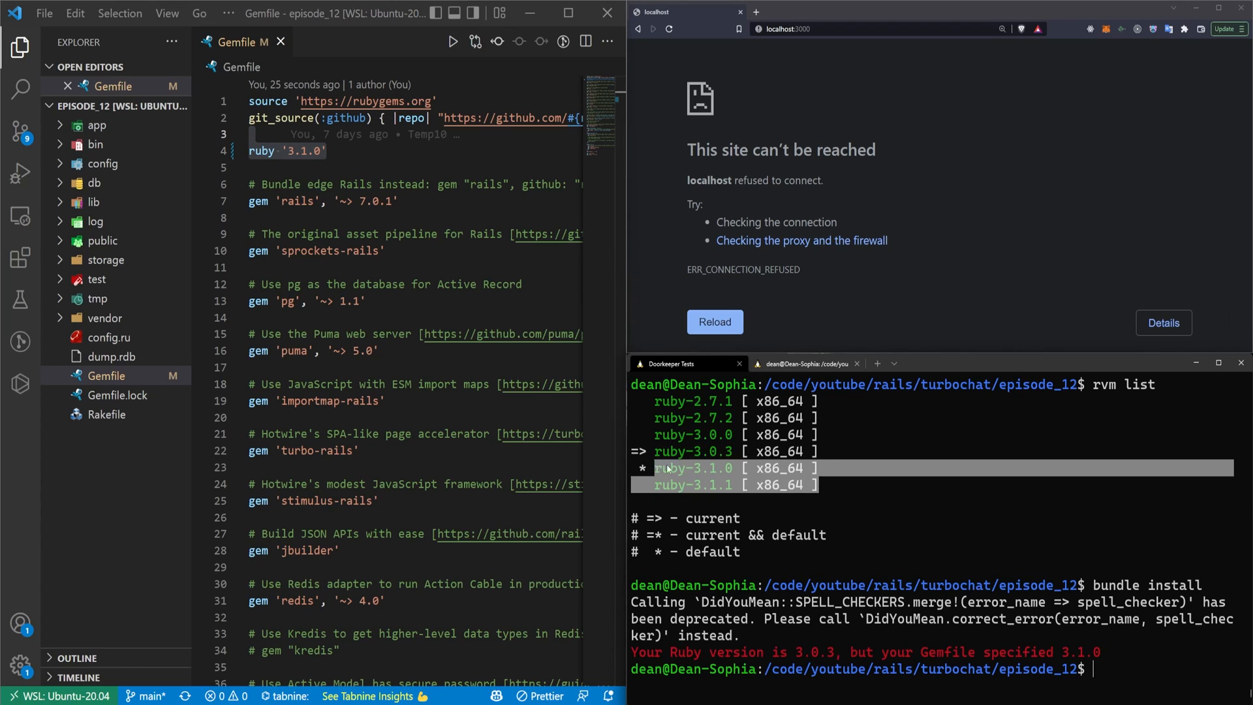
pyautogui.write('rv')
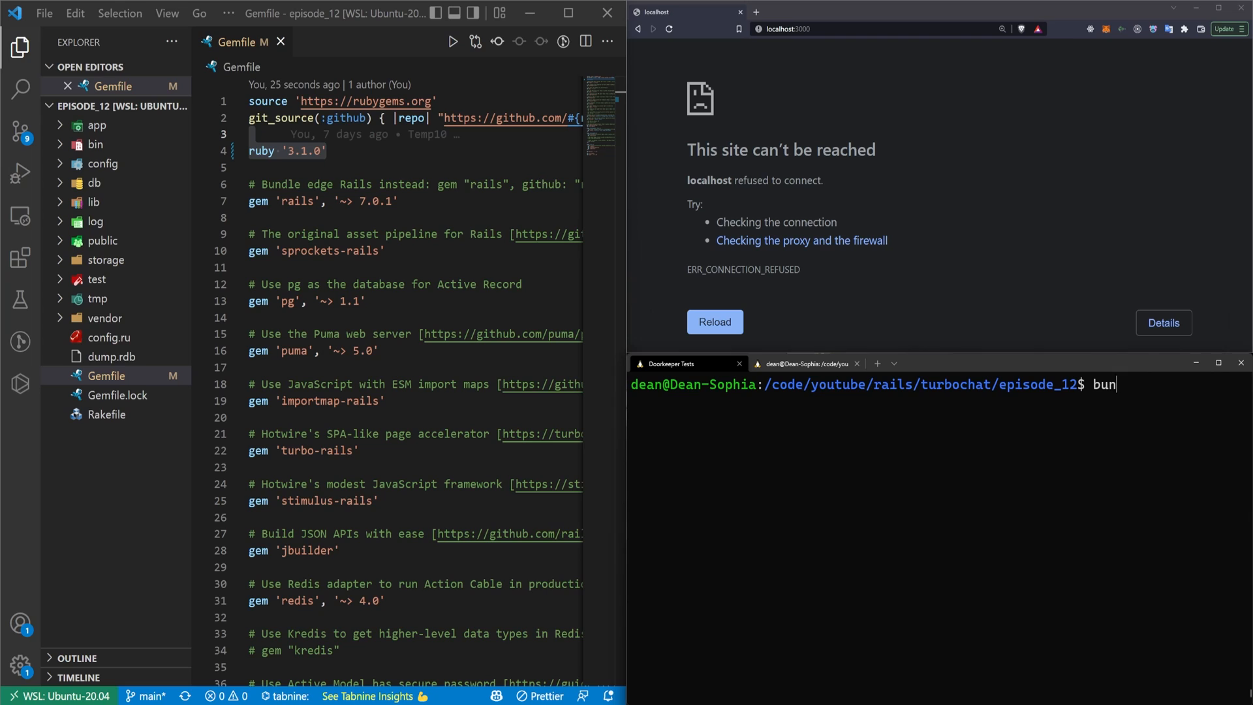
pyautogui.press('Return')
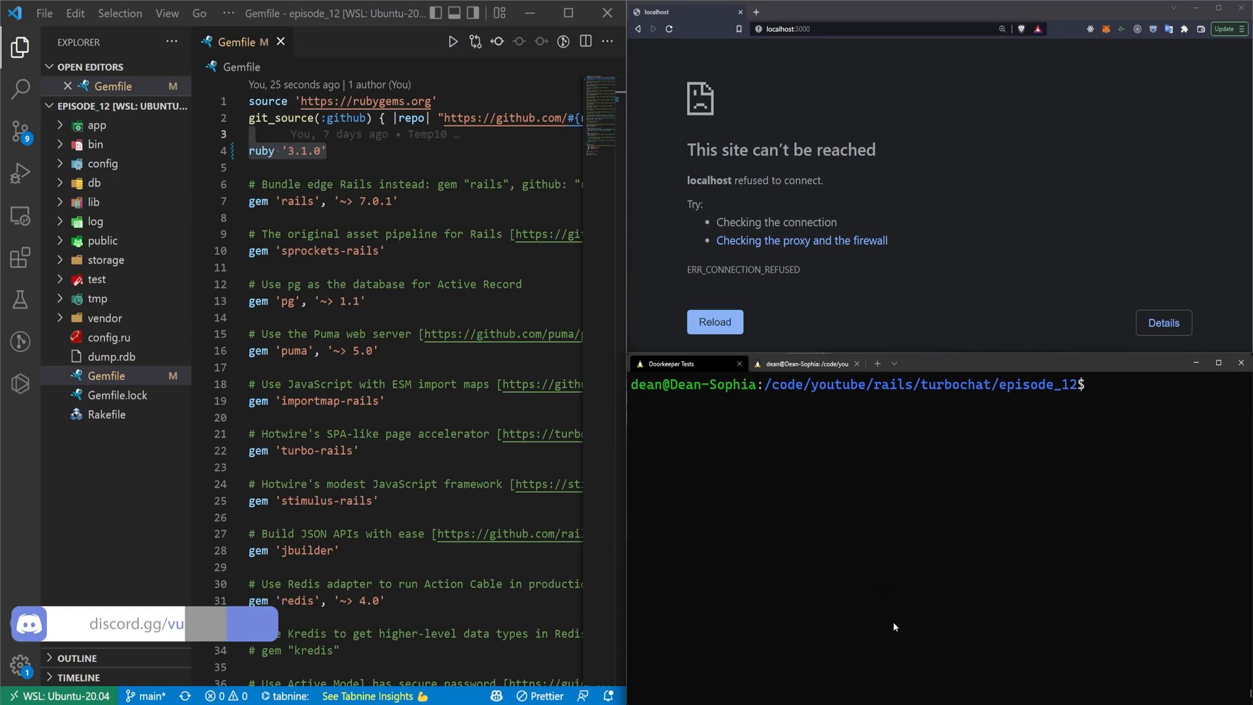
# Step: Boot the Rails server on Ruby 3.1.0 and reload Turbochat at localhost:3000
pyautogui.write('rails s')
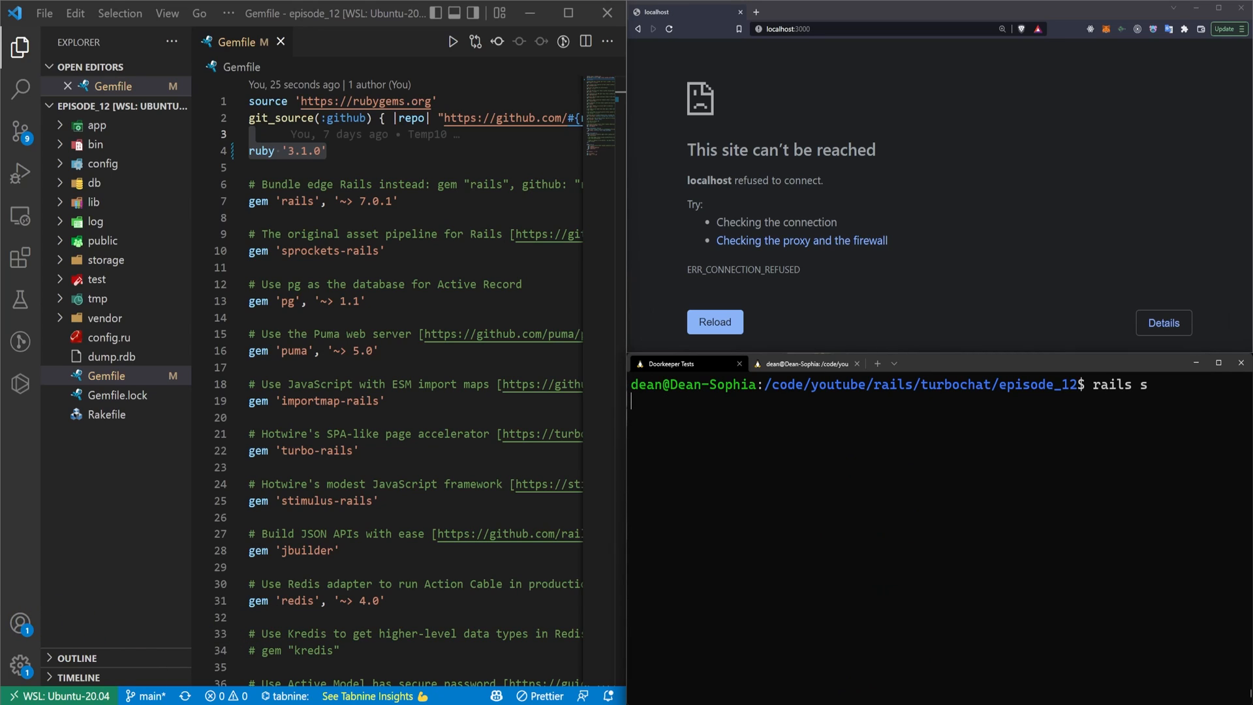
pyautogui.press('Return')
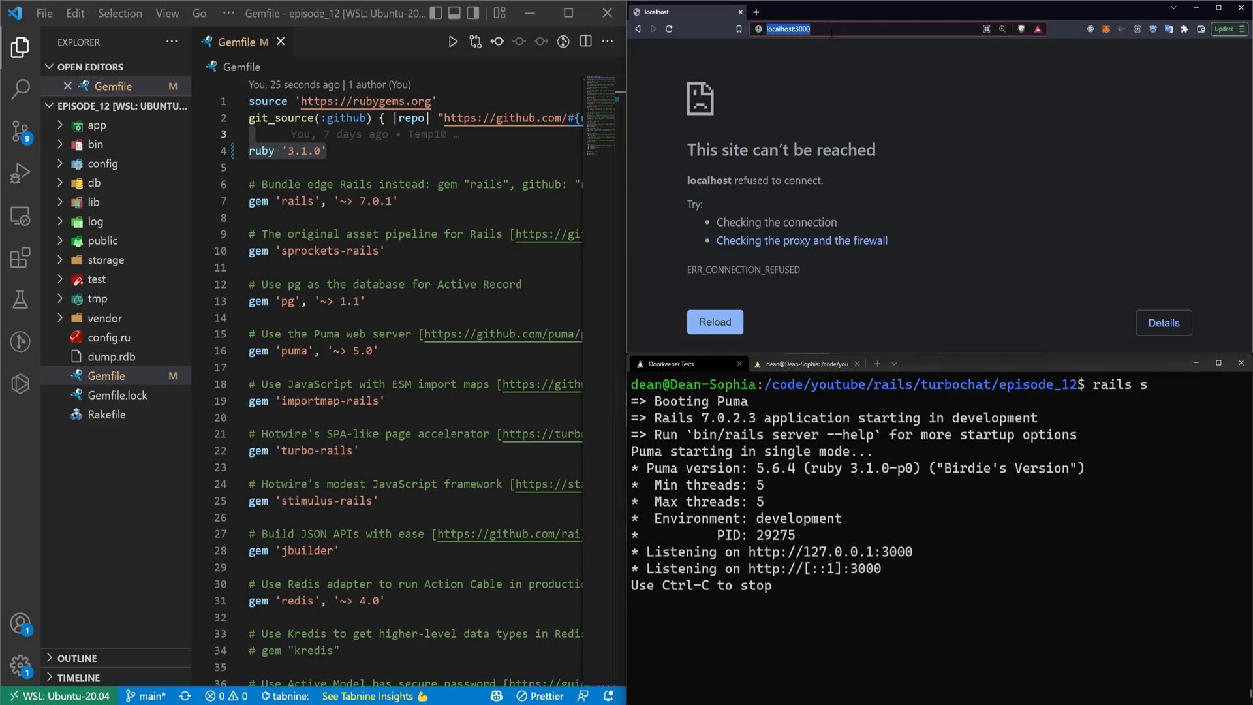
pyautogui.click(707, 322)
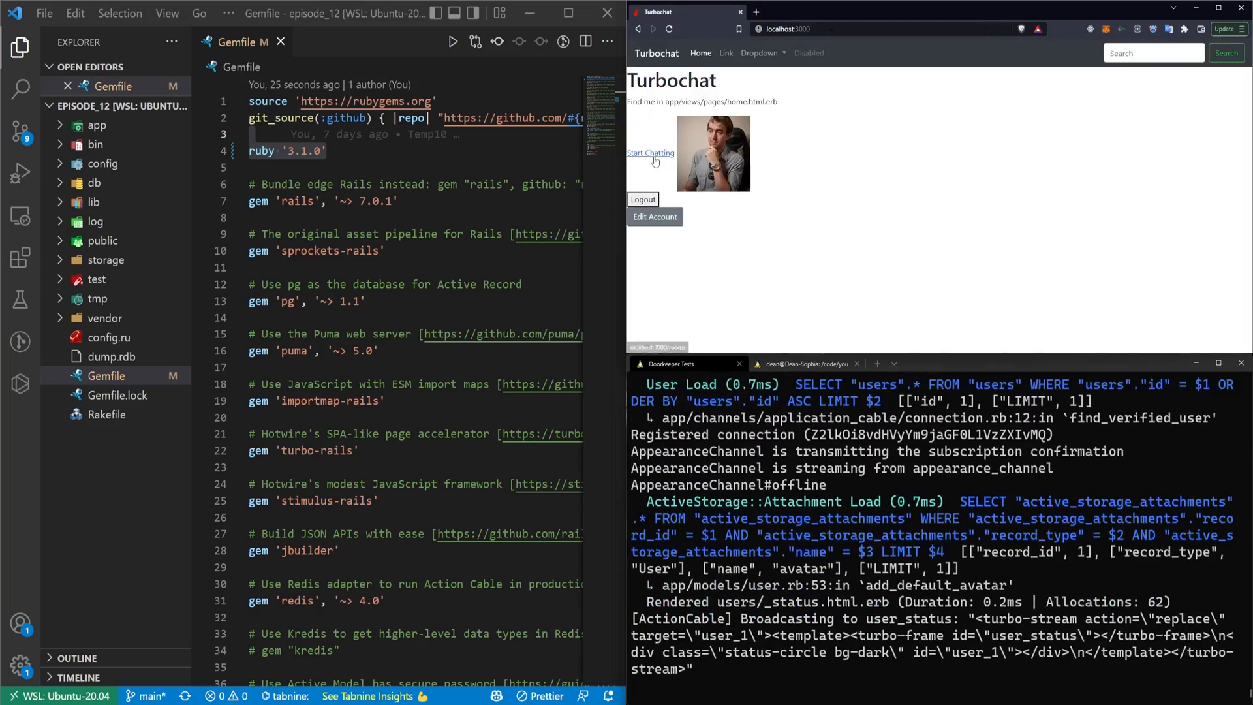
pyautogui.click(650, 153)
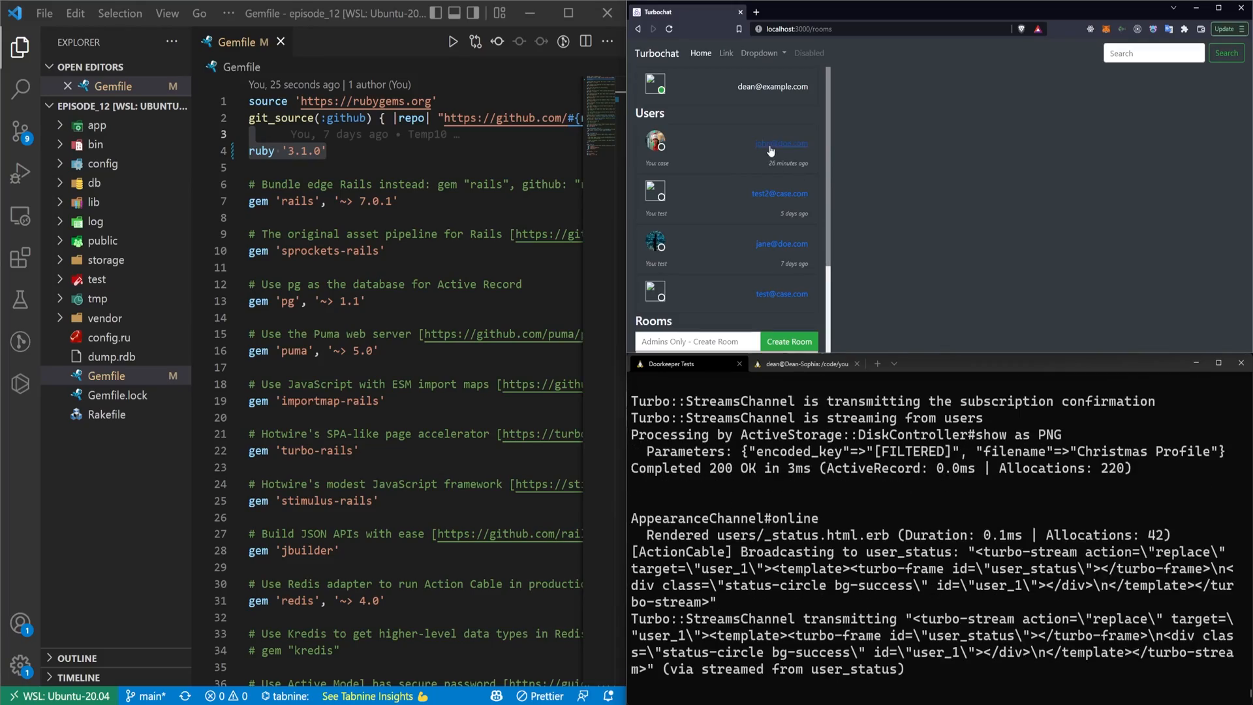
# Step: Send a message in the direct chat, landing on ActiveStorage::FileNotFoundError in Messages#create
pyautogui.click(780, 143)
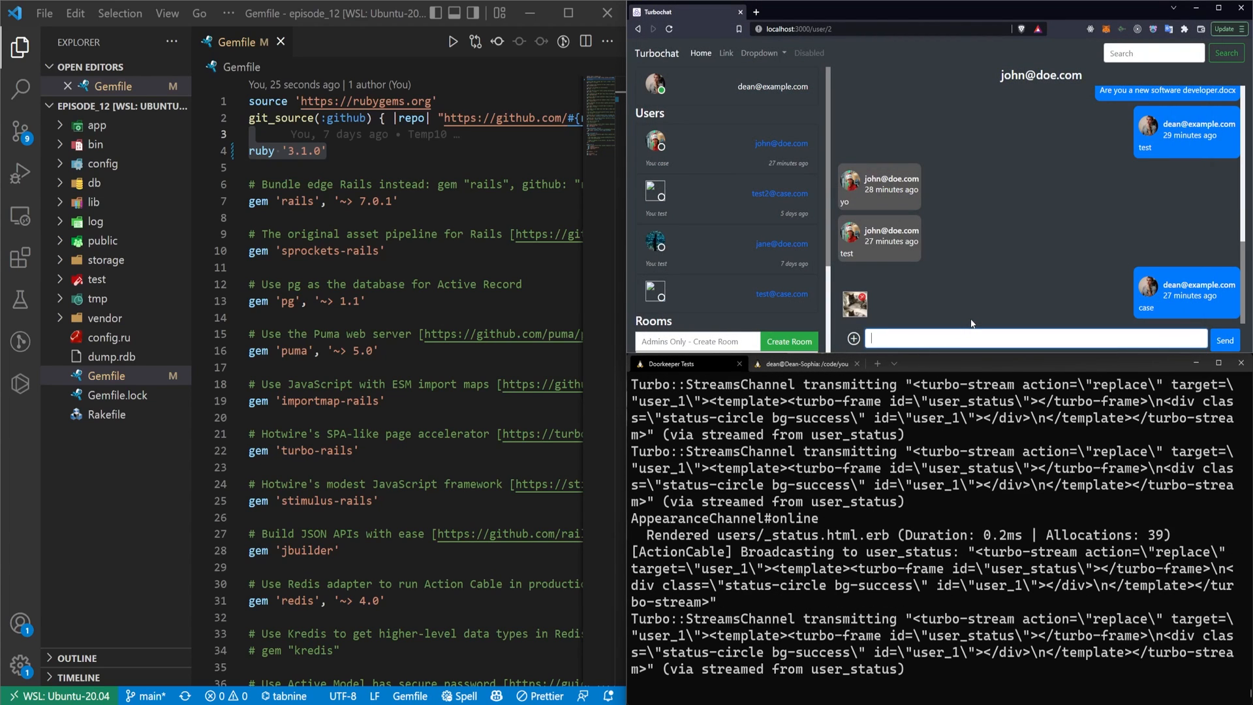
pyautogui.click(1226, 340)
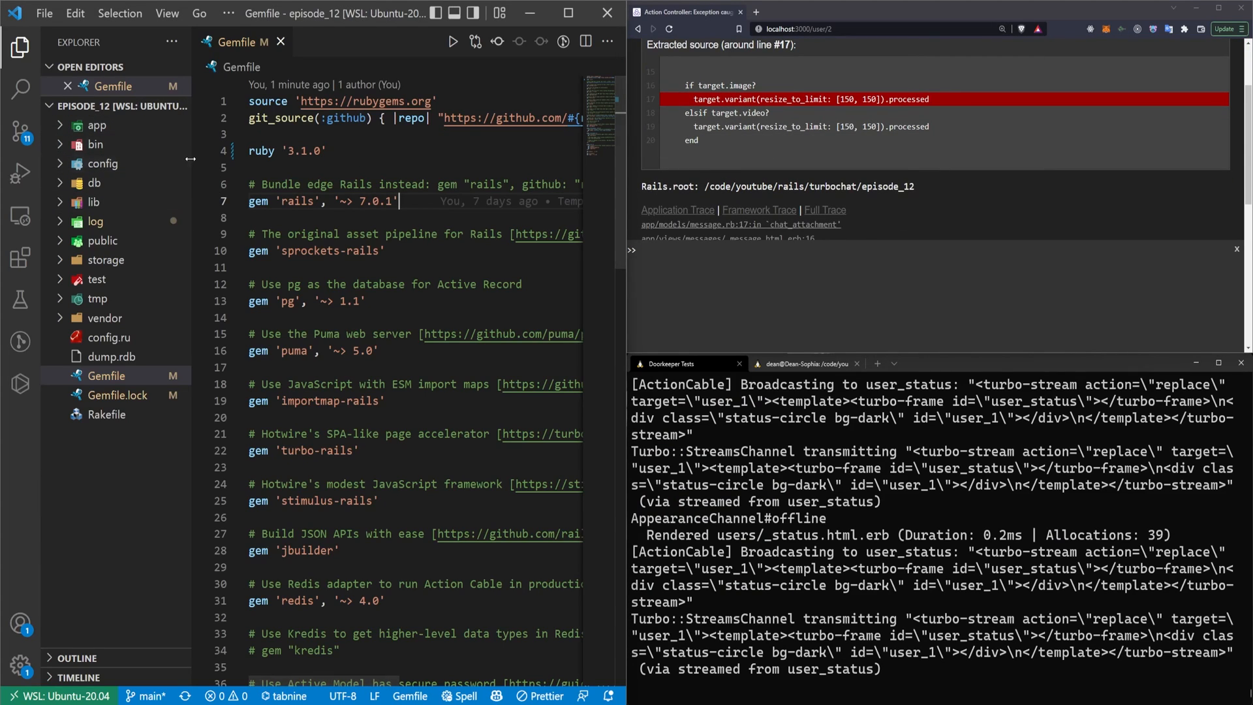
pyautogui.scroll(3)
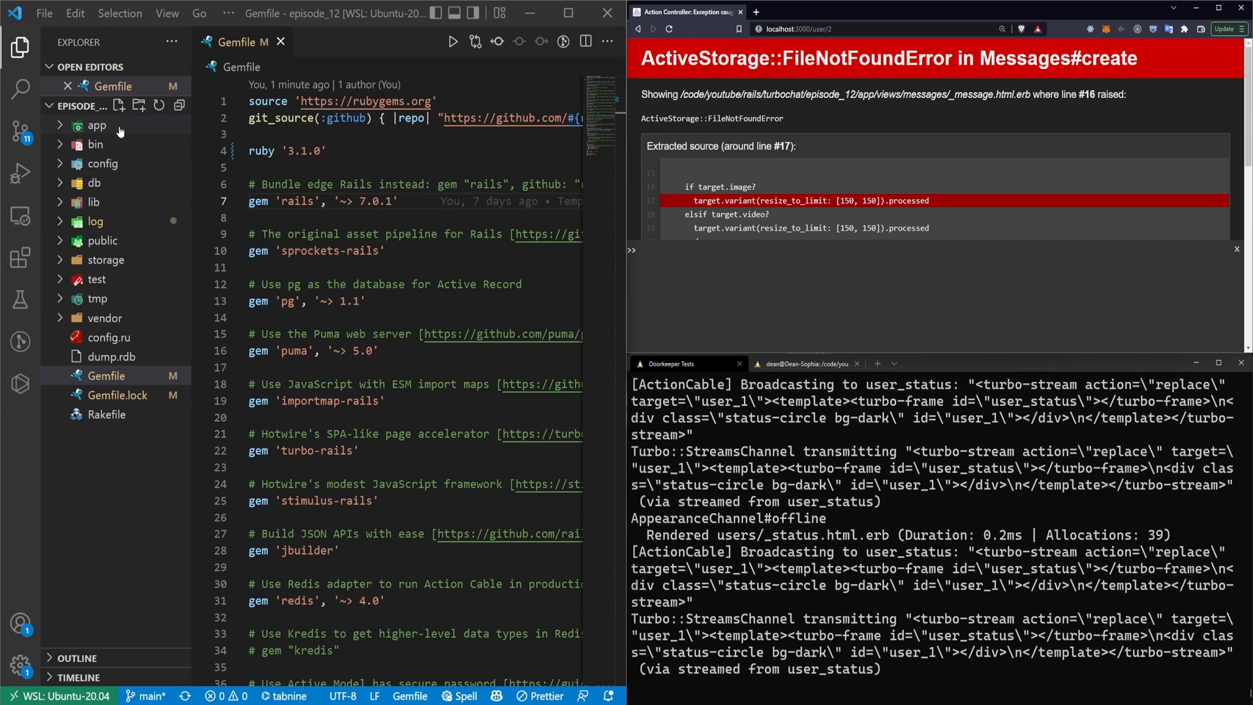
# Step: Bring up app/models/message.rb and inspect its after_create_commit callbacks
pyautogui.click(95, 125)
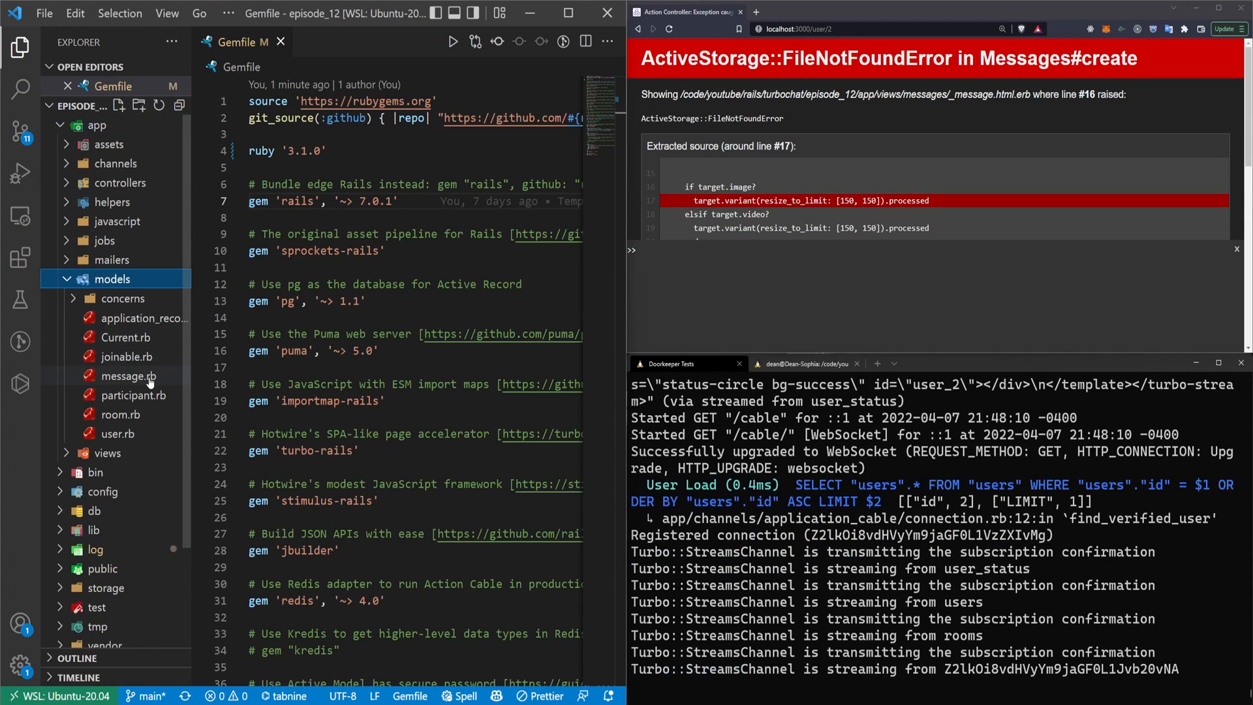
pyautogui.click(128, 376)
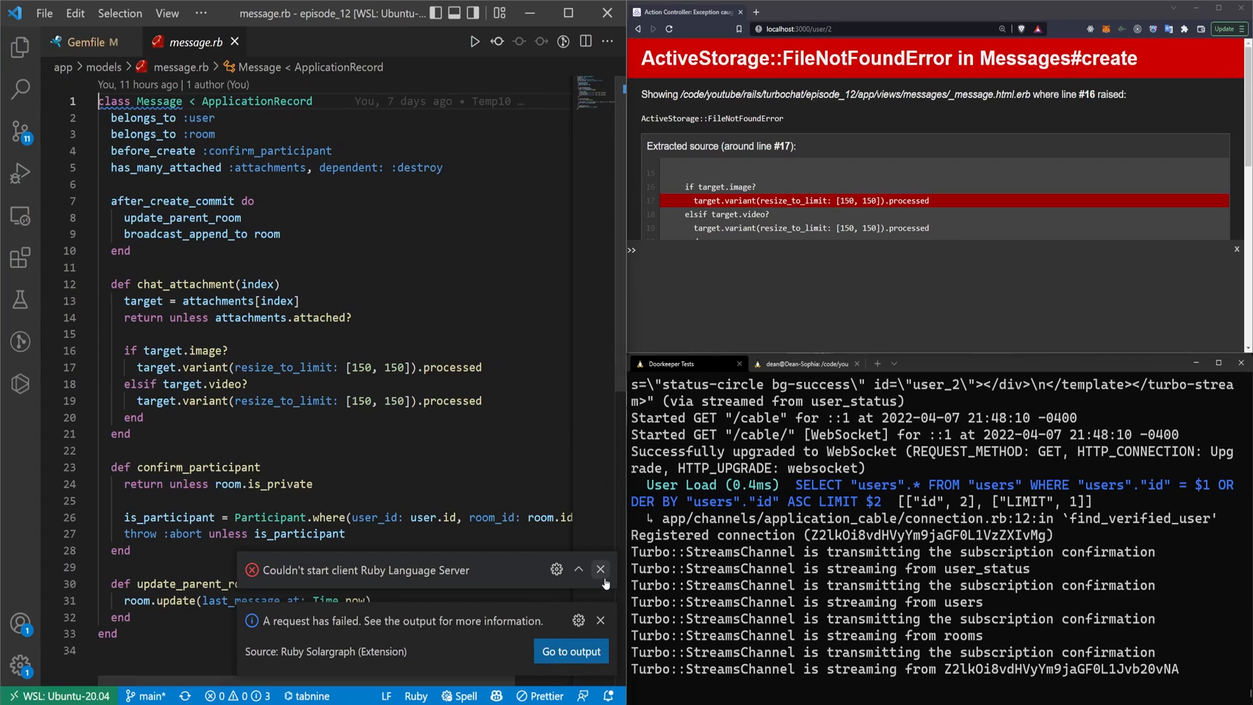
pyautogui.click(570, 650)
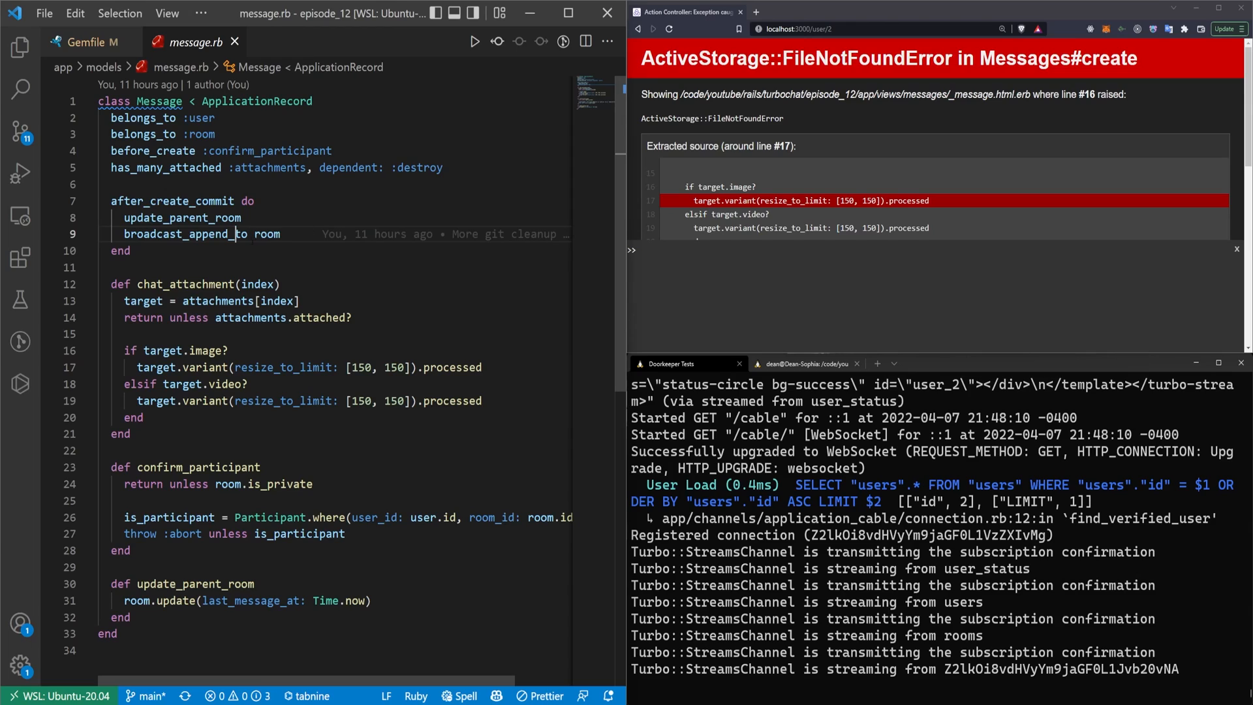
pyautogui.doubleClick(181, 218)
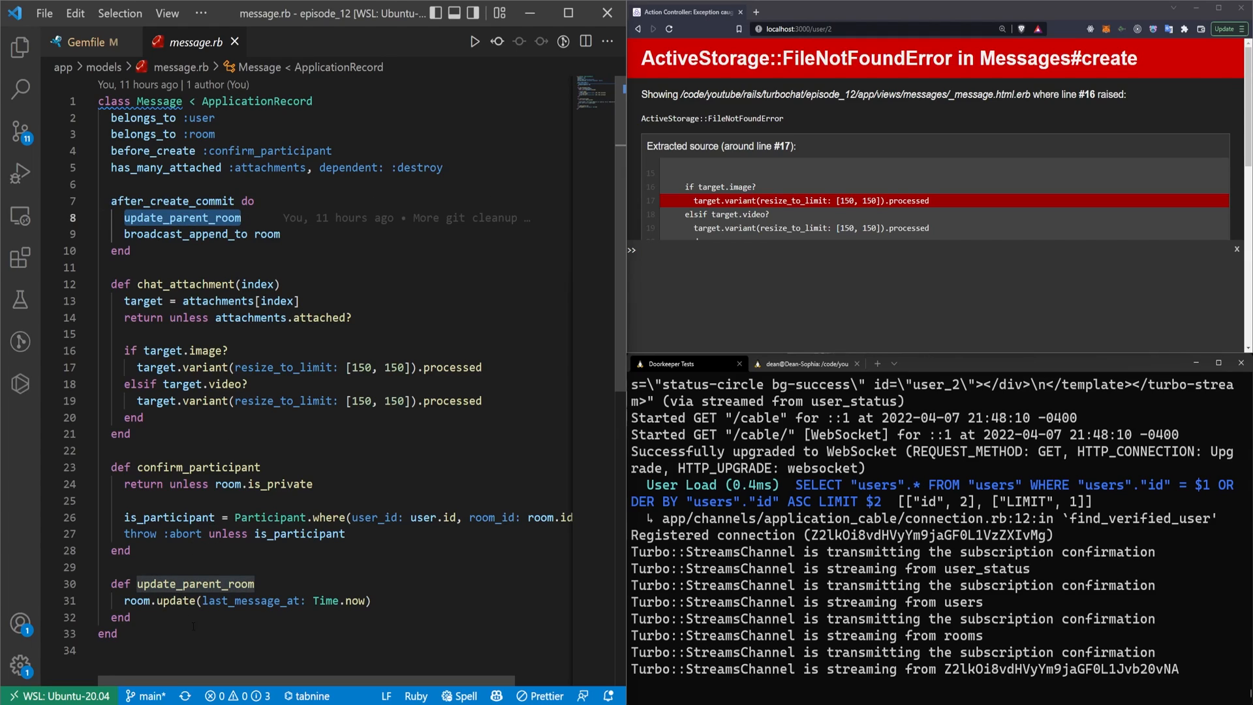
# Step: Change broadcast_append_to room to broadcast_append_later_to room and reload the chat
pyautogui.click(191, 267)
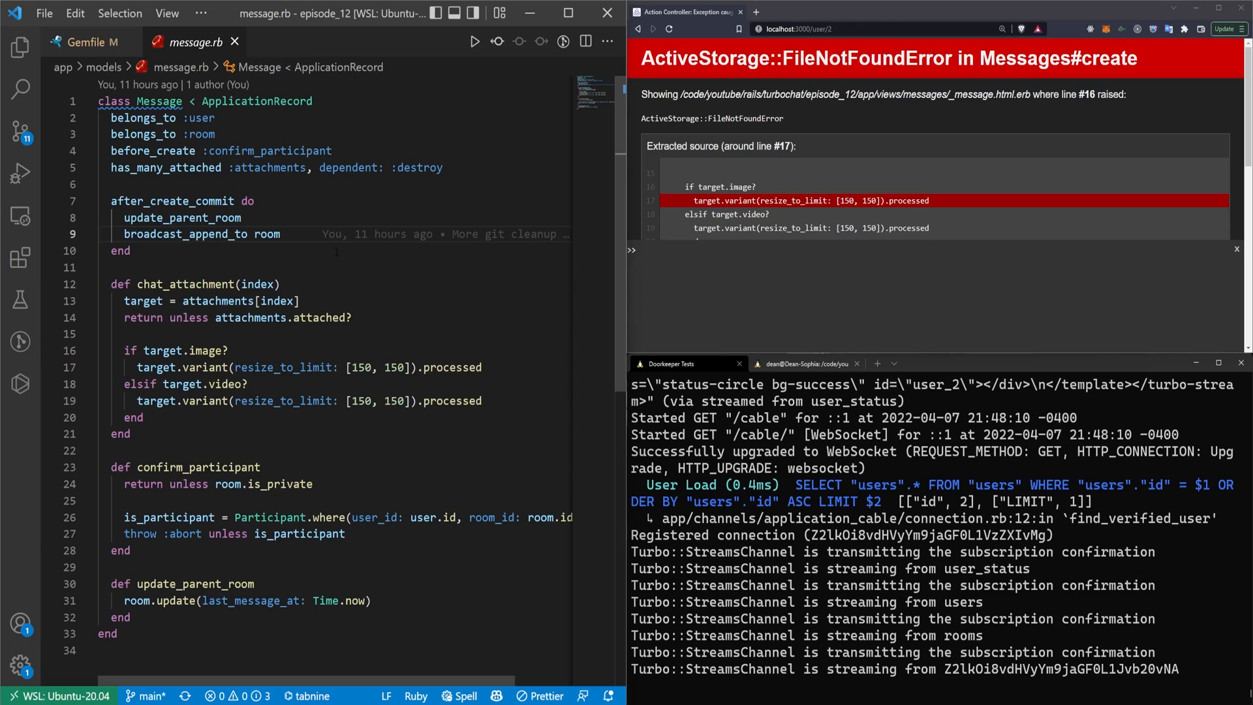
pyautogui.click(234, 234)
pyautogui.write('later_')
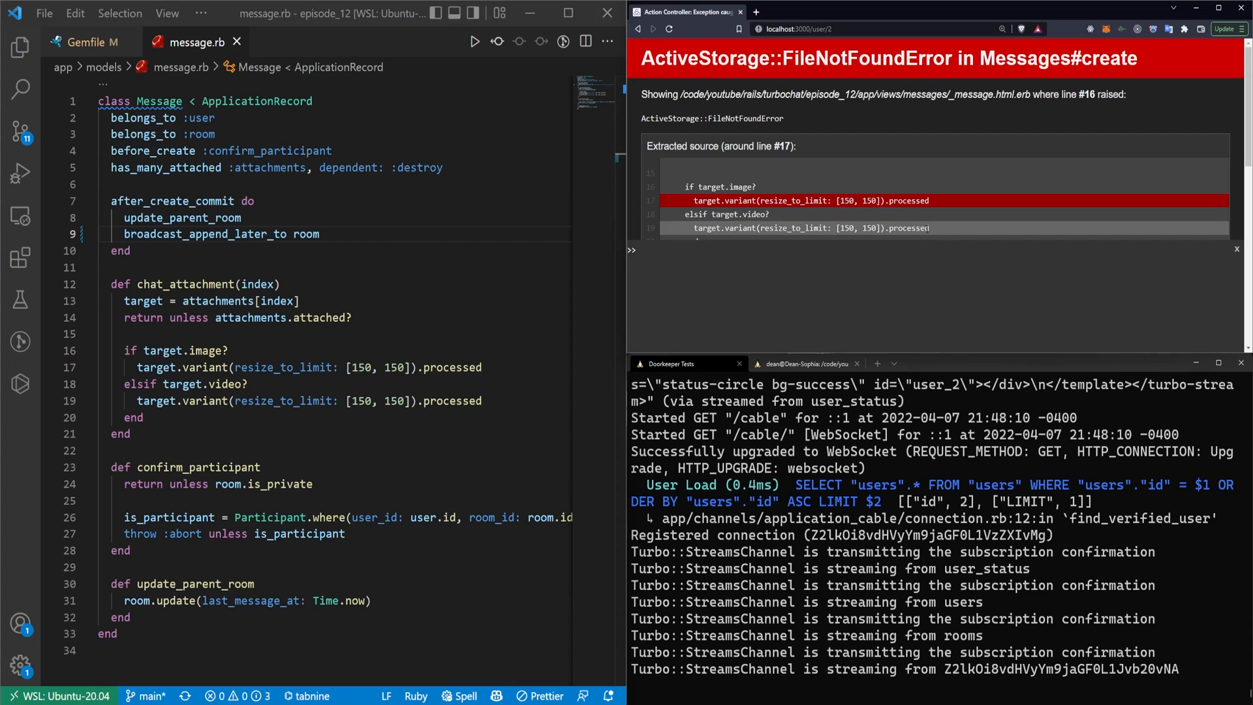
pyautogui.click(652, 29)
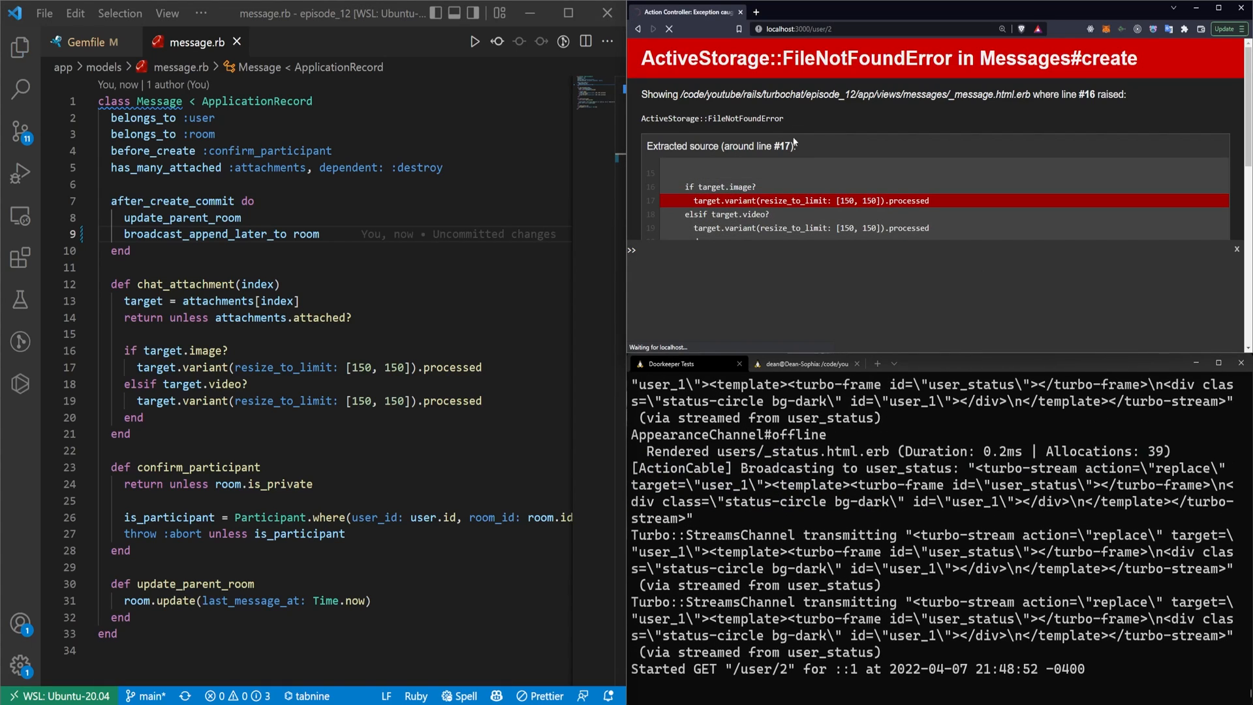
pyautogui.moveTo(895, 322)
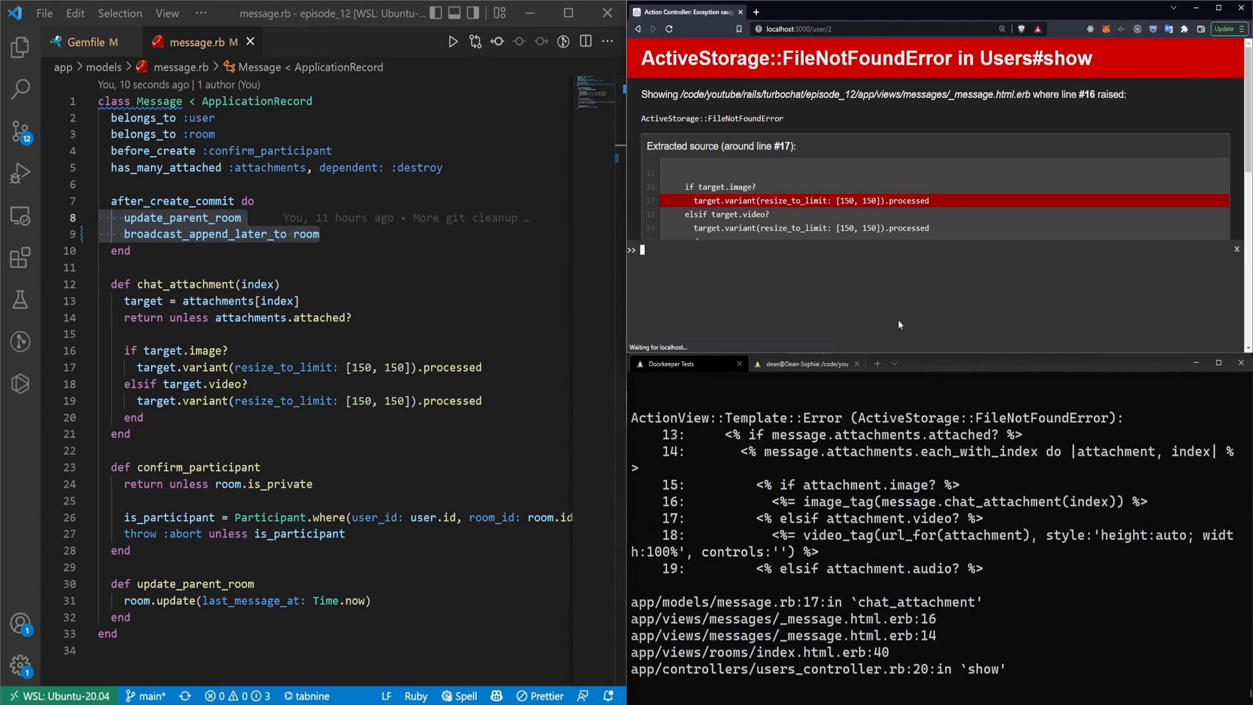
pyautogui.write('target.destroy')
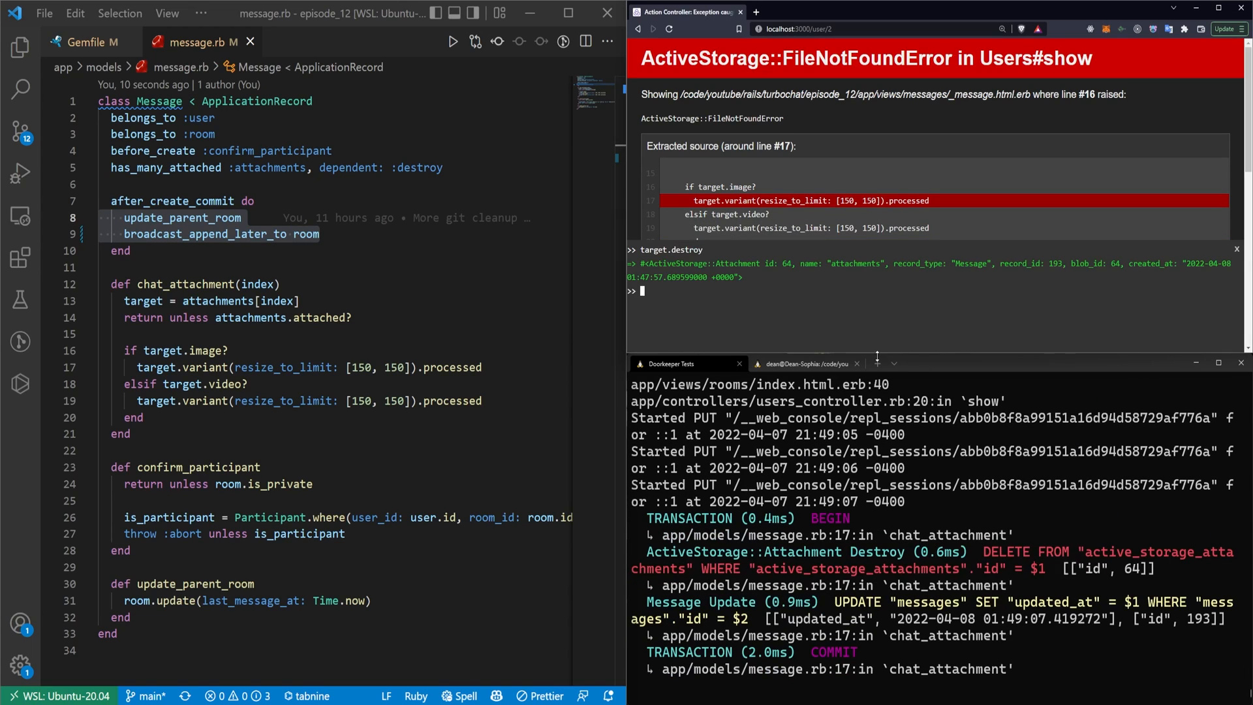
pyautogui.click(669, 29)
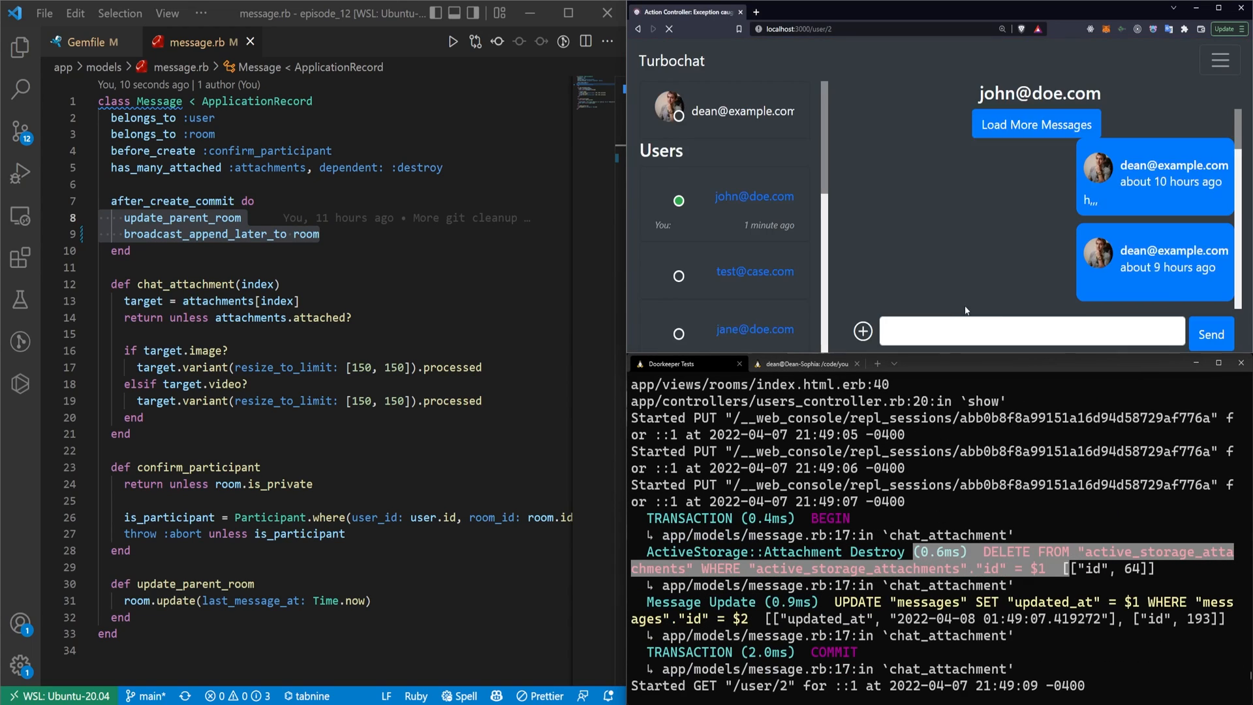
pyautogui.click(863, 330)
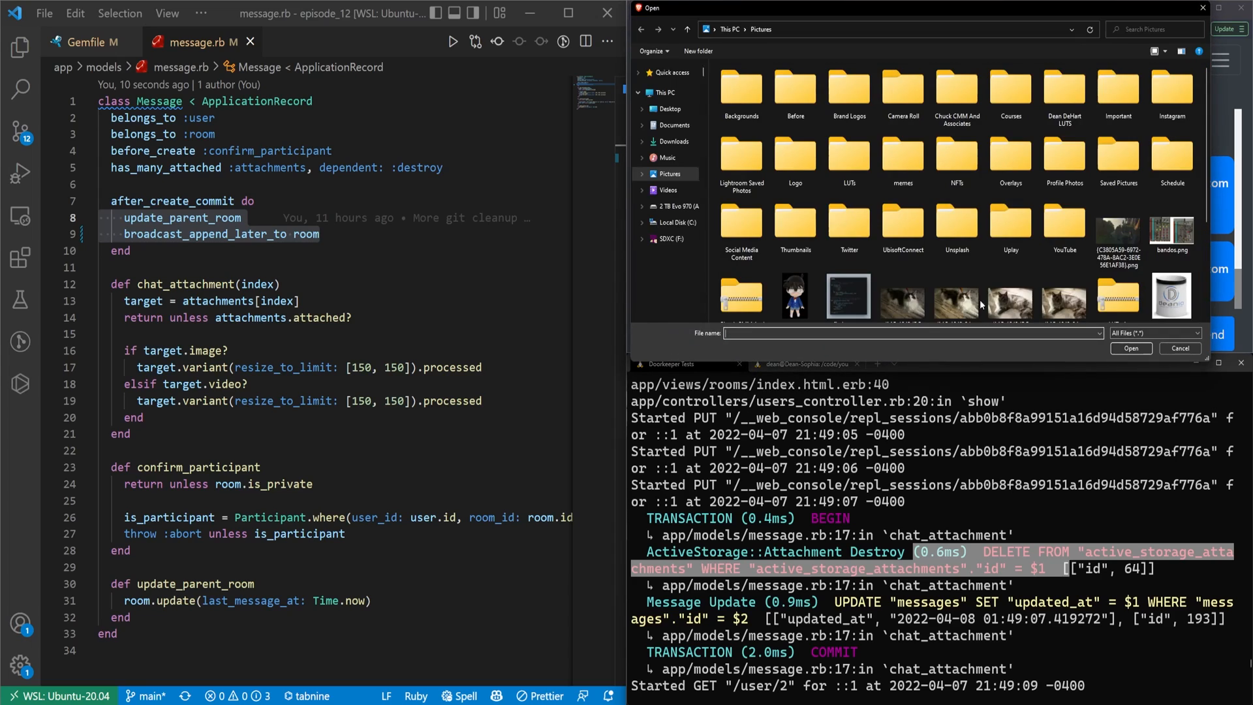
pyautogui.click(1010, 283)
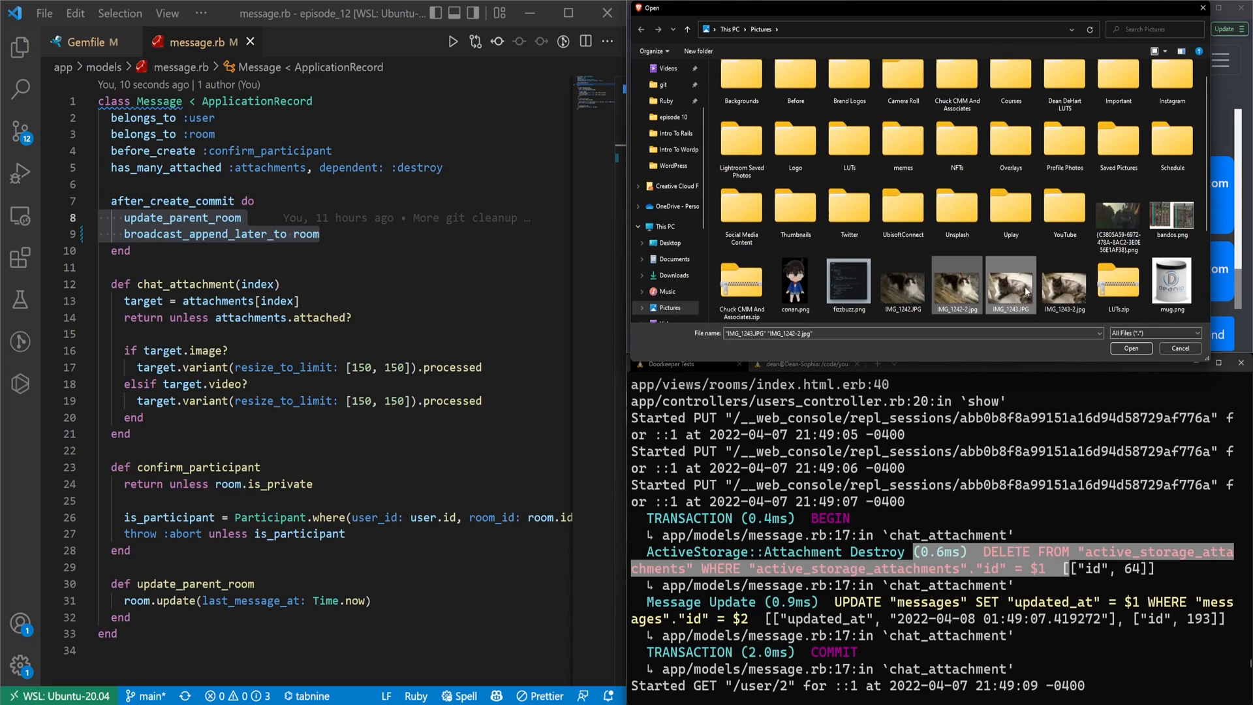
pyautogui.click(1130, 347)
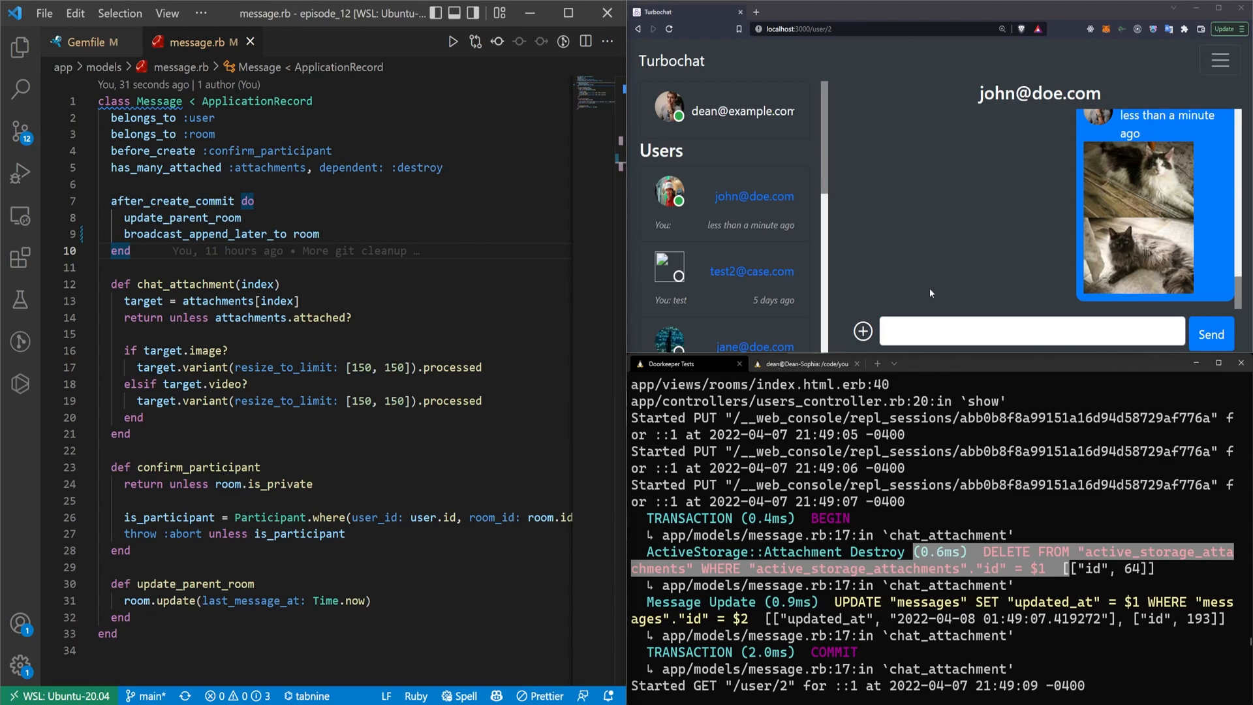
# Step: Send a message attaching audio sample.wav, intro.mp4 and both cat photos from Videos
pyautogui.click(862, 331)
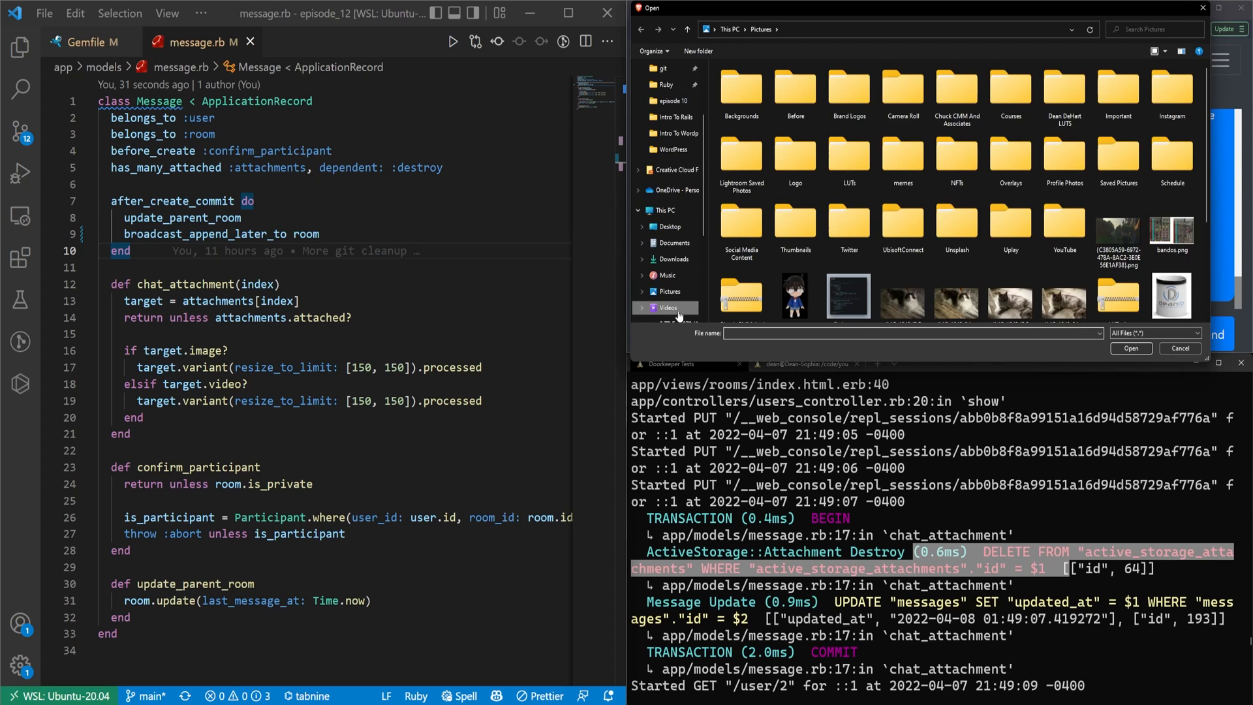
pyautogui.click(667, 308)
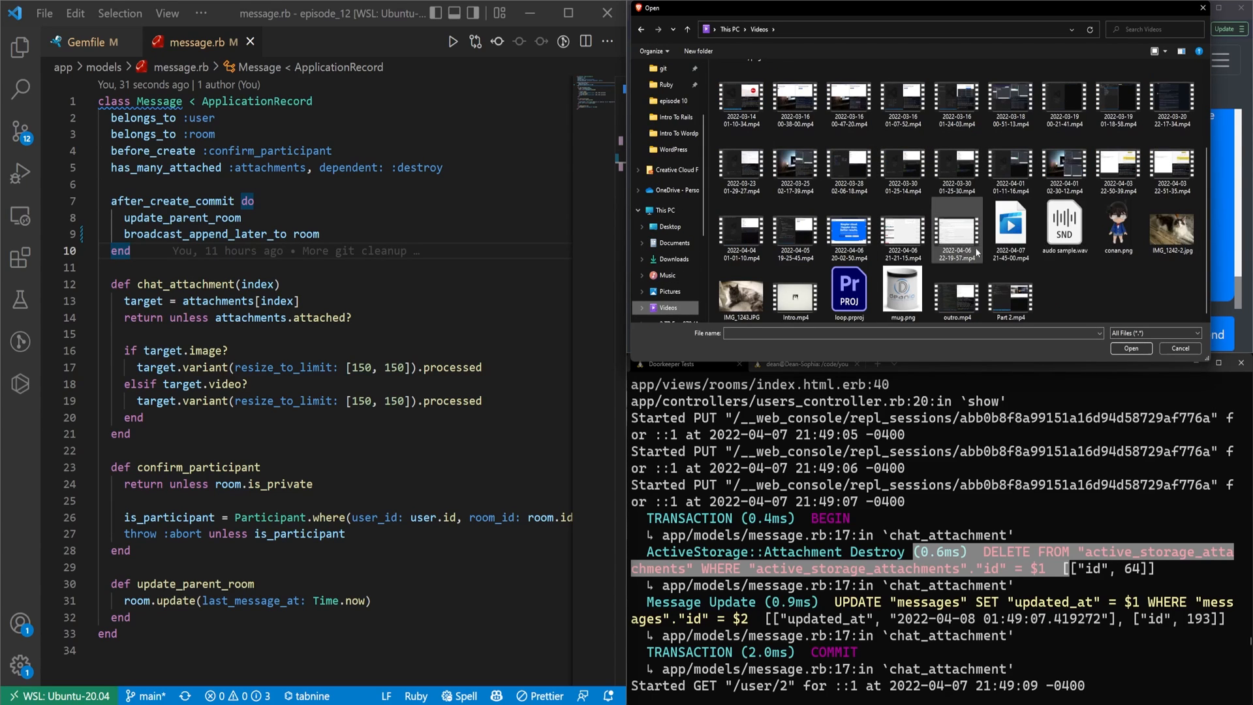
pyautogui.click(850, 290)
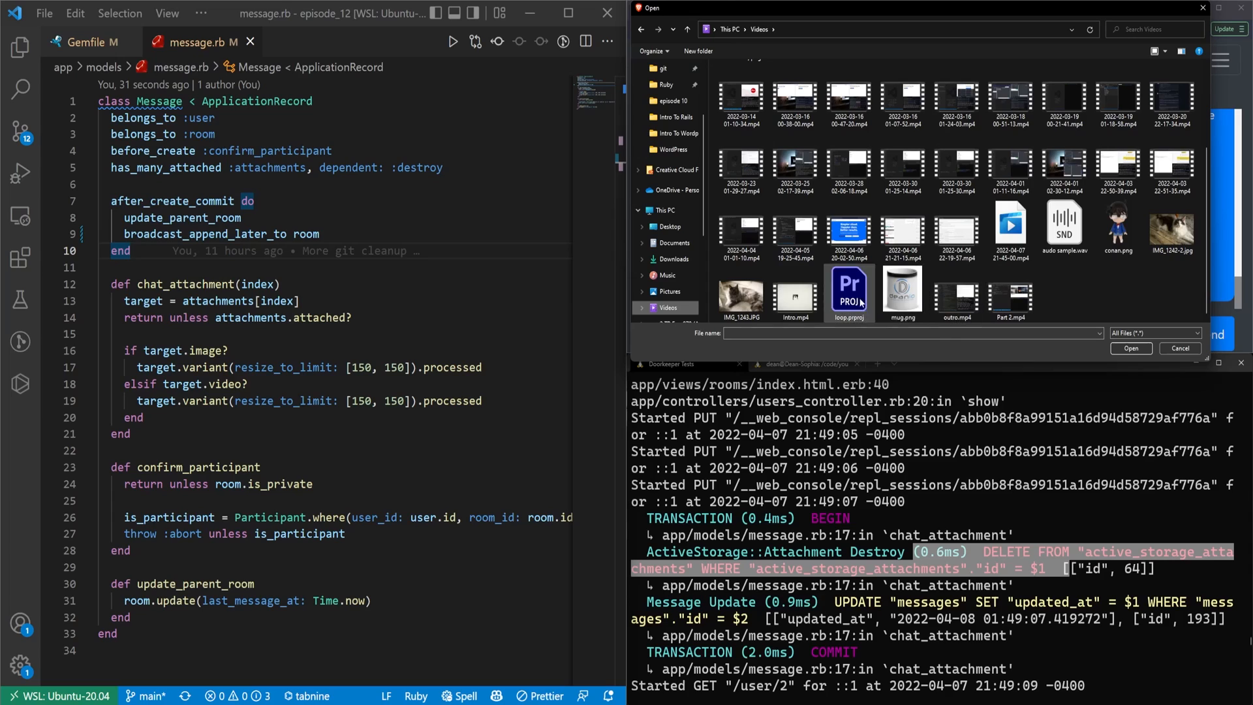
pyautogui.click(795, 293)
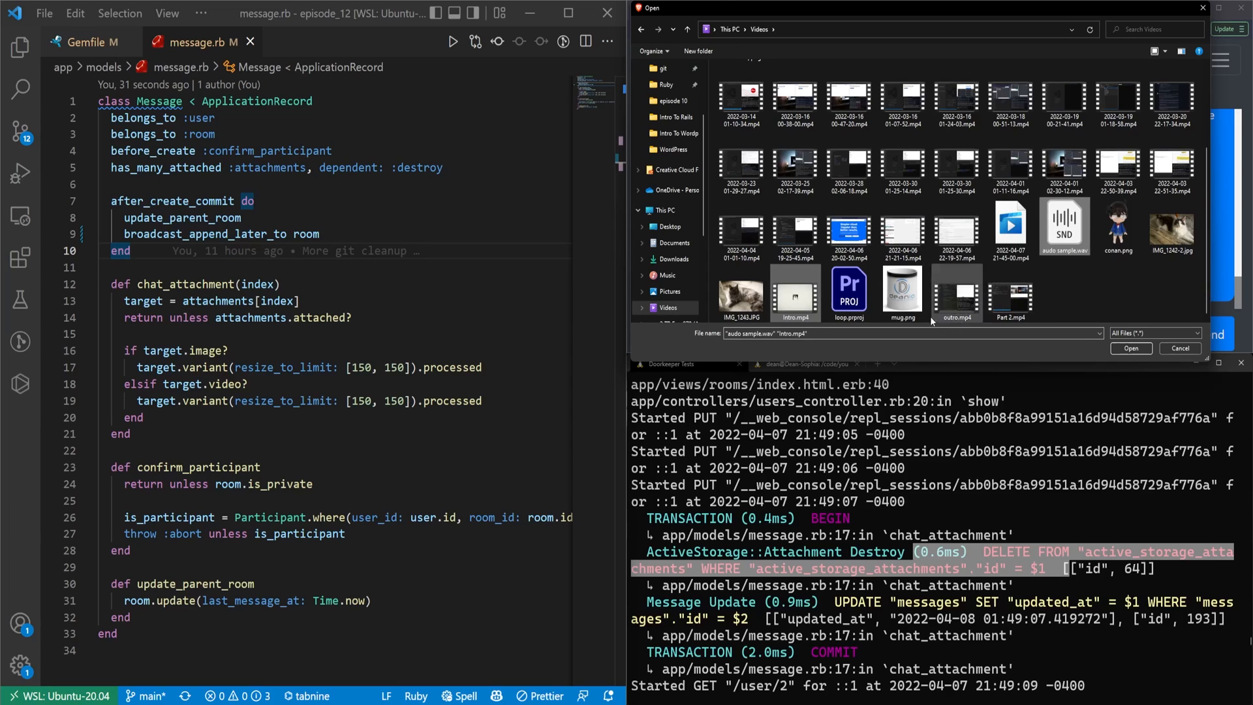
pyautogui.click(1171, 226)
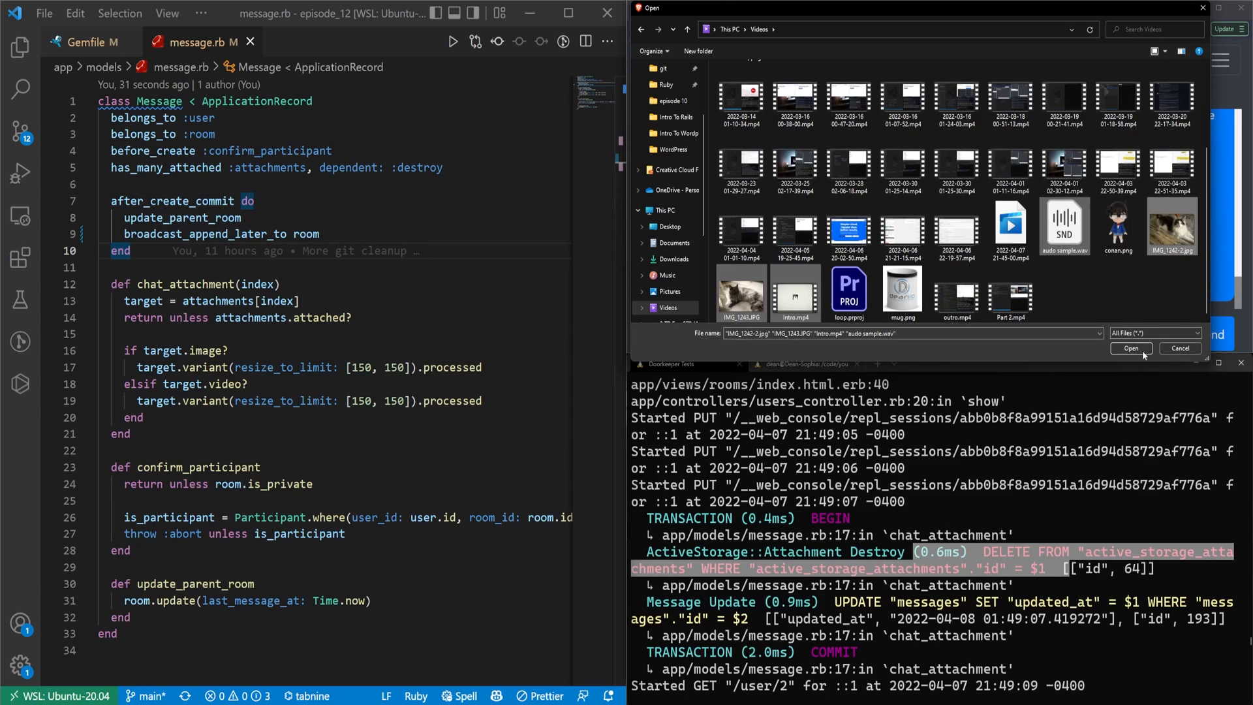
pyautogui.click(1131, 347)
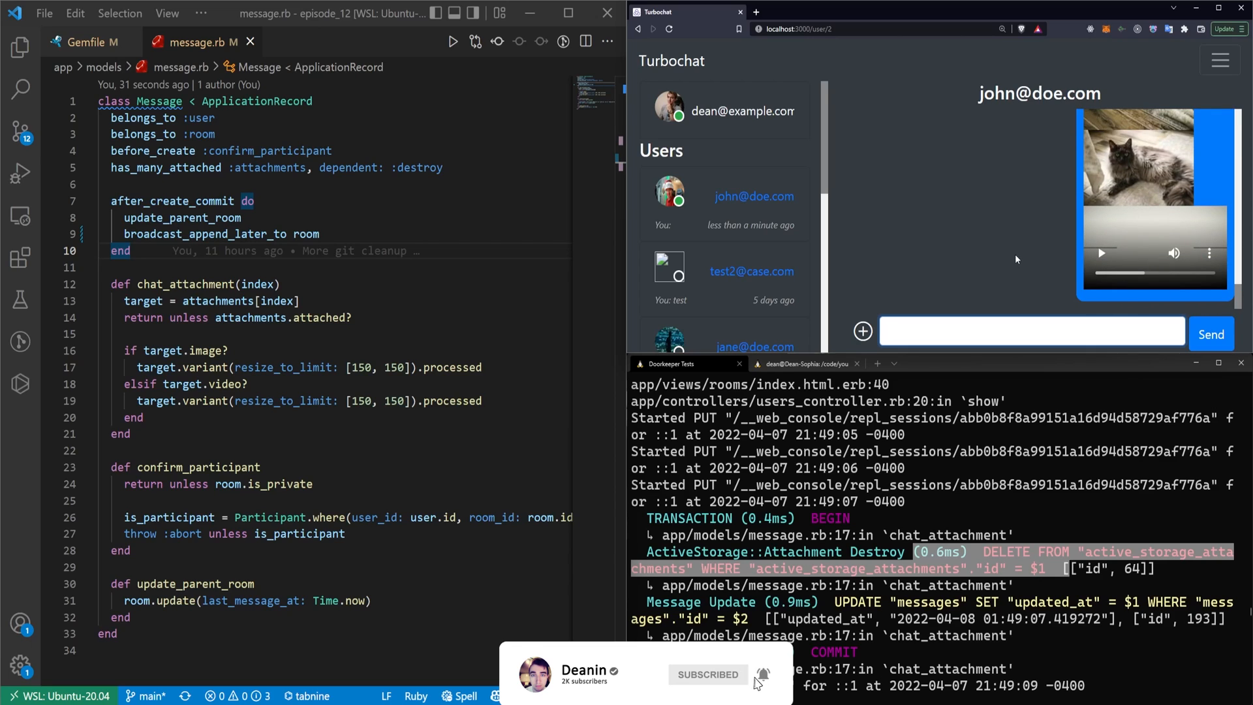
# Step: Navigate the Explorer to app > views > messages and load _message.html.erb
pyautogui.click(20, 48)
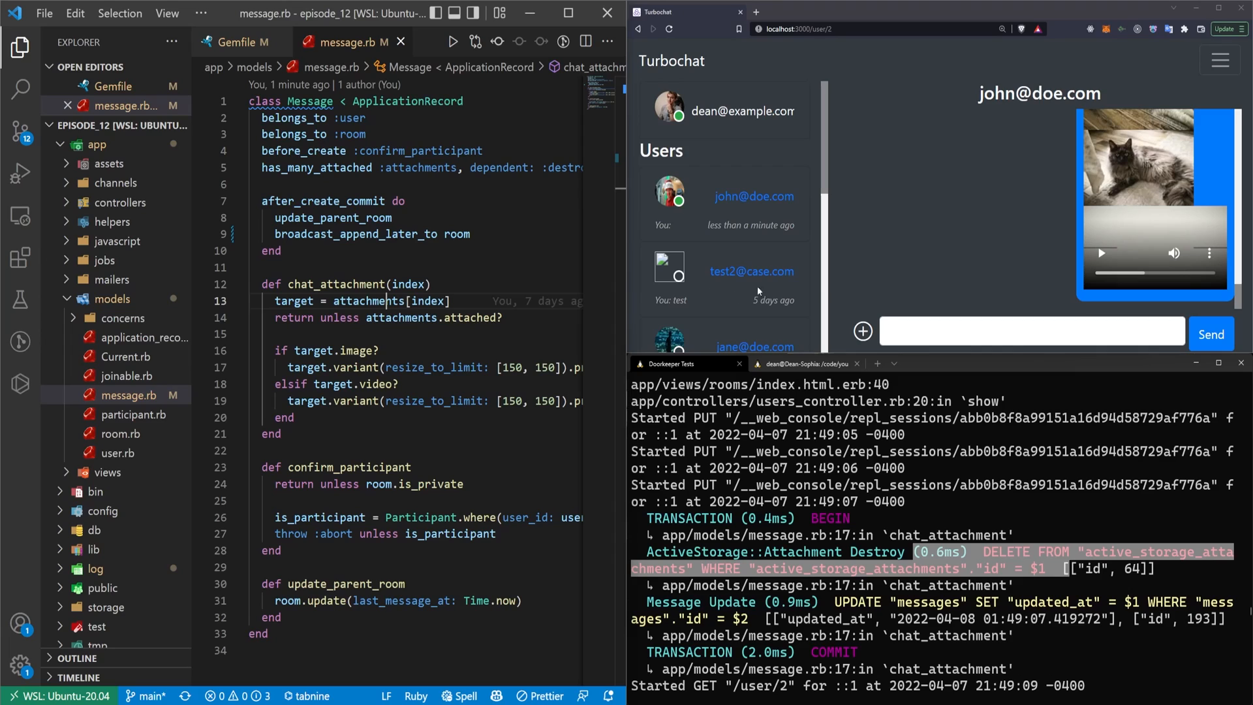
pyautogui.moveTo(966, 263)
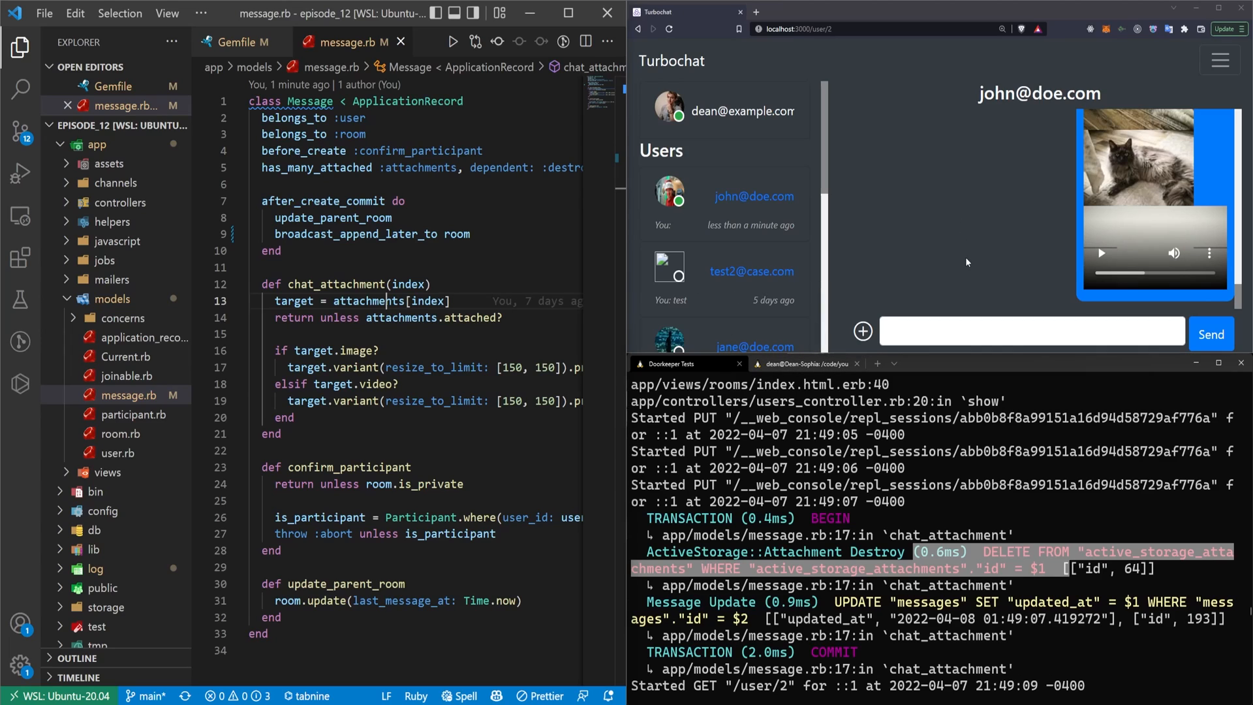
pyautogui.click(131, 395)
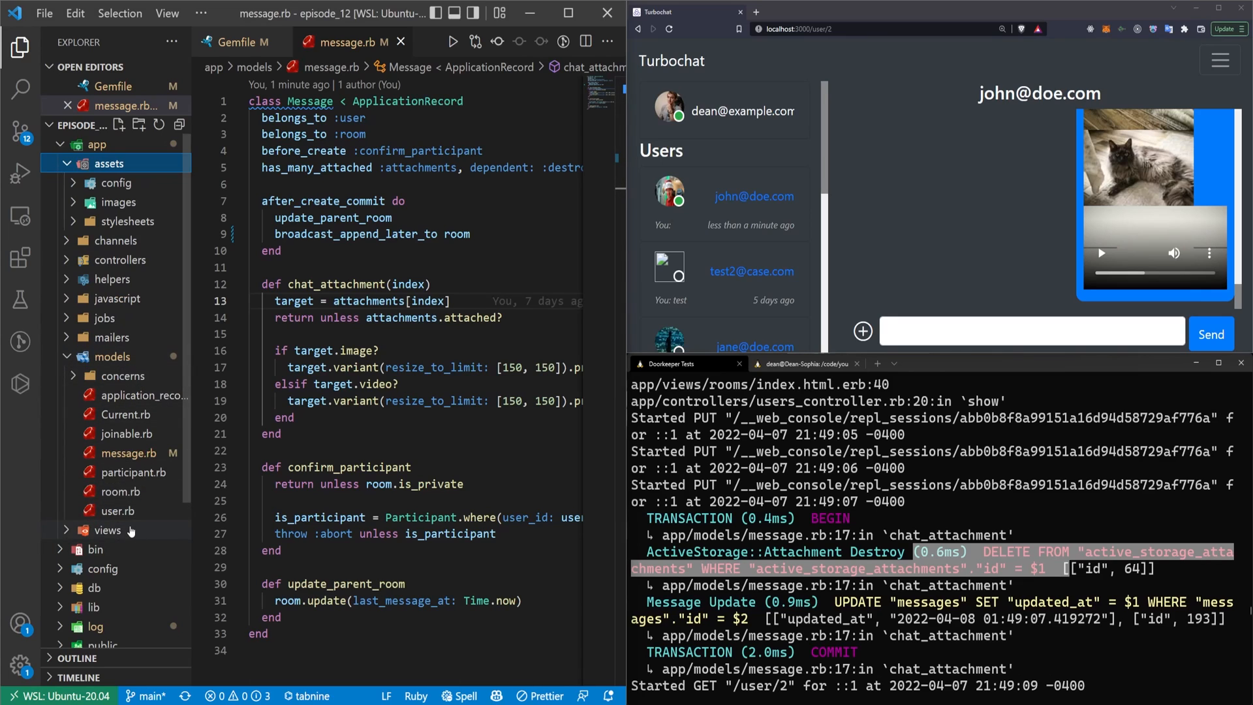
pyautogui.click(107, 530)
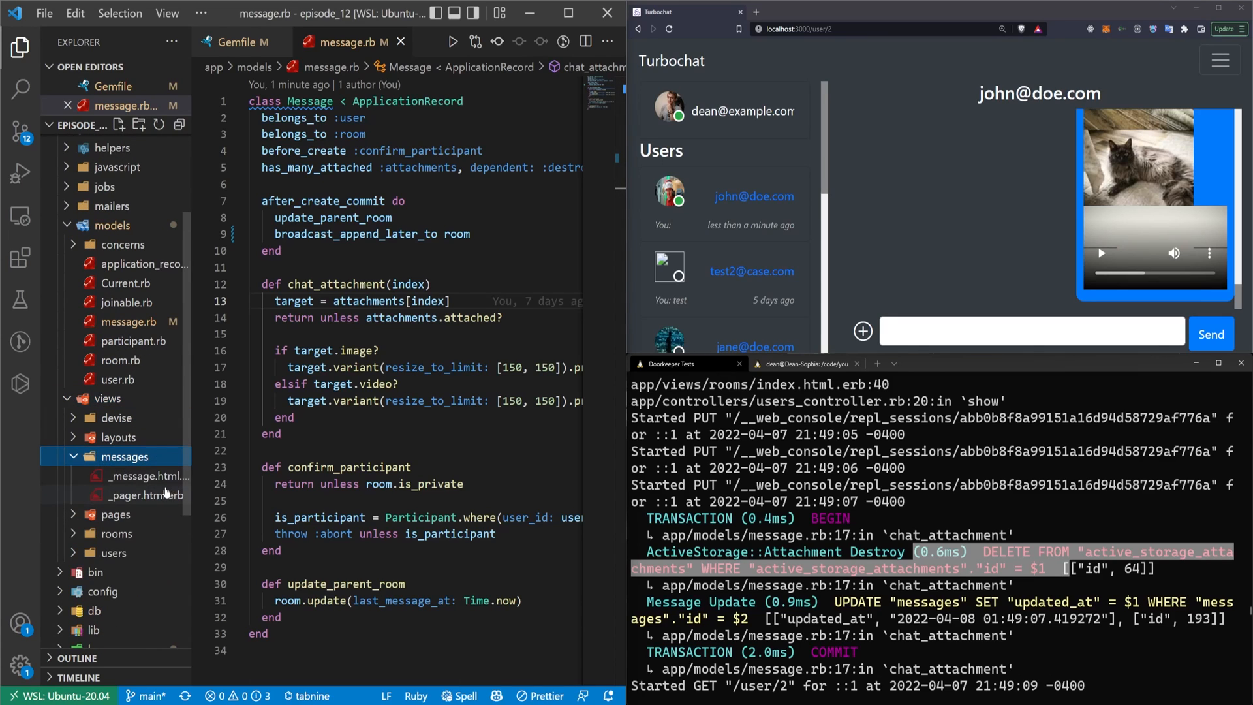
pyautogui.click(153, 477)
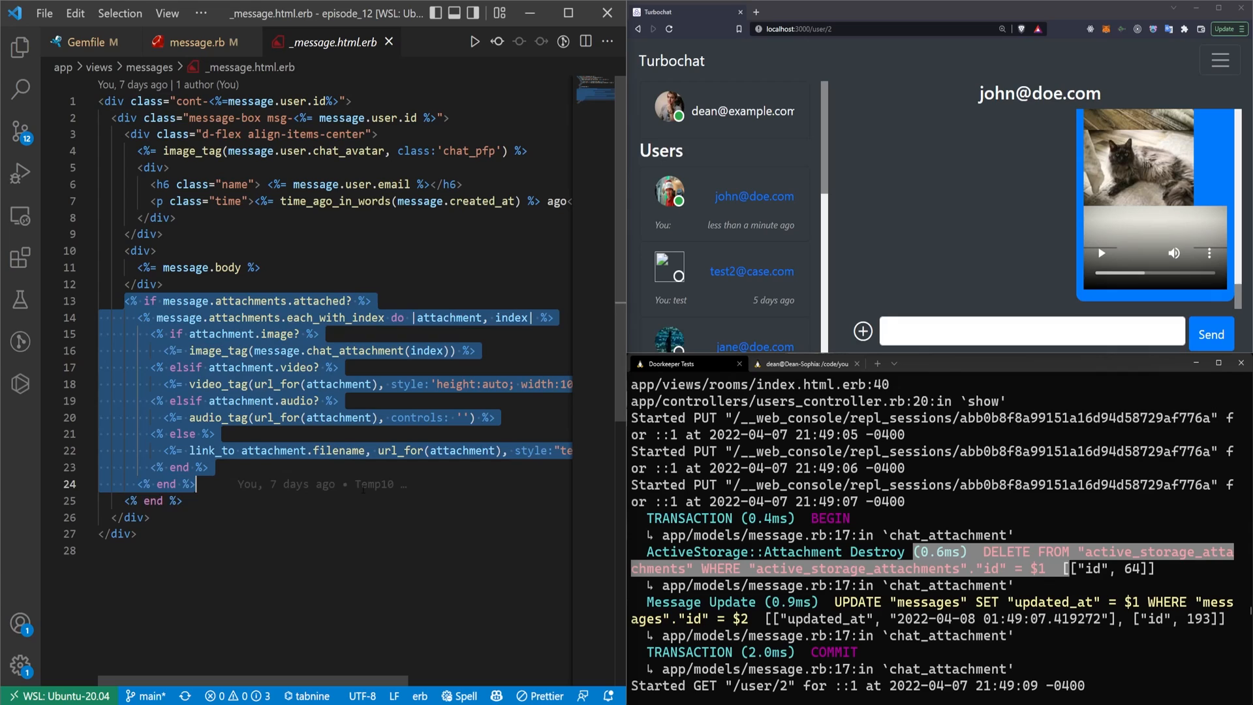
pyautogui.click(320, 333)
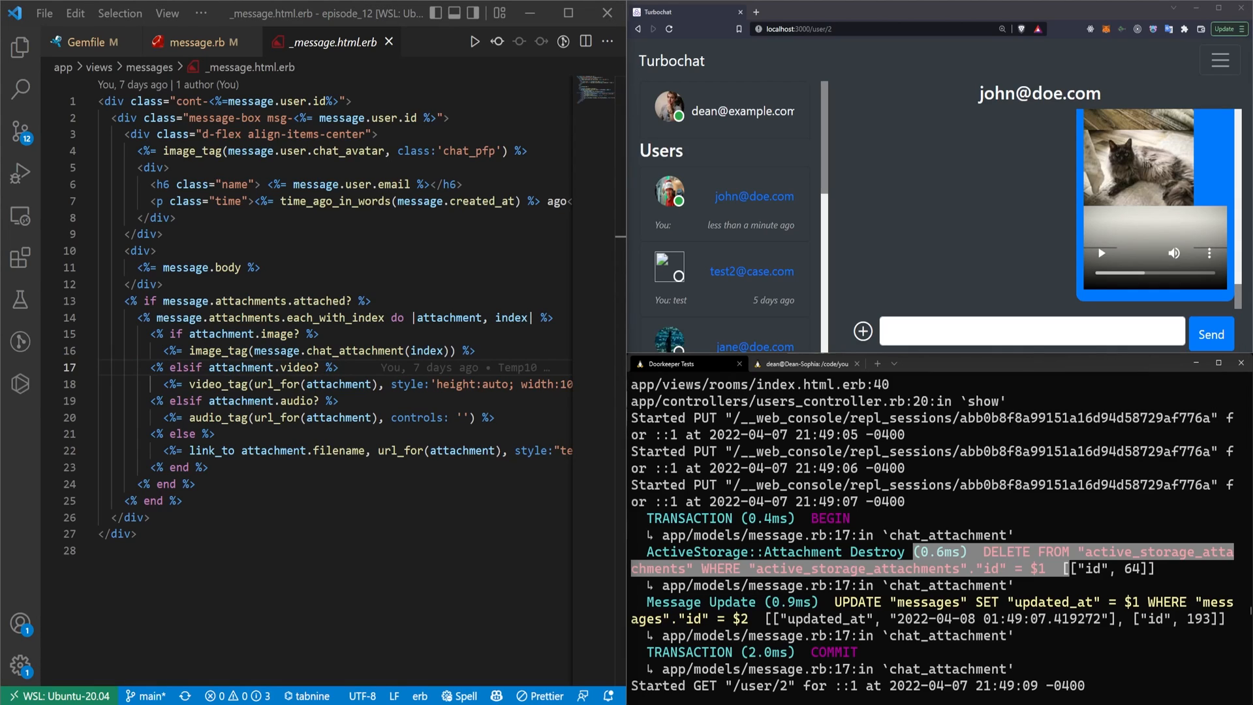
# Step: Cut lines 13–25 and replace them with render "messages/attachments", message: message
pyautogui.click(184, 500)
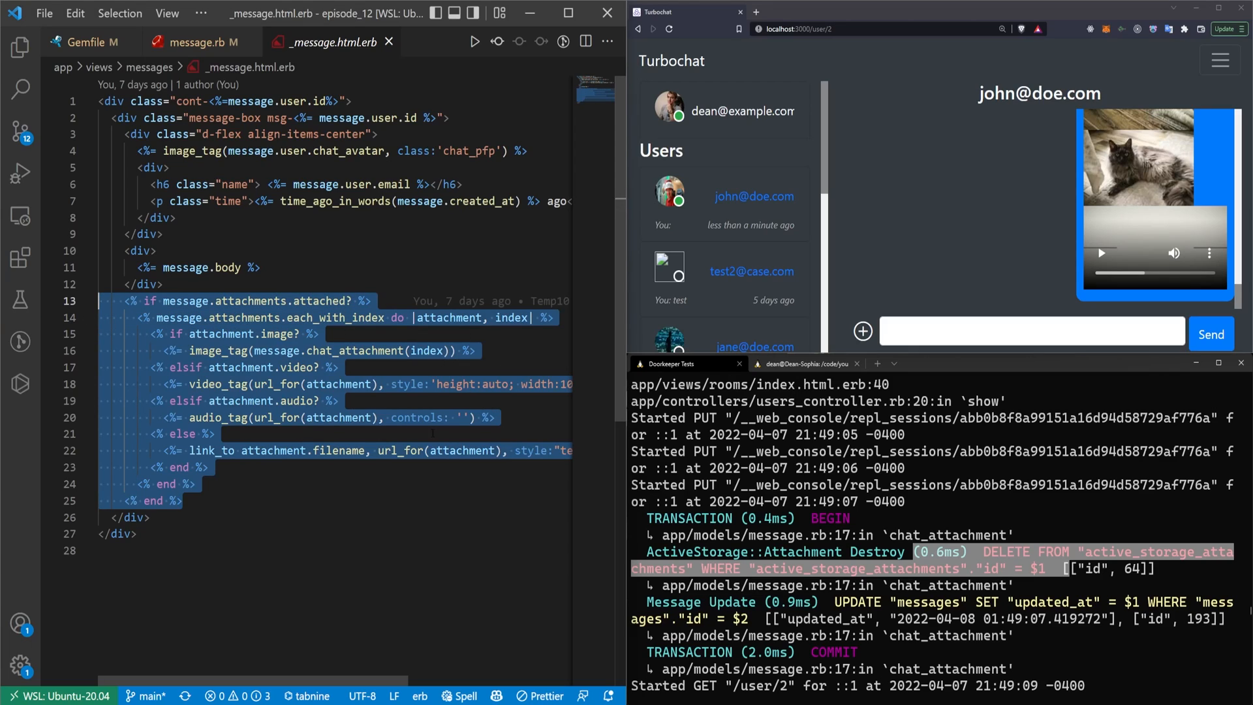
pyautogui.press('Delete')
pyautogui.write('<%= render "')
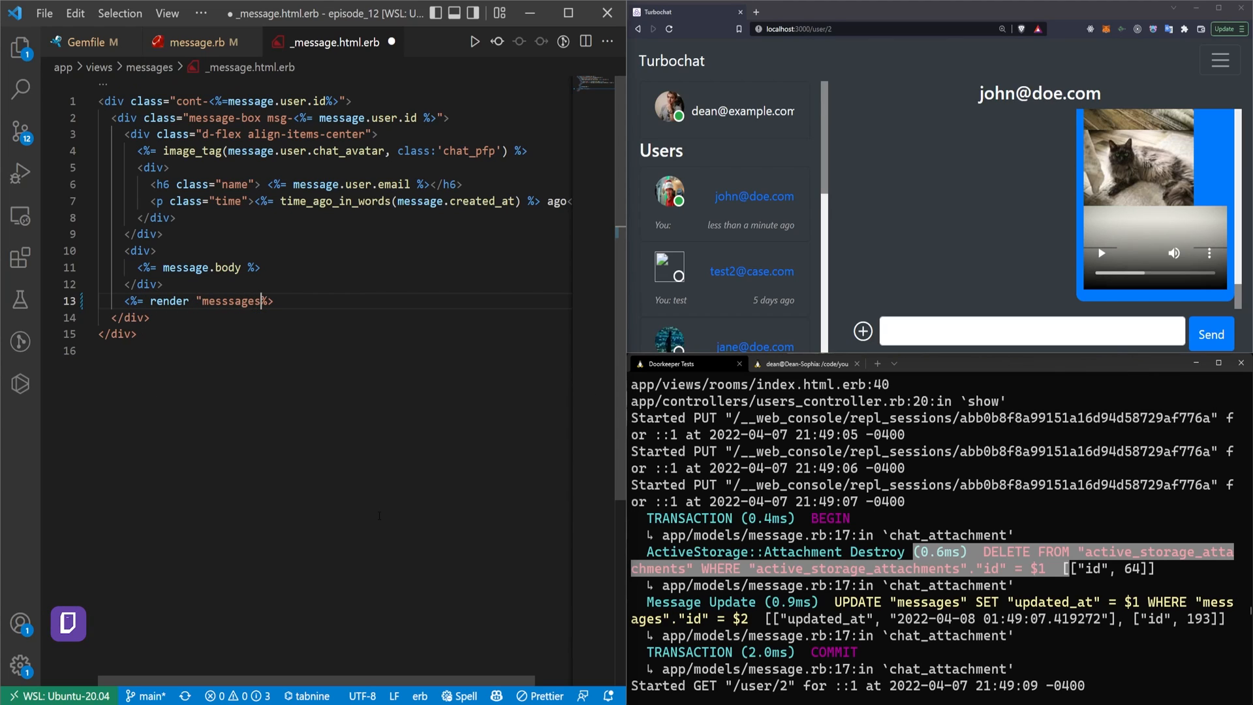
pyautogui.write('messages/')
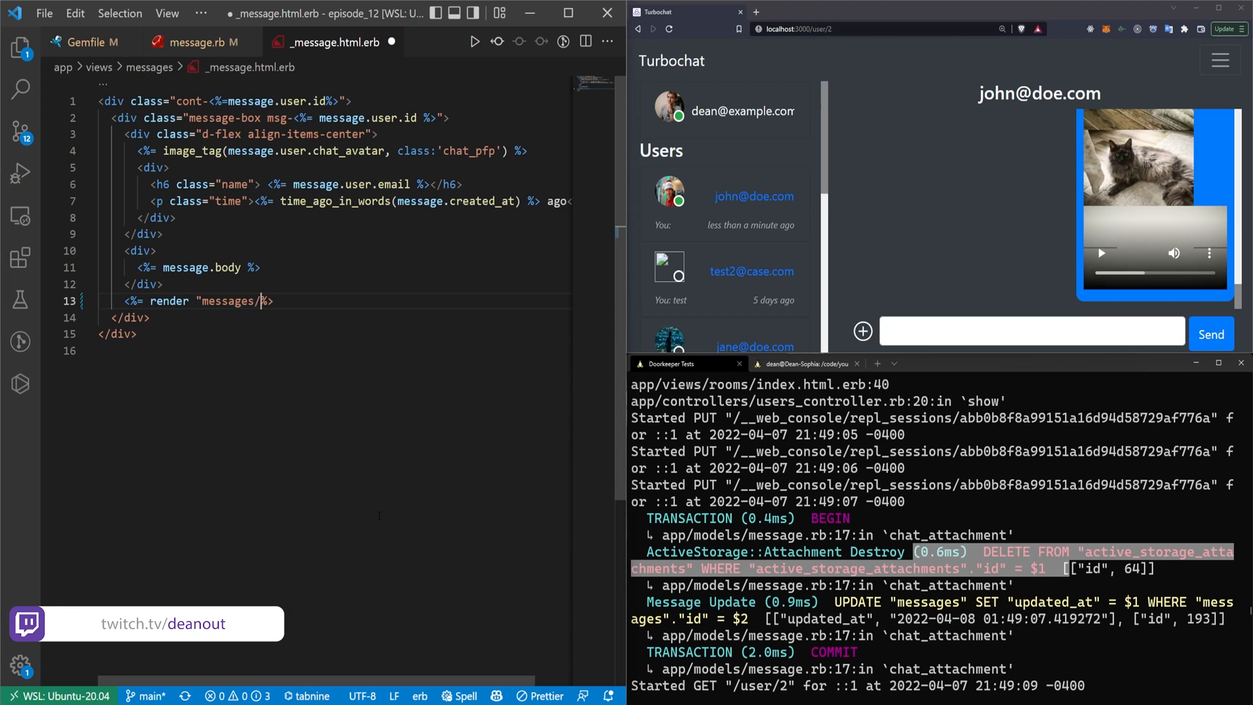
pyautogui.write('attachments", message: message')
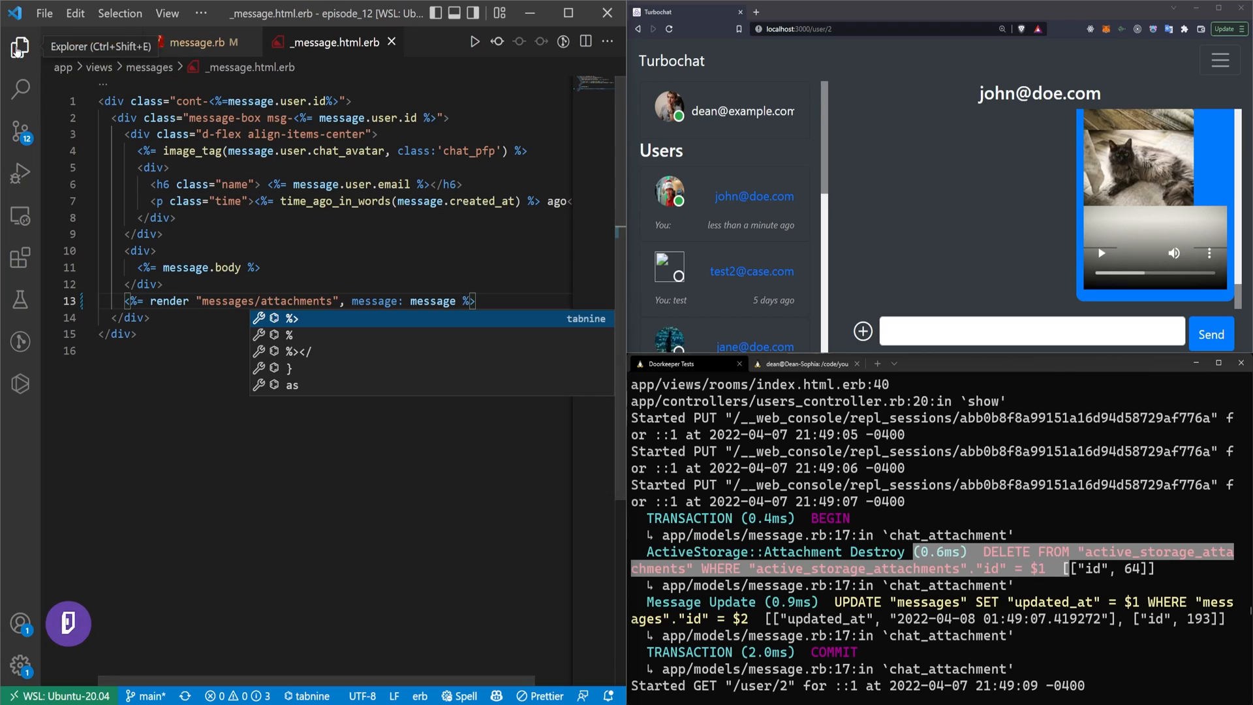
# Step: Create _attachments.html.erb in views/messages with the cut loop wrapped in a row div
pyautogui.rightClick(112, 496)
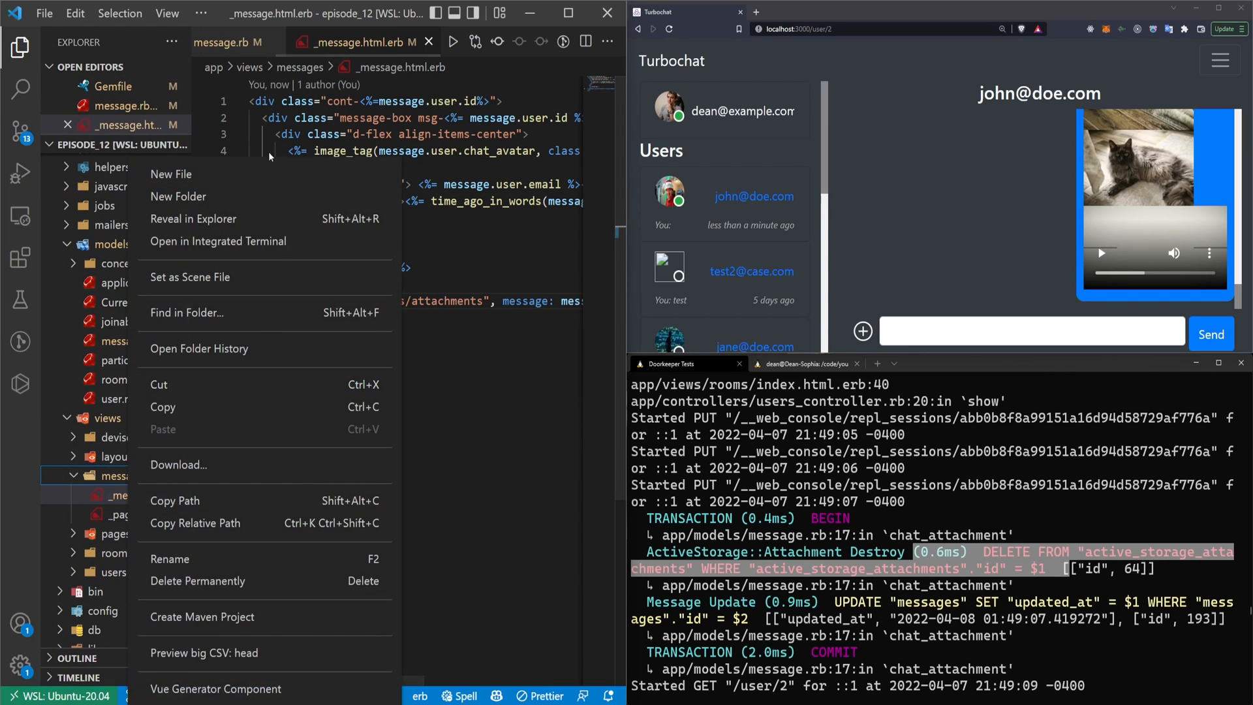
pyautogui.click(170, 174)
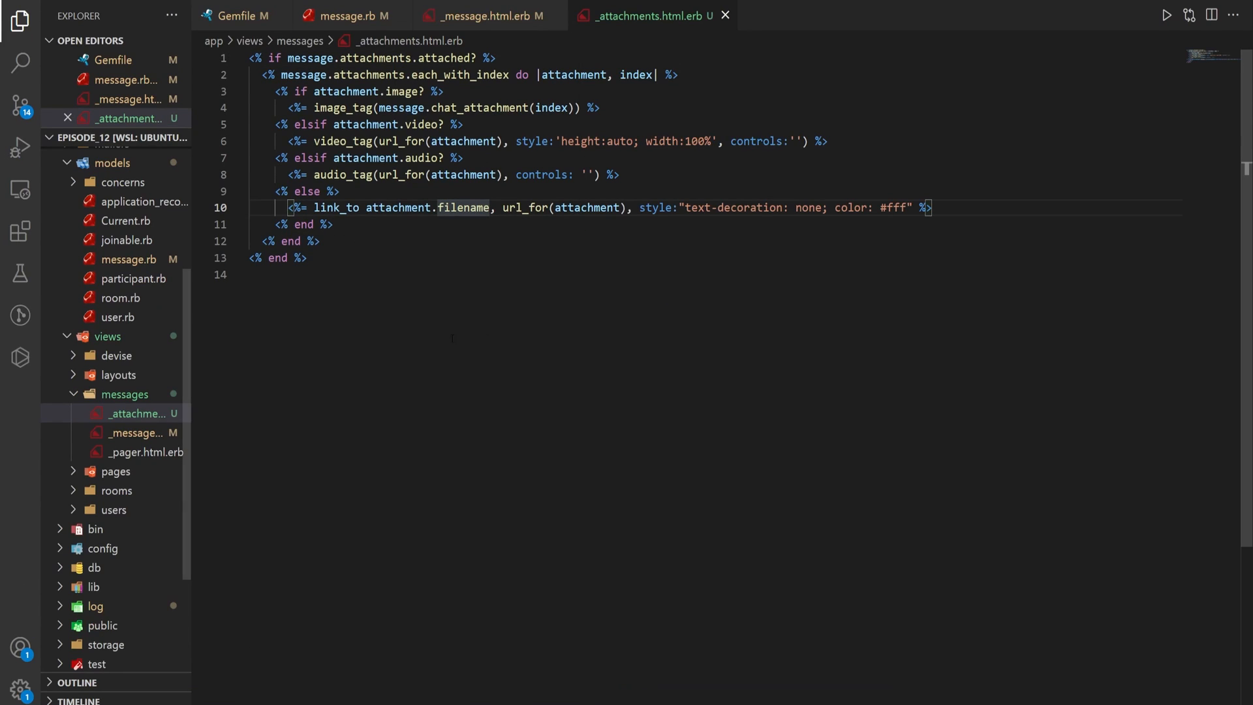
pyautogui.press('Enter')
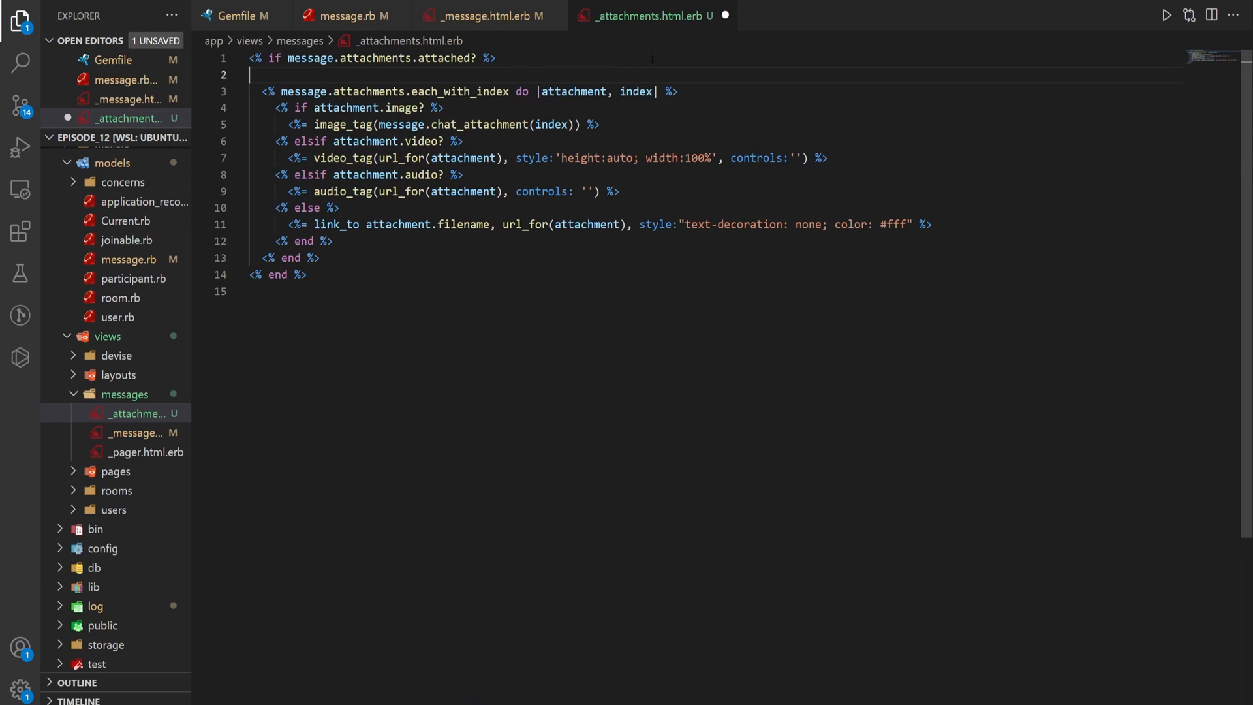
pyautogui.write('<div class="attachments">')
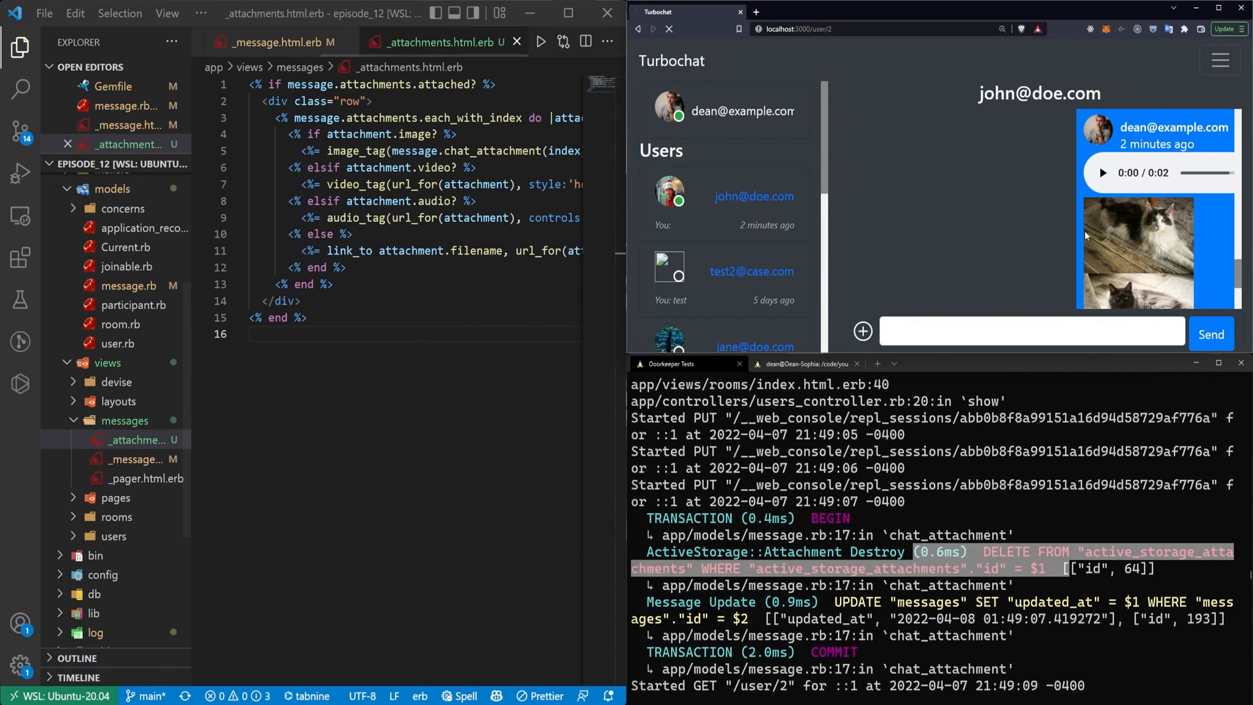
pyautogui.scroll(-3)
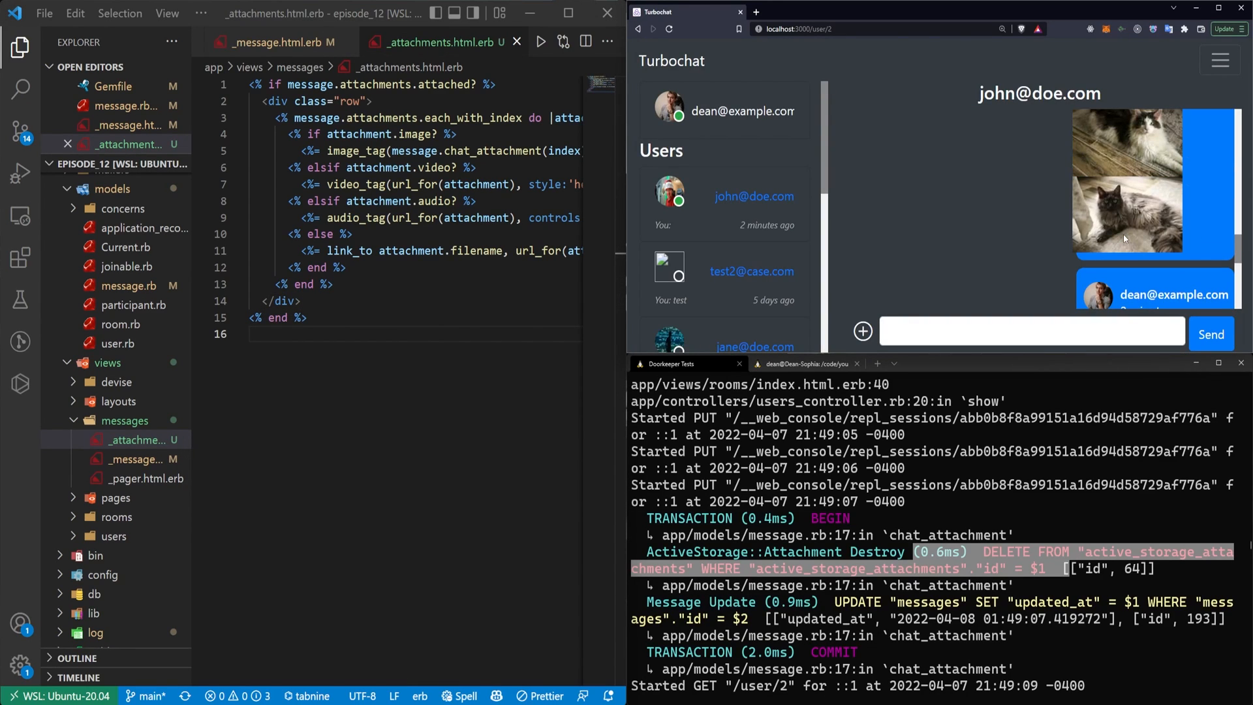
pyautogui.moveTo(938, 182)
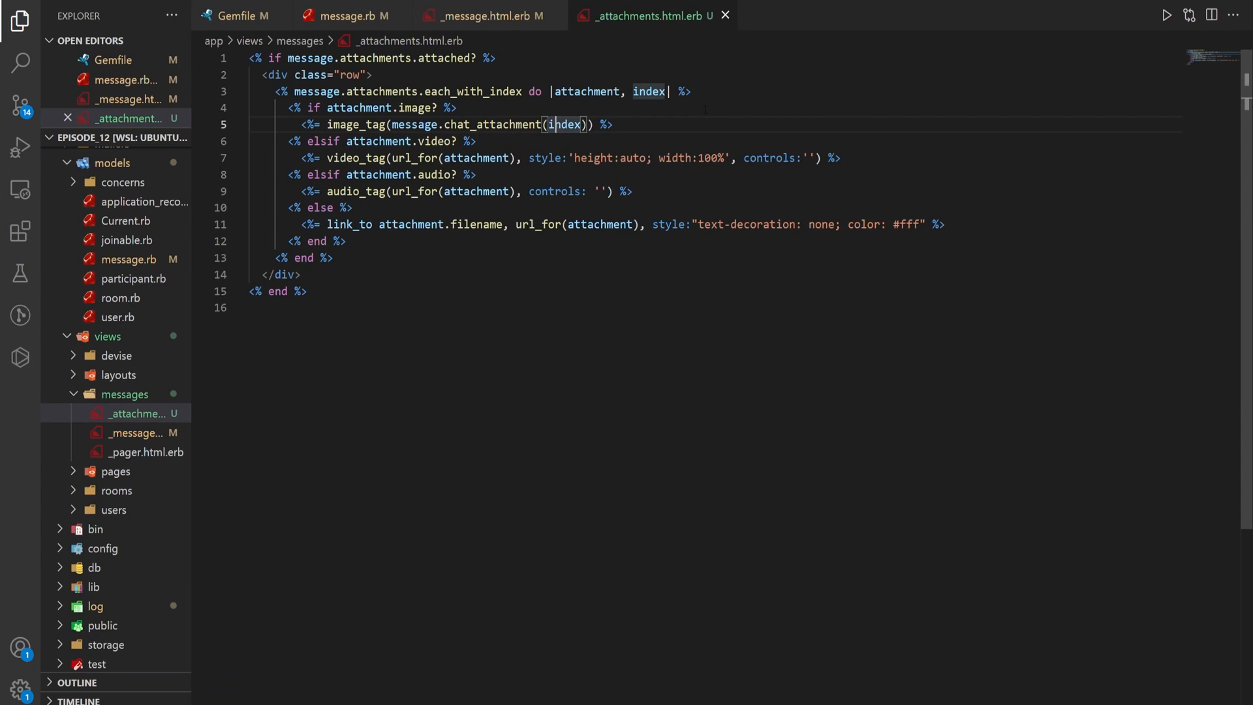
# Step: Wrap image_tag in a col-6 div and give it class: "message-image", then save
pyautogui.press('Enter')
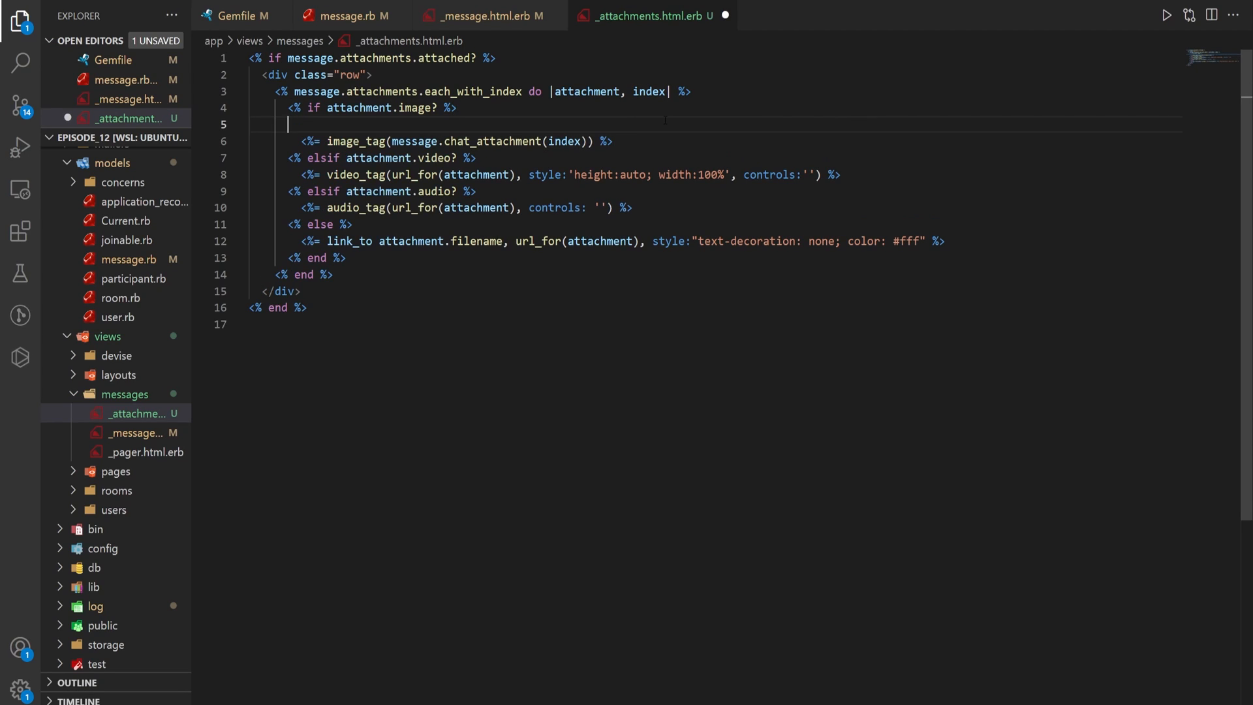
pyautogui.write('.col-md-4')
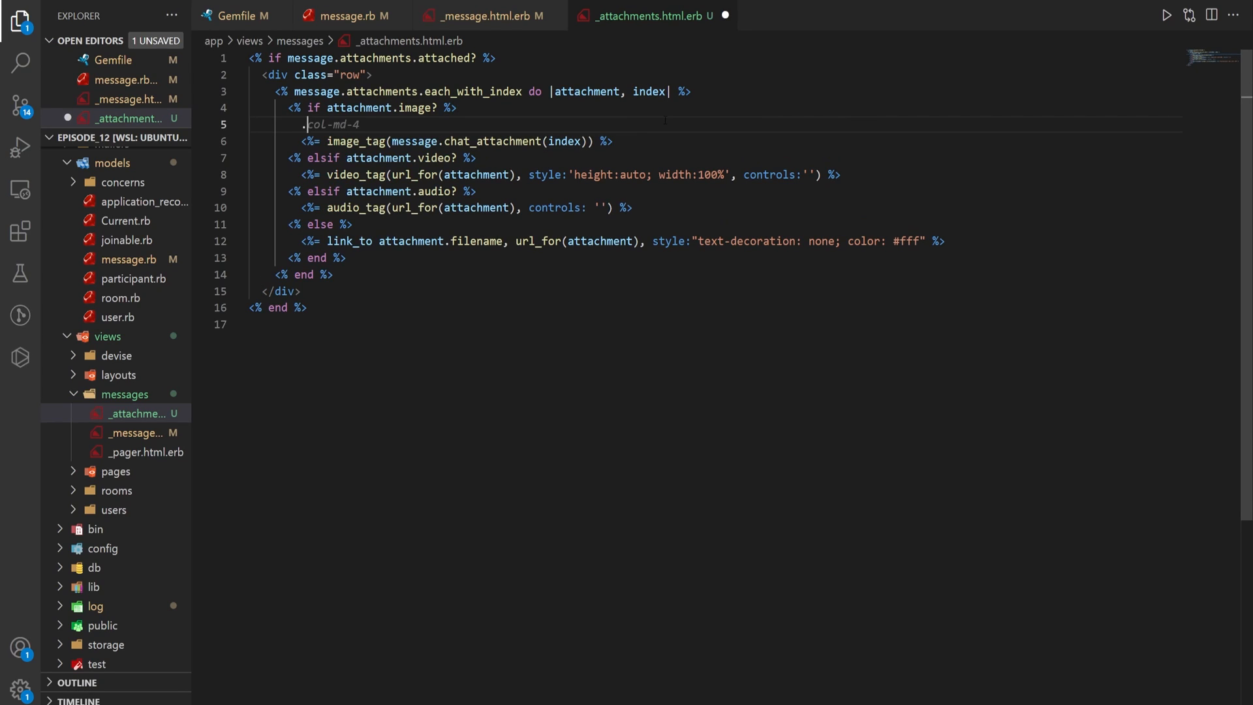
pyautogui.write('messag')
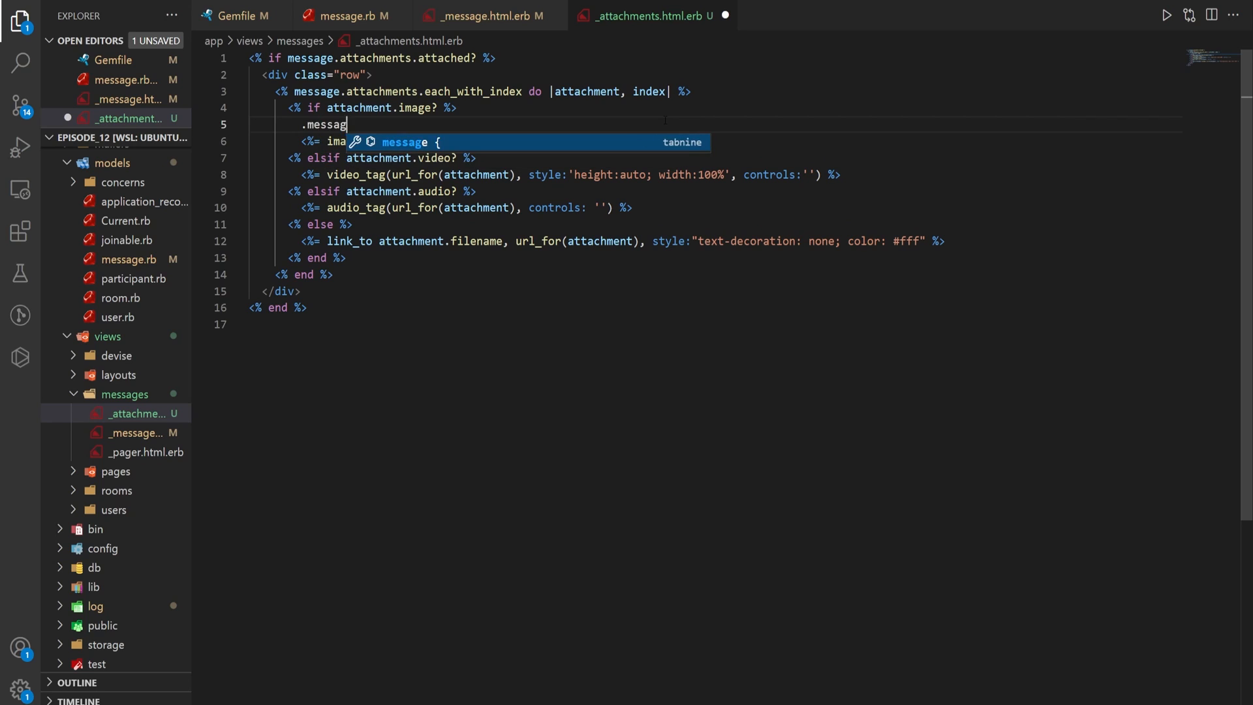
pyautogui.write('e-image')
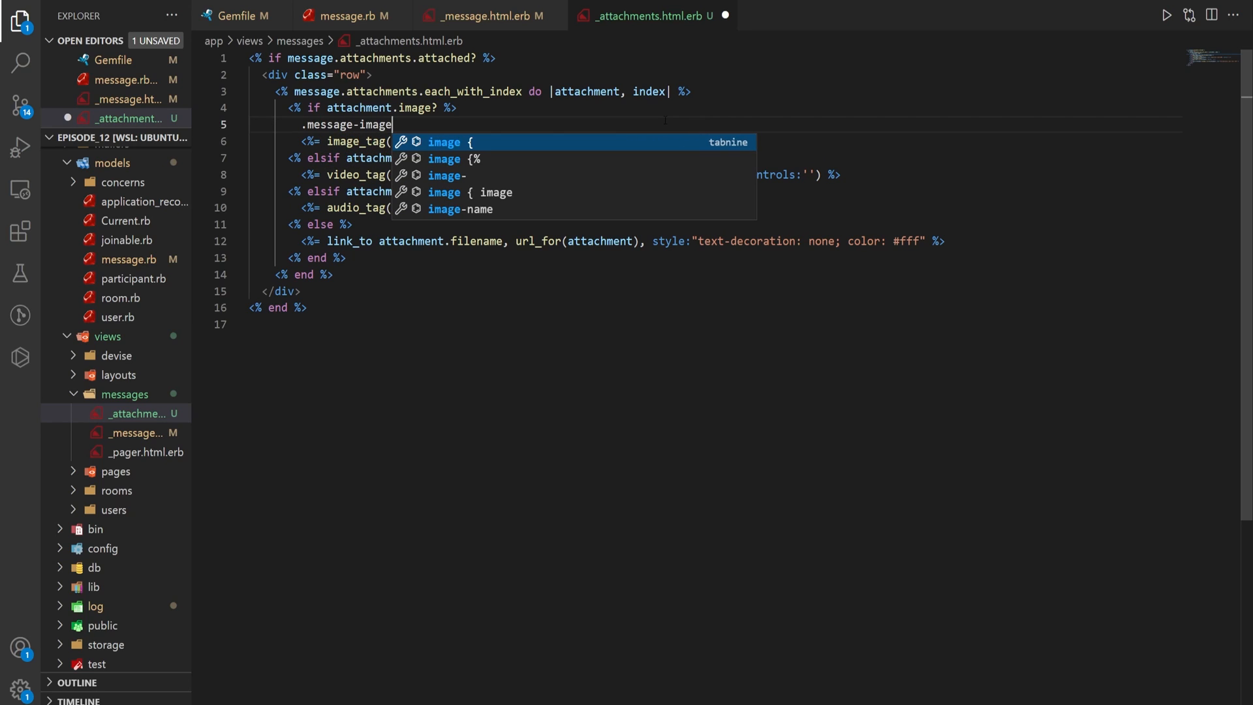
pyautogui.write('.col-6">')
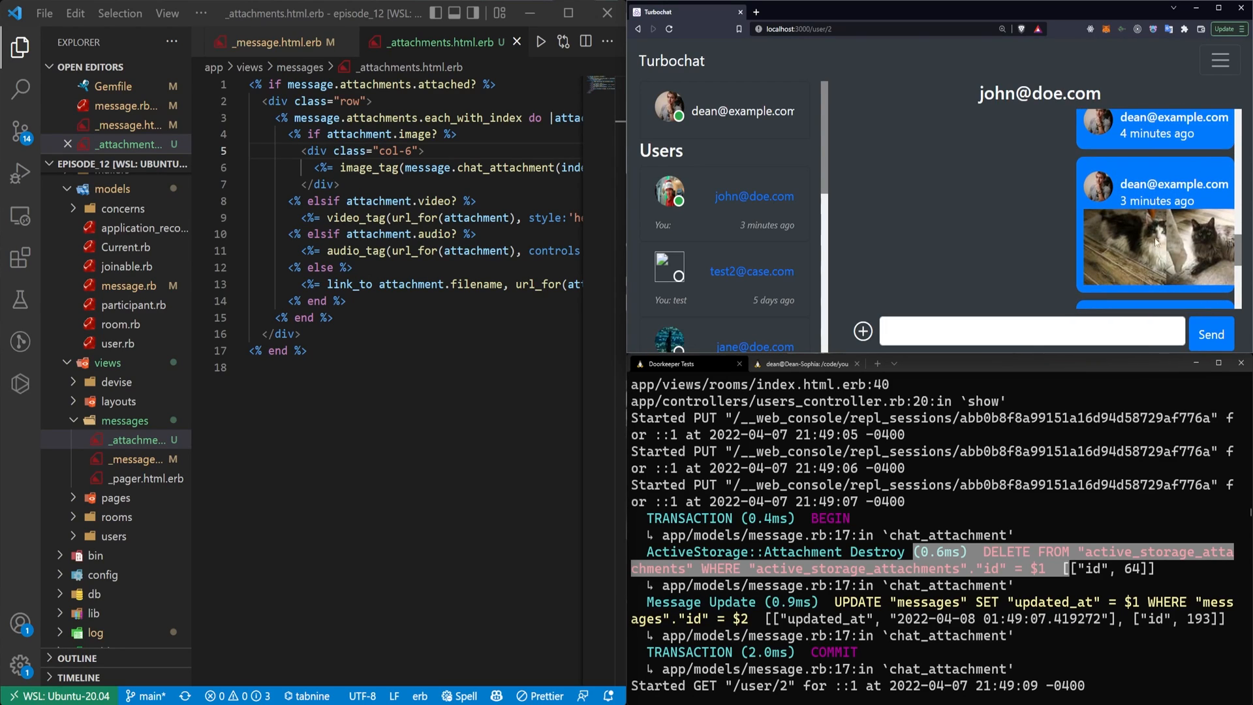
pyautogui.scroll(-3)
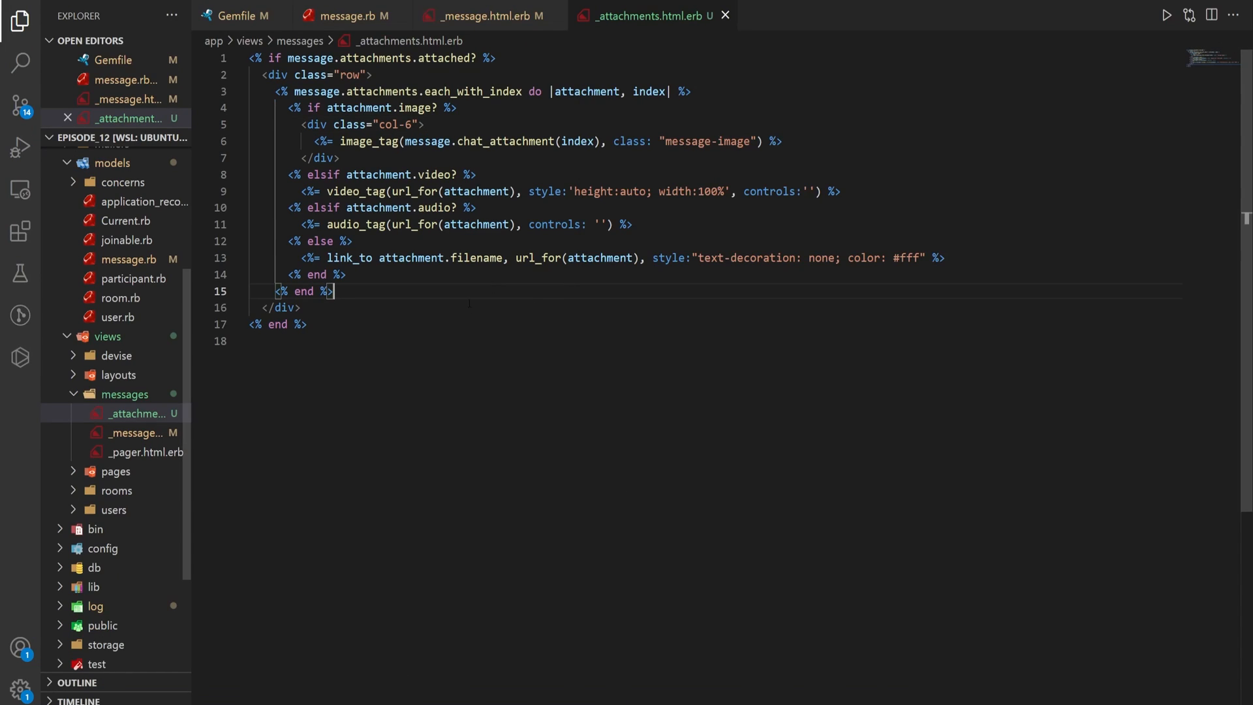
# Step: Wrap the video_tag in a col-12 div and give it the message-video class
pyautogui.click(475, 174)
pyautogui.write('.')
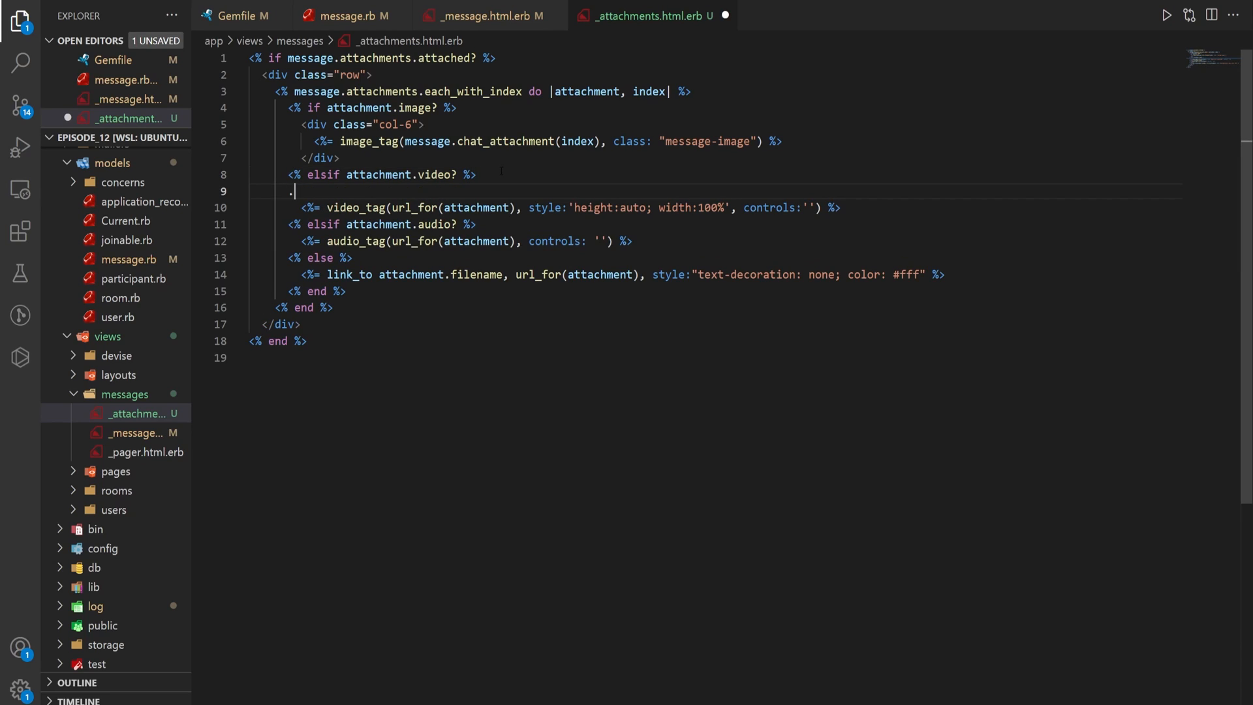
pyautogui.write('<div class="col-12"></div>')
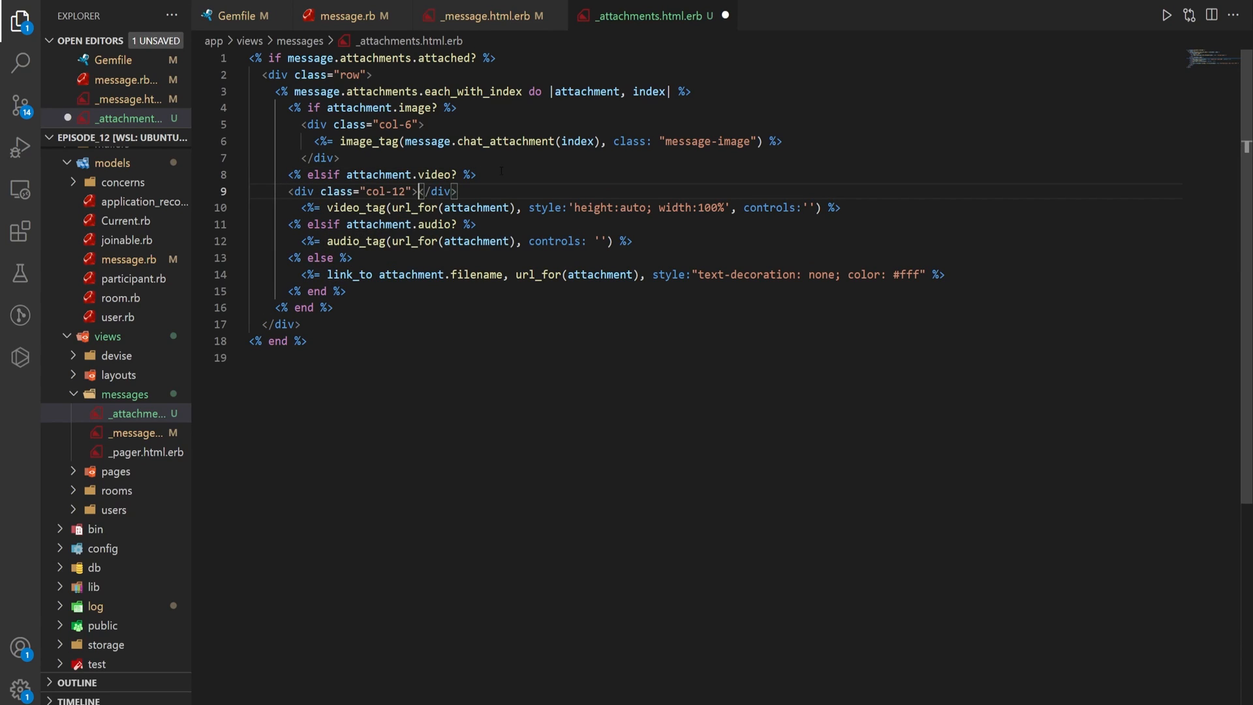
pyautogui.press('Enter')
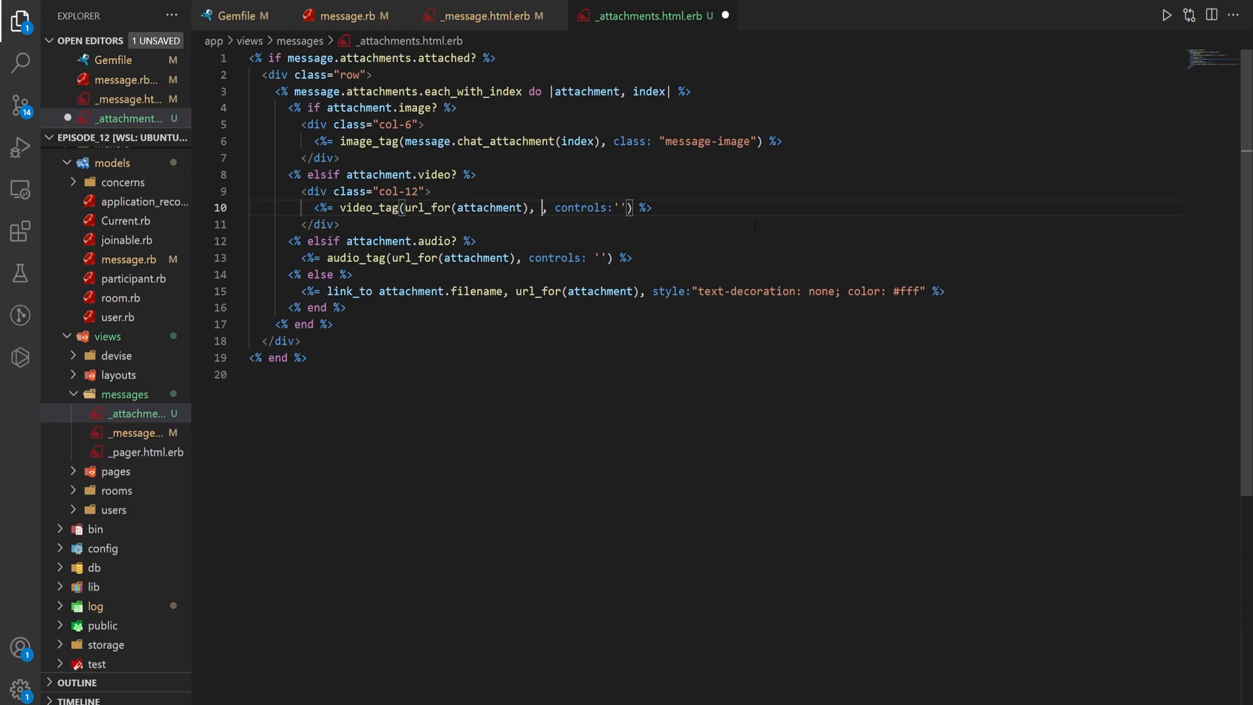
pyautogui.write("class:'message-vid")
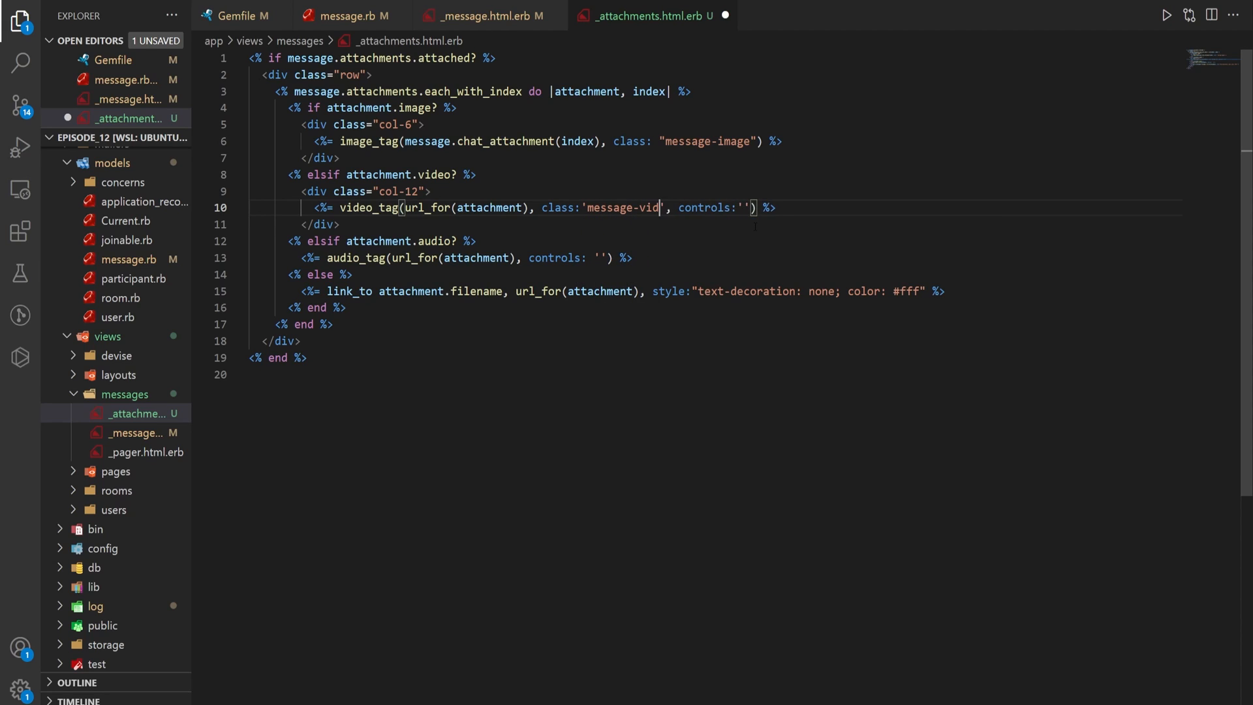
pyautogui.write('eo')
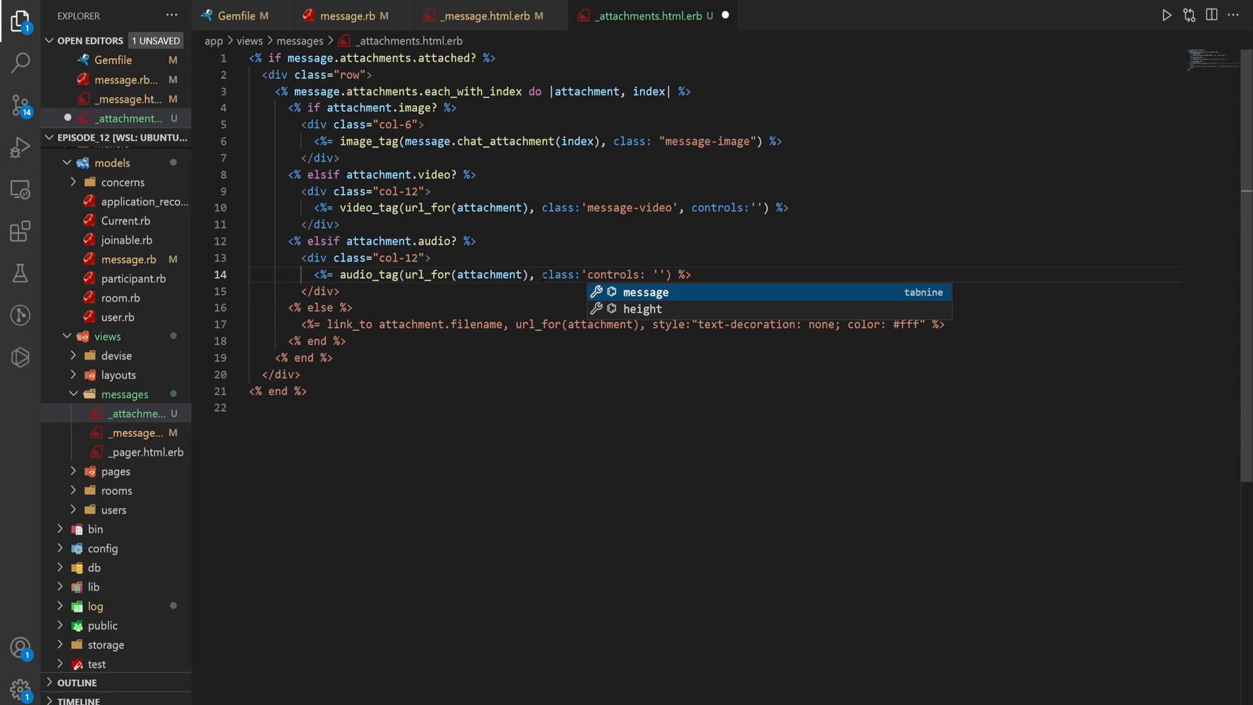
# Step: Give audio_tag the message-audio class and wrap link_to in a col-12 div with class message-file
pyautogui.write("message-audio',")
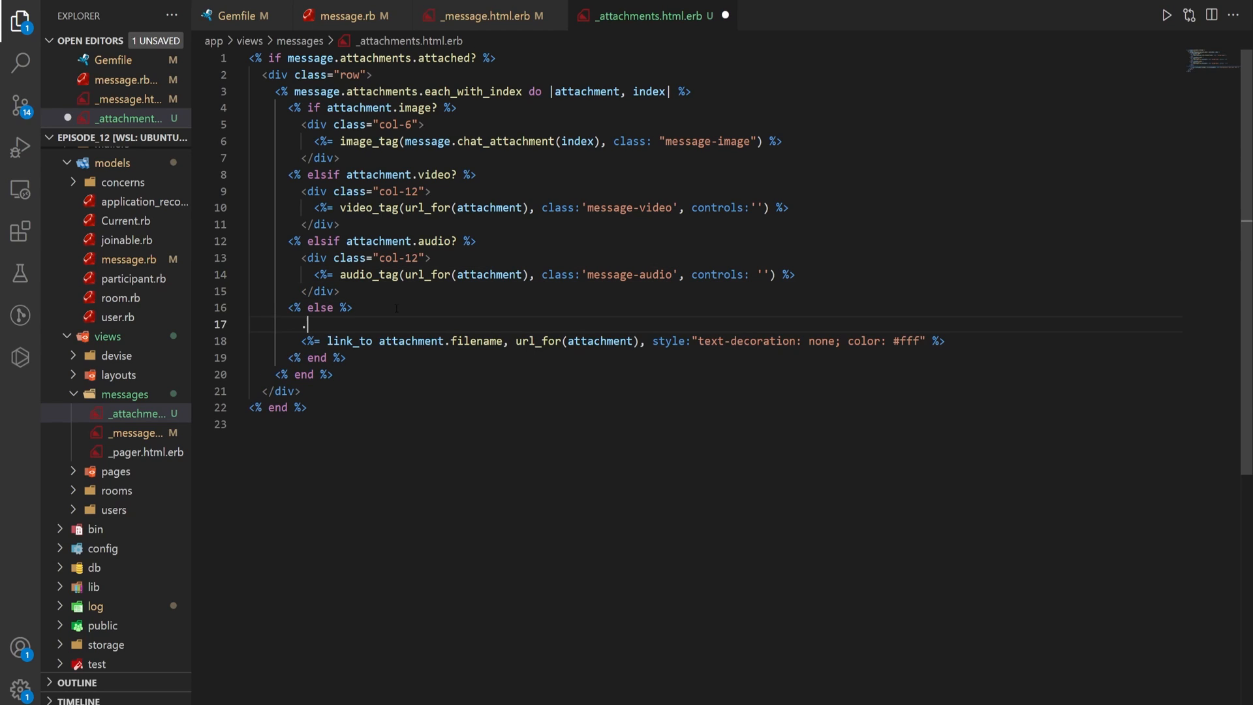
pyautogui.write('<div class="col-12"></div>')
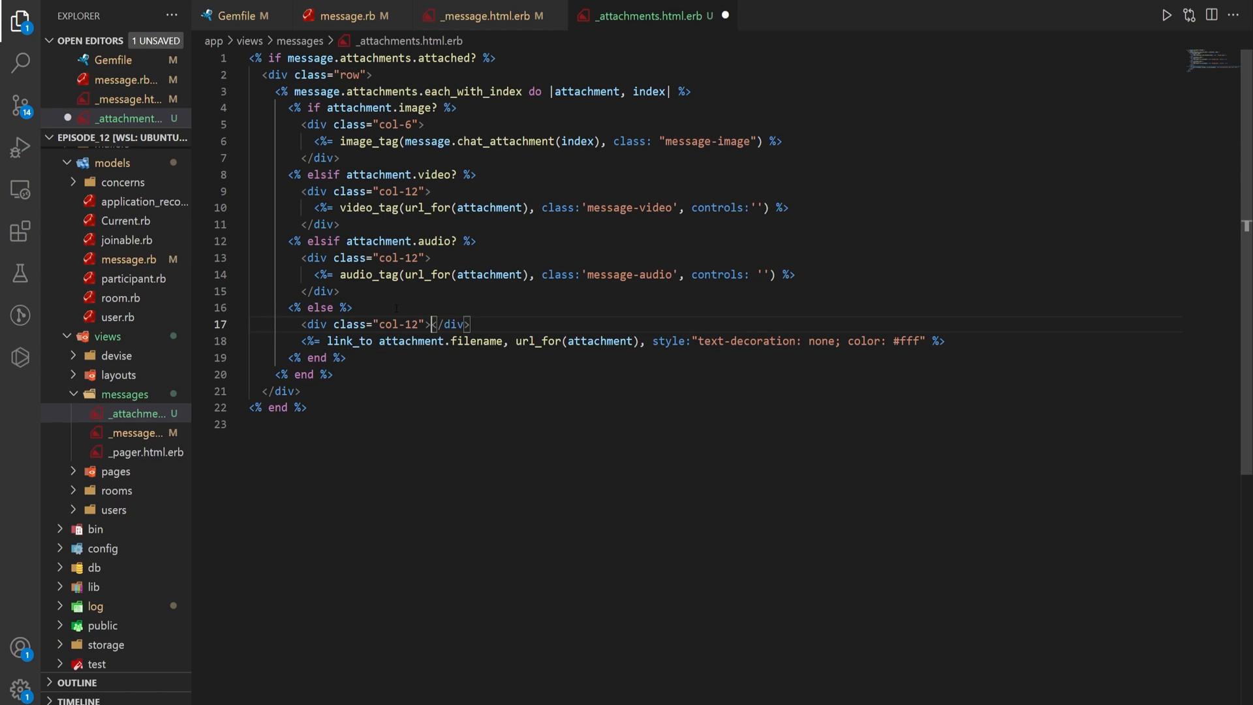
pyautogui.press('Enter')
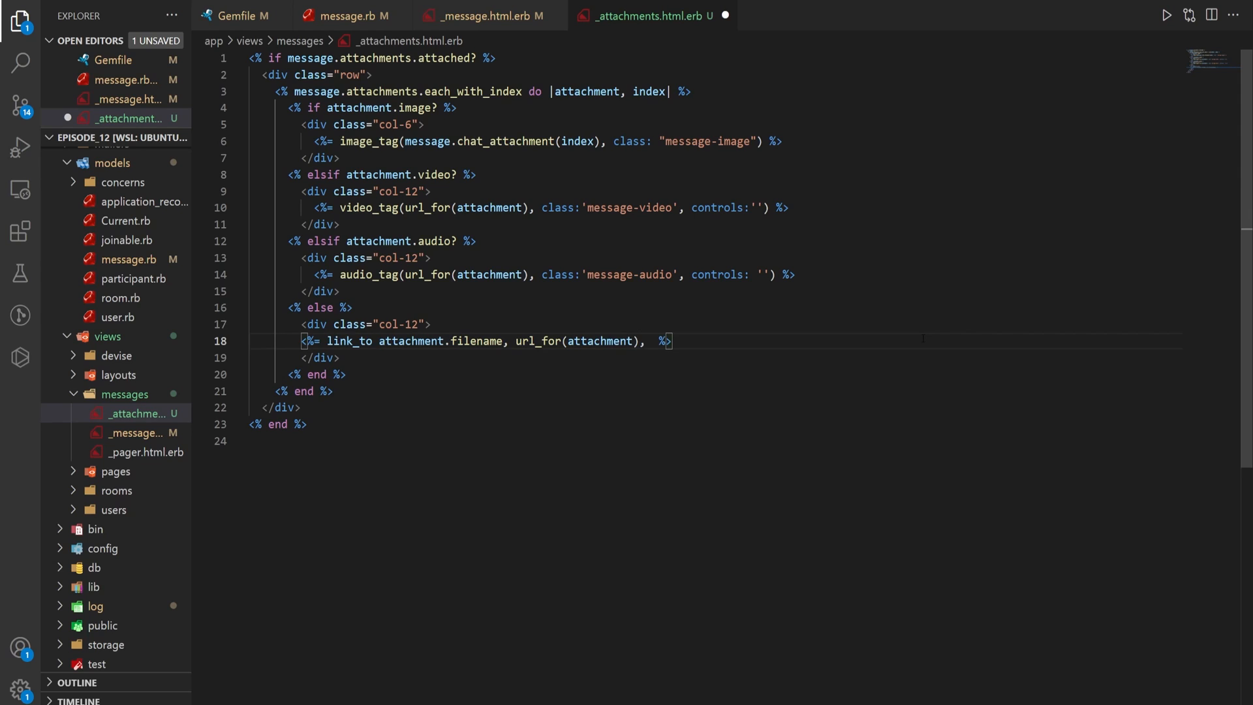
pyautogui.write("class:''")
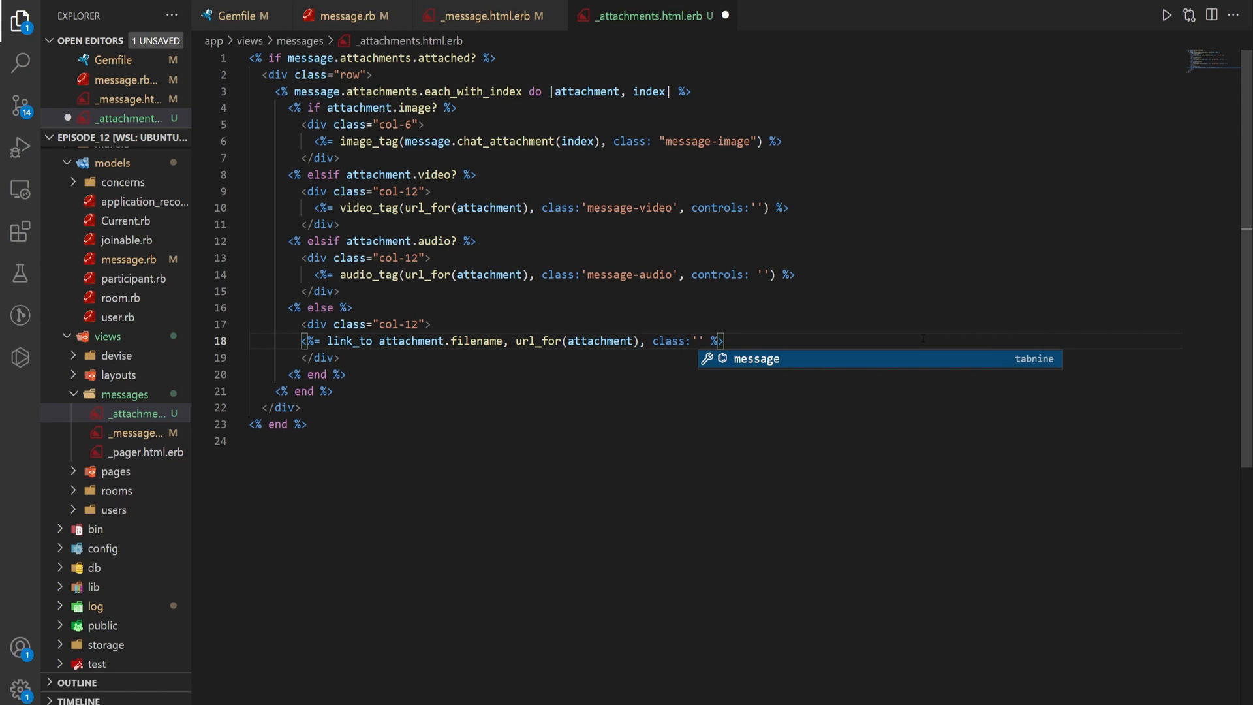
pyautogui.write('message-file')
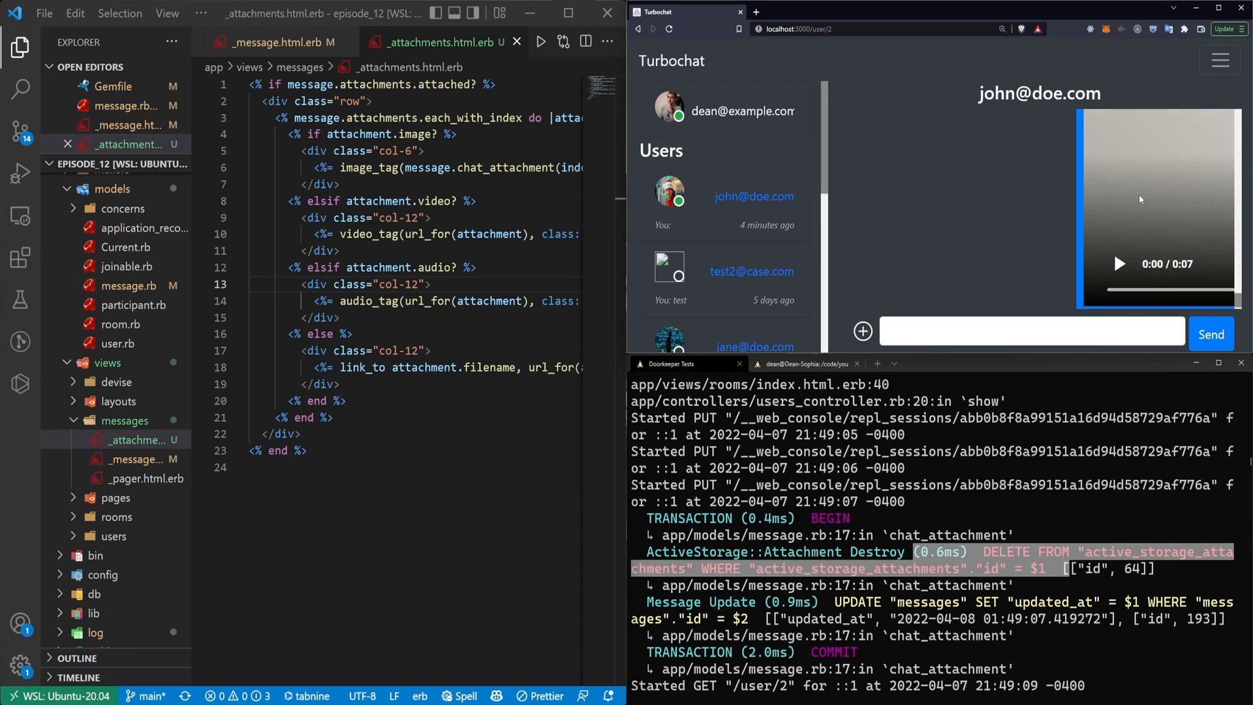
# Step: Open chatroom.css from app > assets > stylesheets and move to the end of the file
pyautogui.click(95, 182)
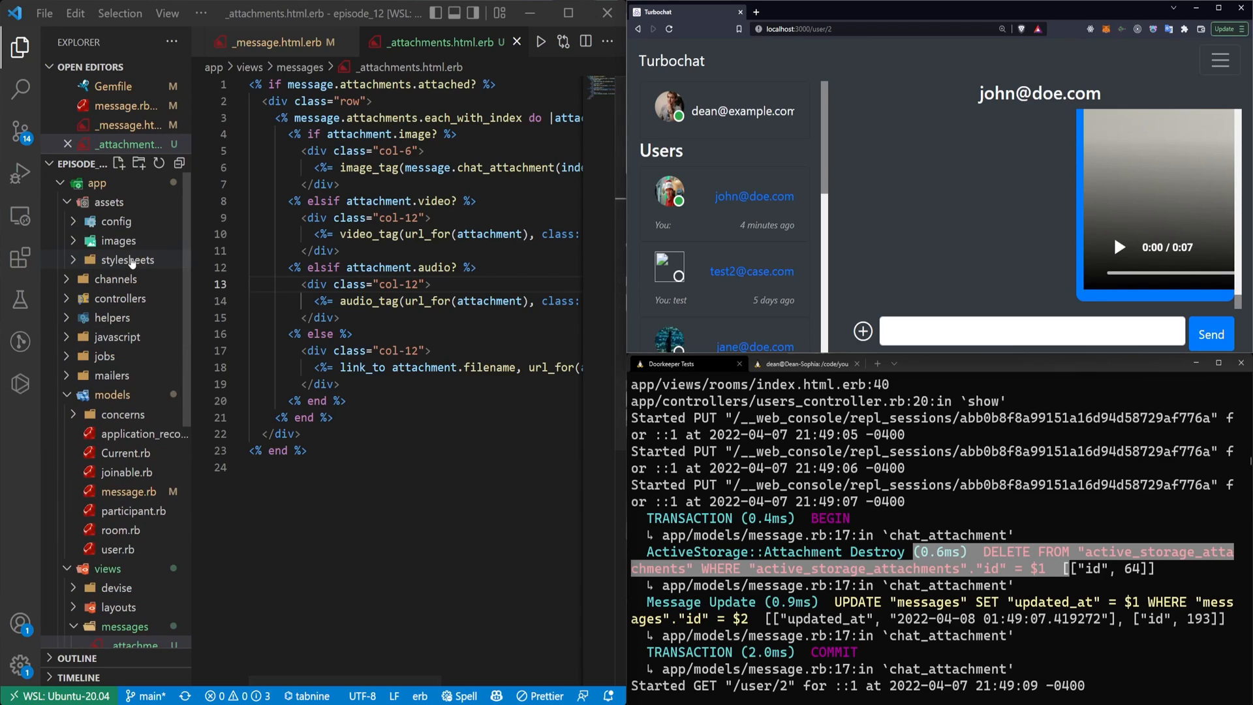
pyautogui.click(127, 260)
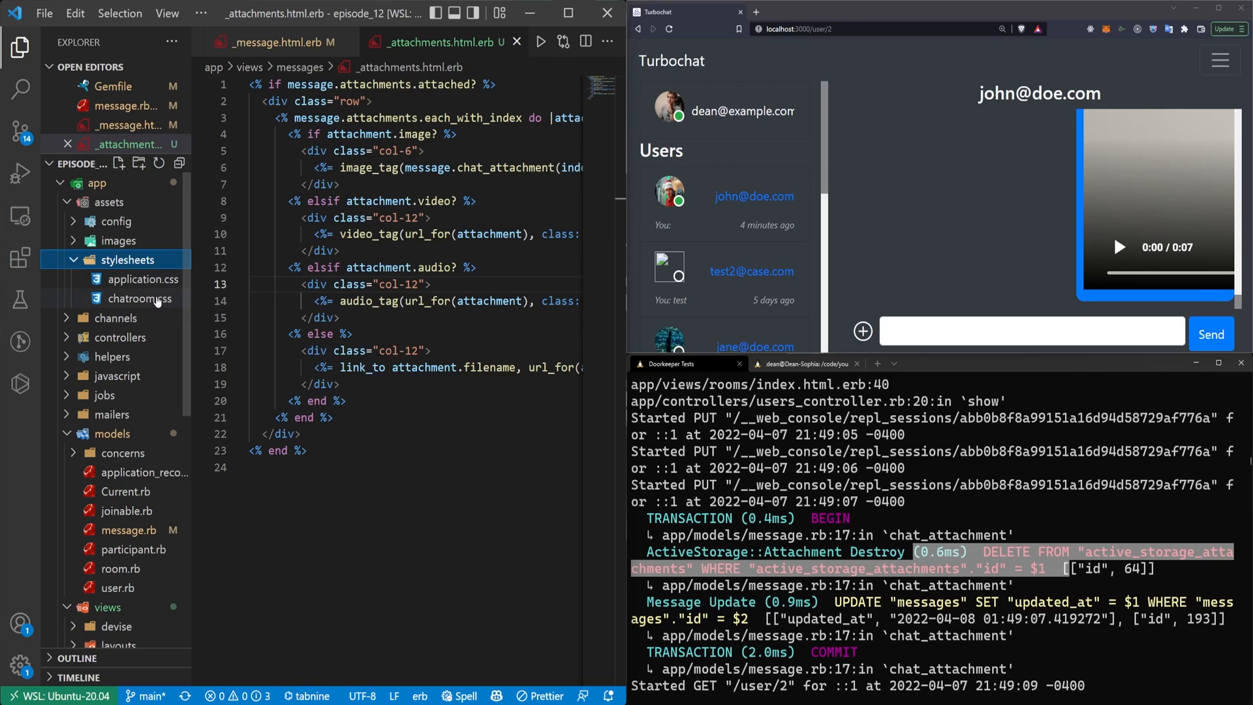
pyautogui.click(139, 318)
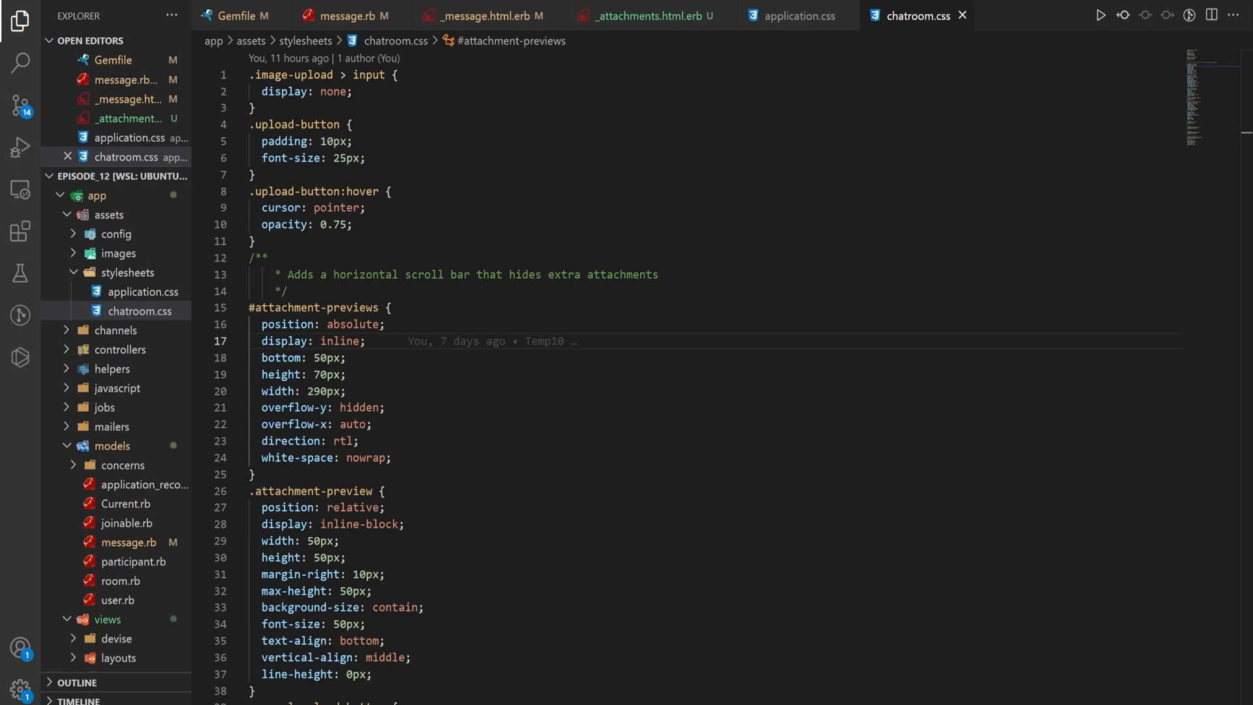
pyautogui.scroll(-3)
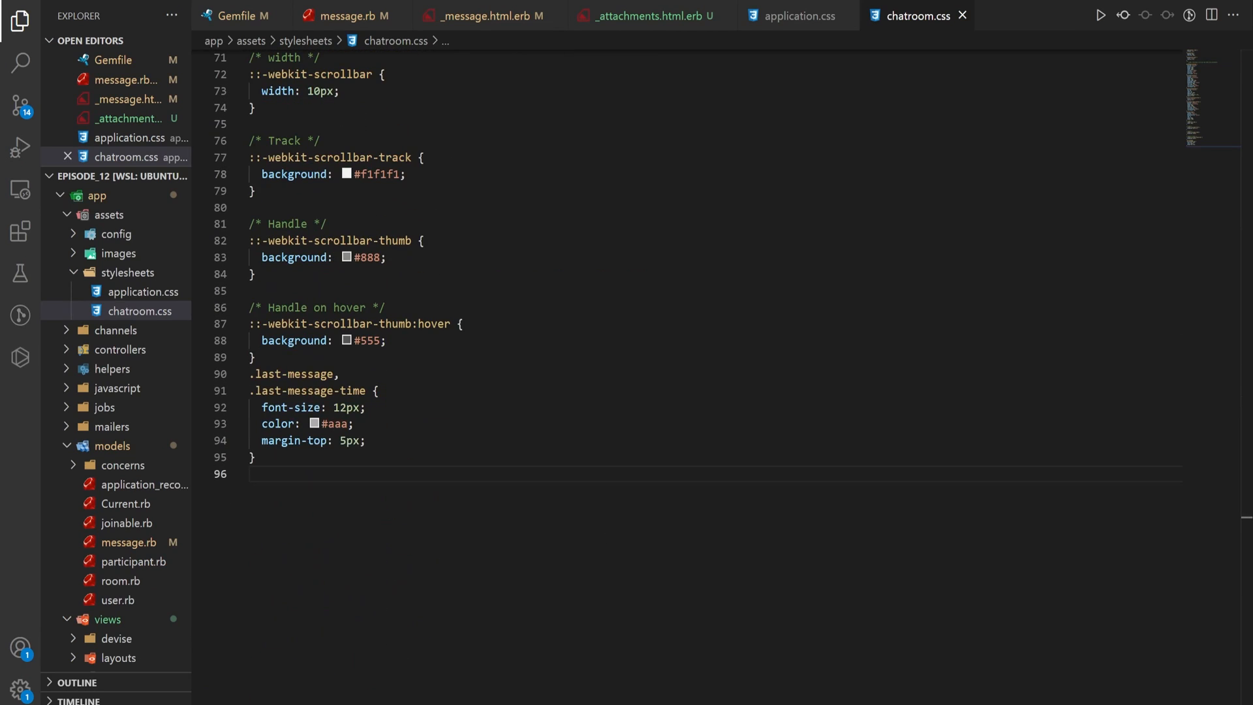
pyautogui.click(256, 473)
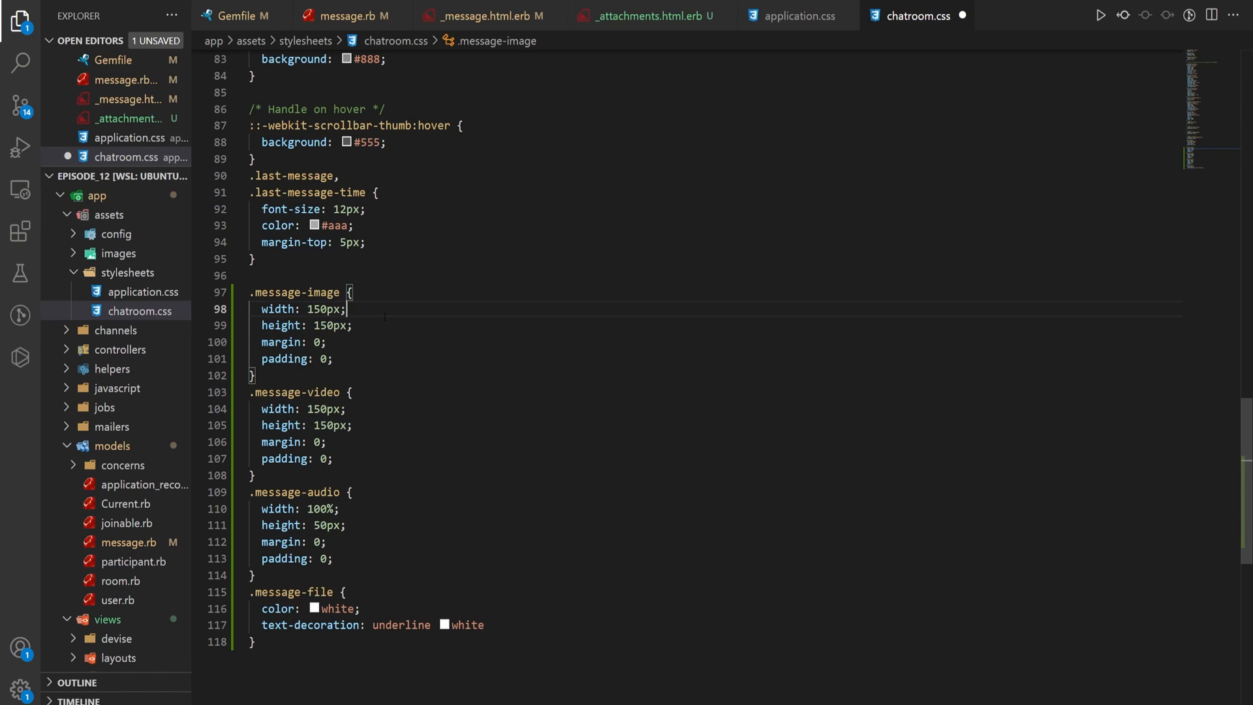
# Step: Add .message-image, .message-video, .message-audio and .message-file sizing rules and save chatroom.css
pyautogui.click(344, 309)
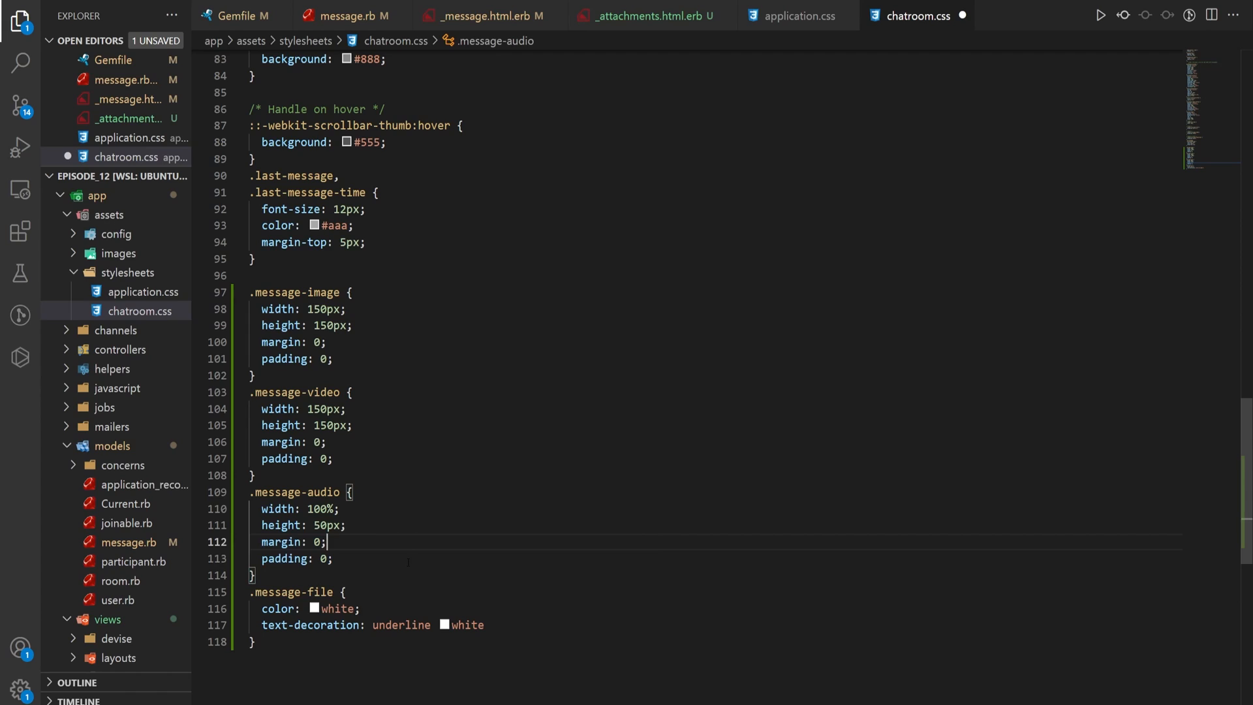
pyautogui.press('ctrl+s')
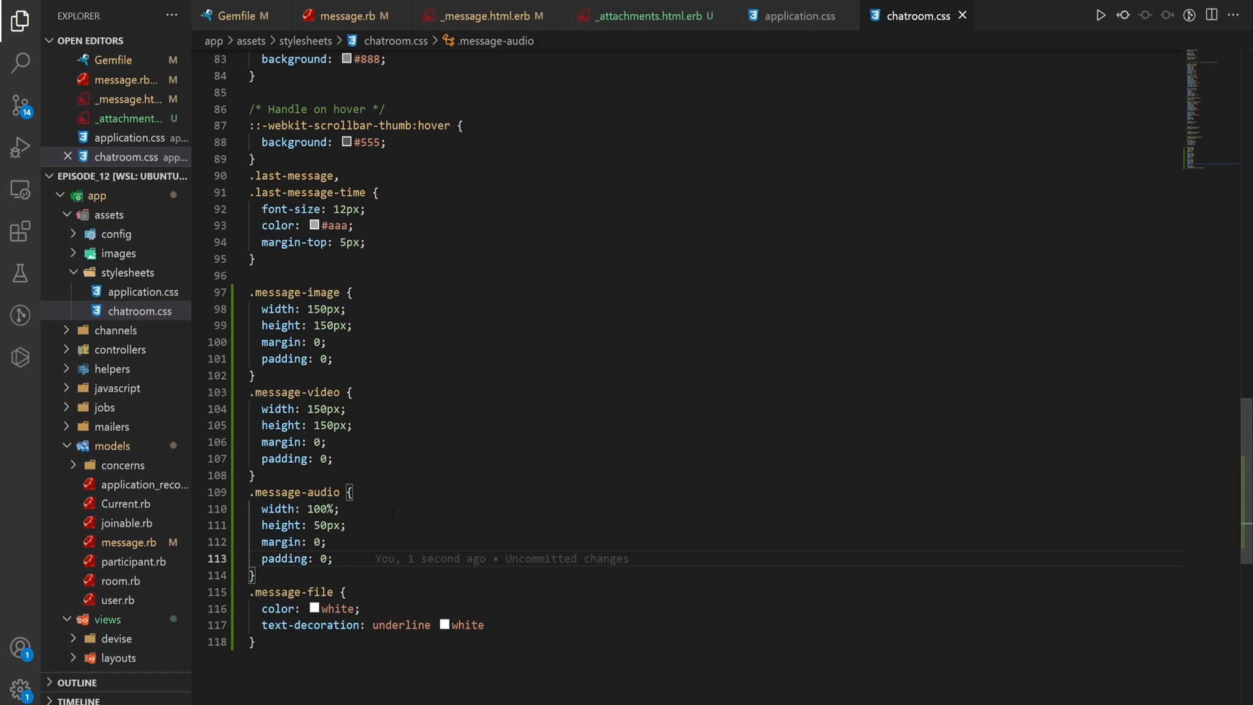
pyautogui.press('ctrl+s')
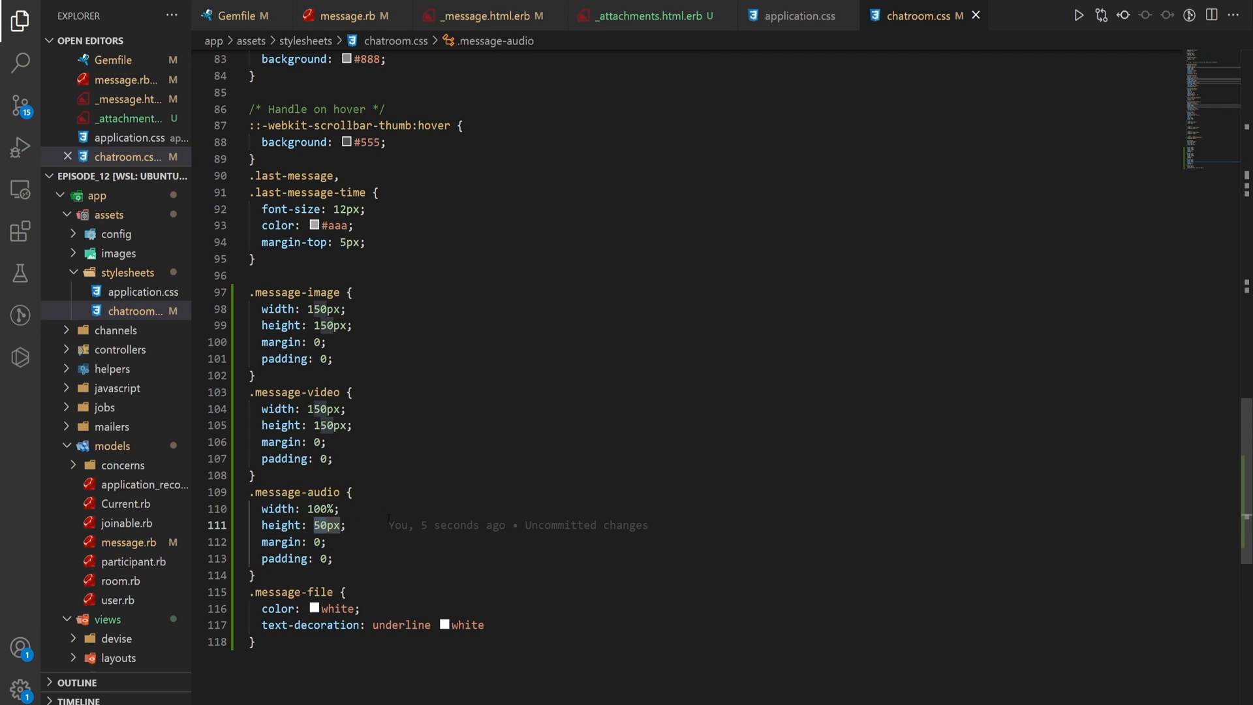
pyautogui.doubleClick(298, 508)
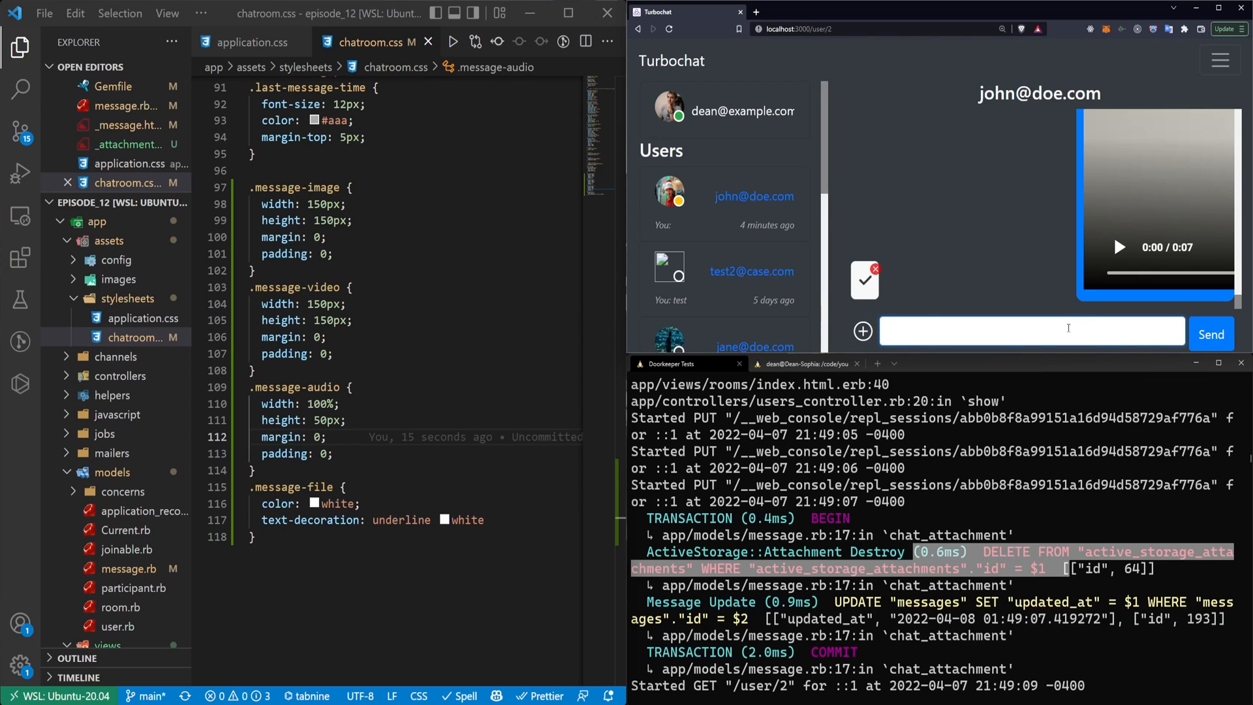
# Step: Send a 'Hey' message with the attached .docx resume and check the resulting file link
pyautogui.write('Hey')
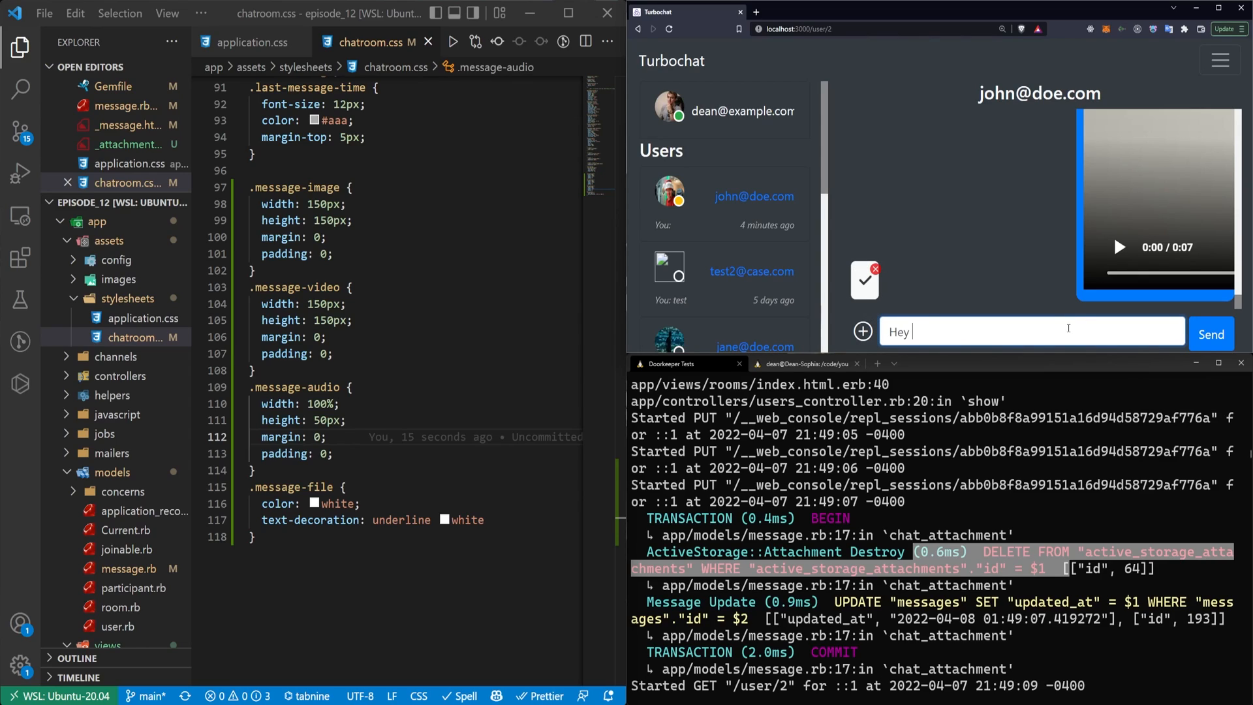
pyautogui.click(1210, 335)
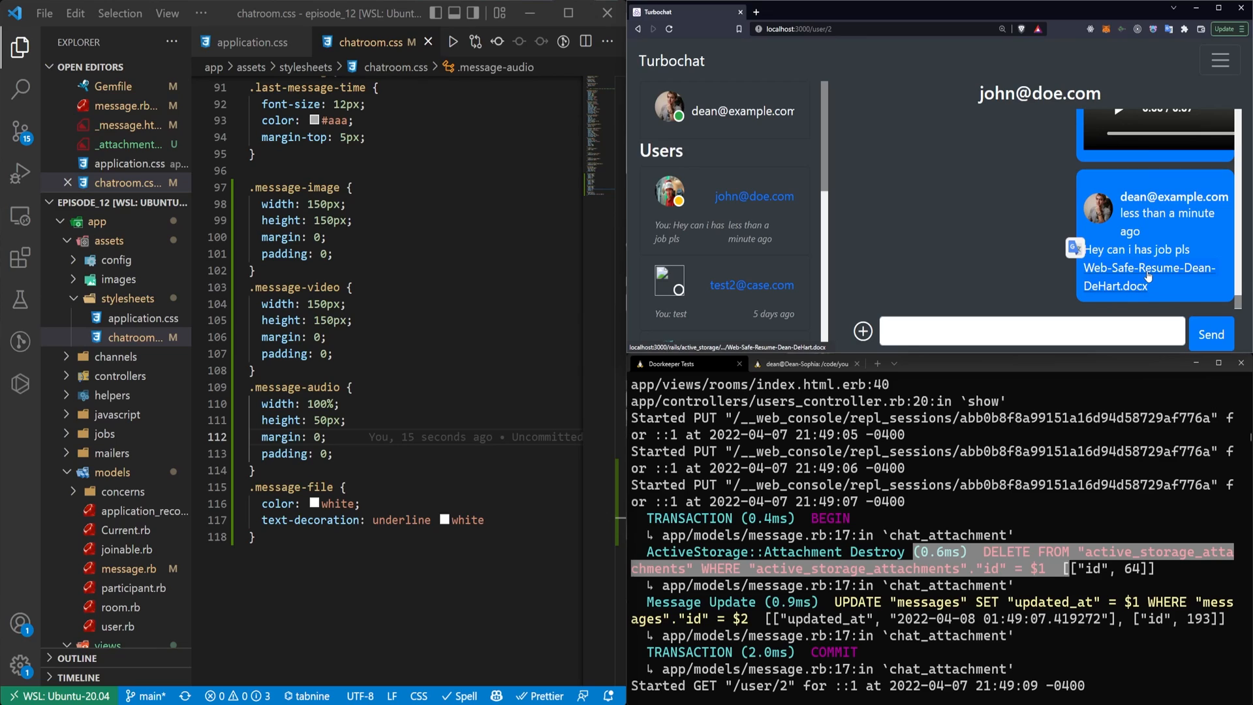
pyautogui.rightClick(1149, 276)
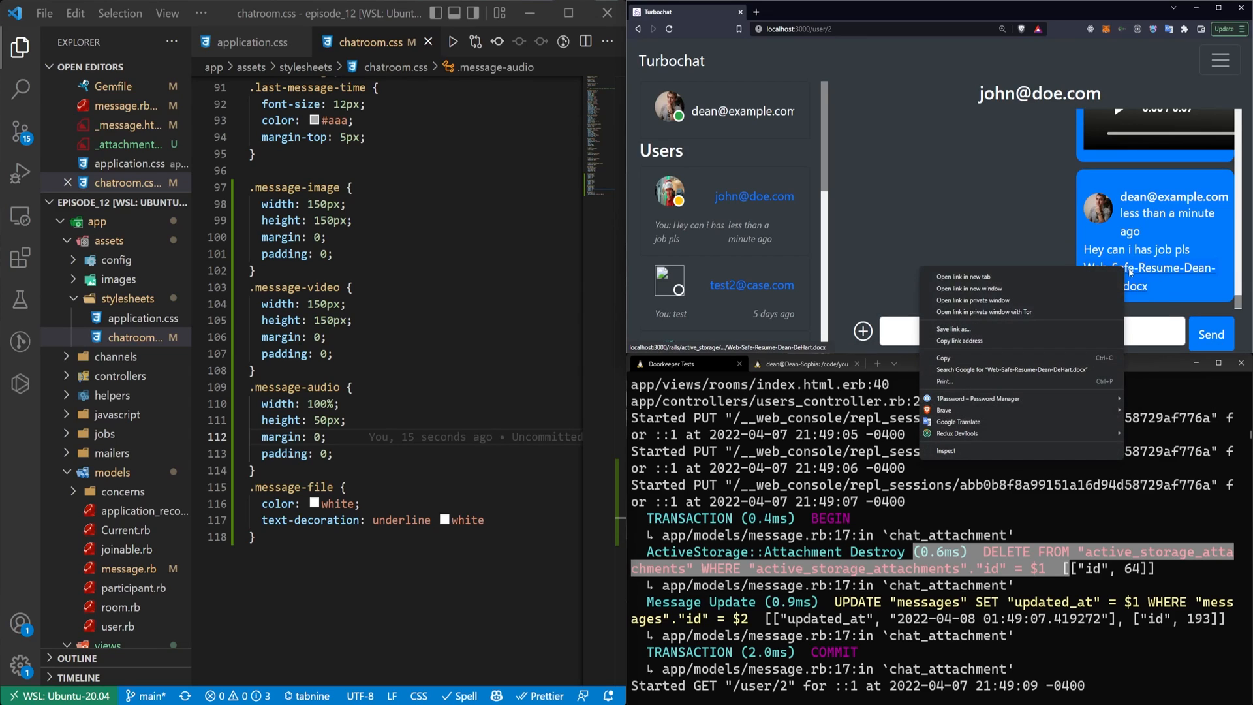
pyautogui.click(753, 196)
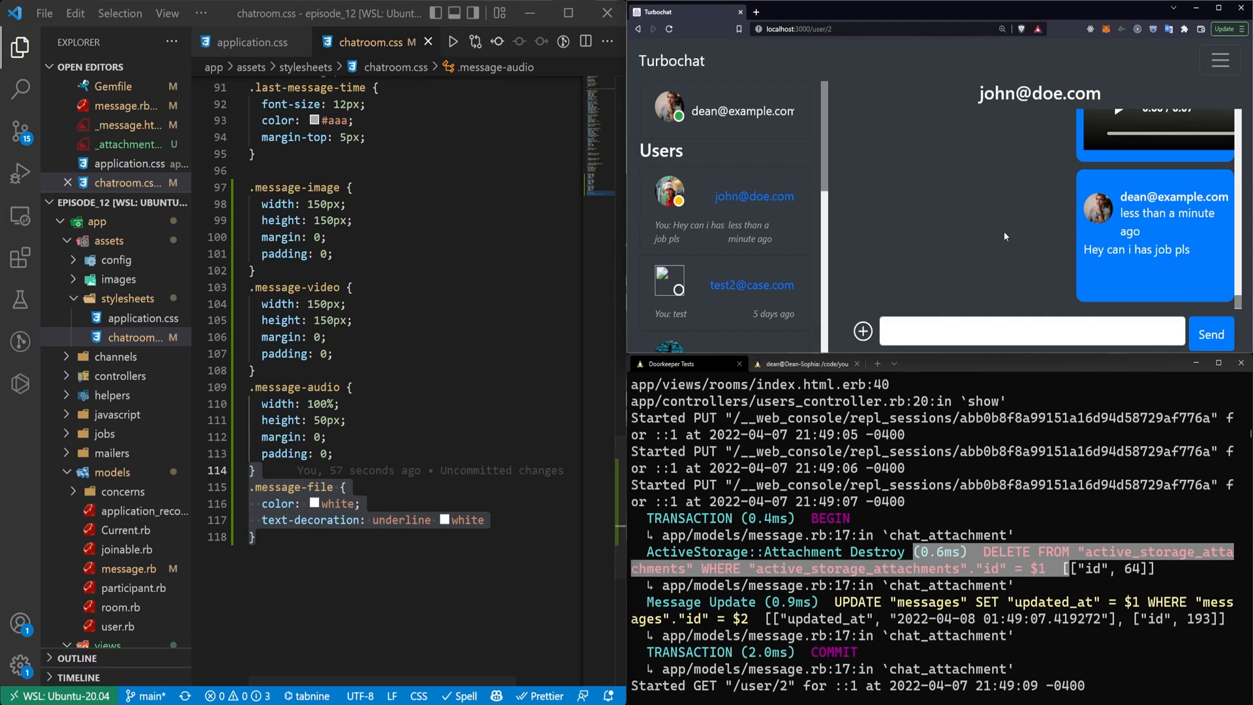
pyautogui.click(668, 29)
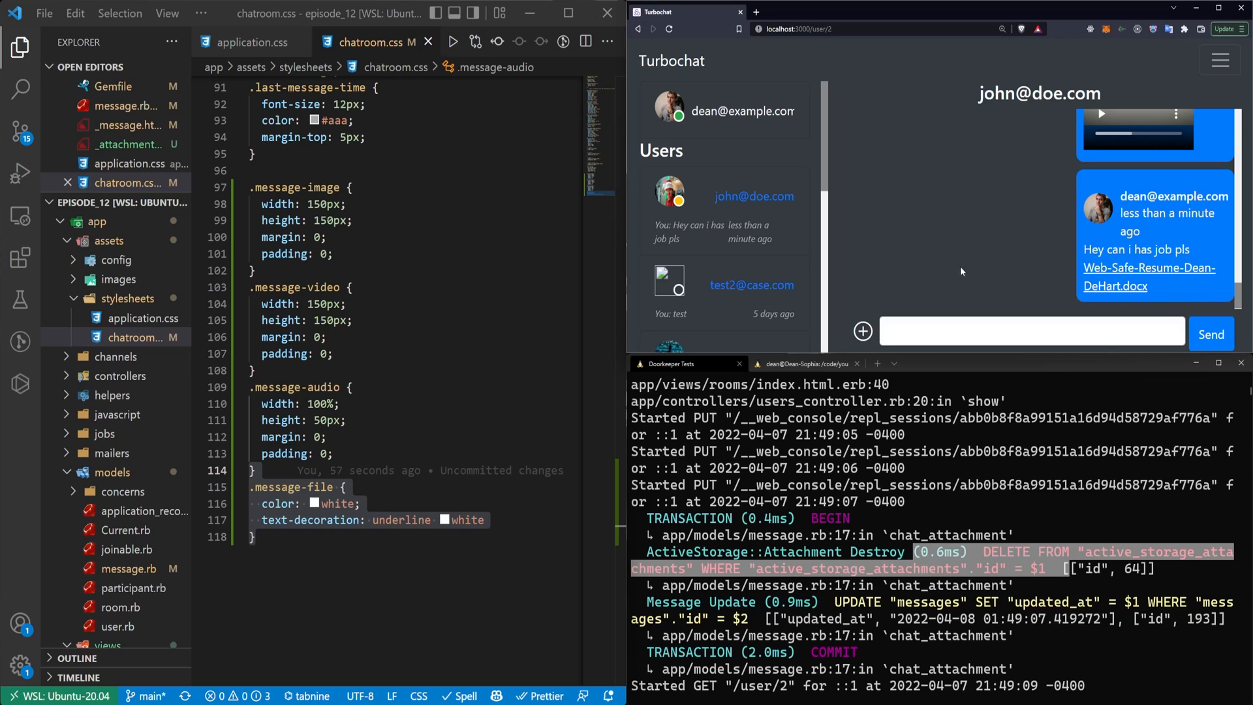
pyautogui.moveTo(1076, 273)
pyautogui.write(';')
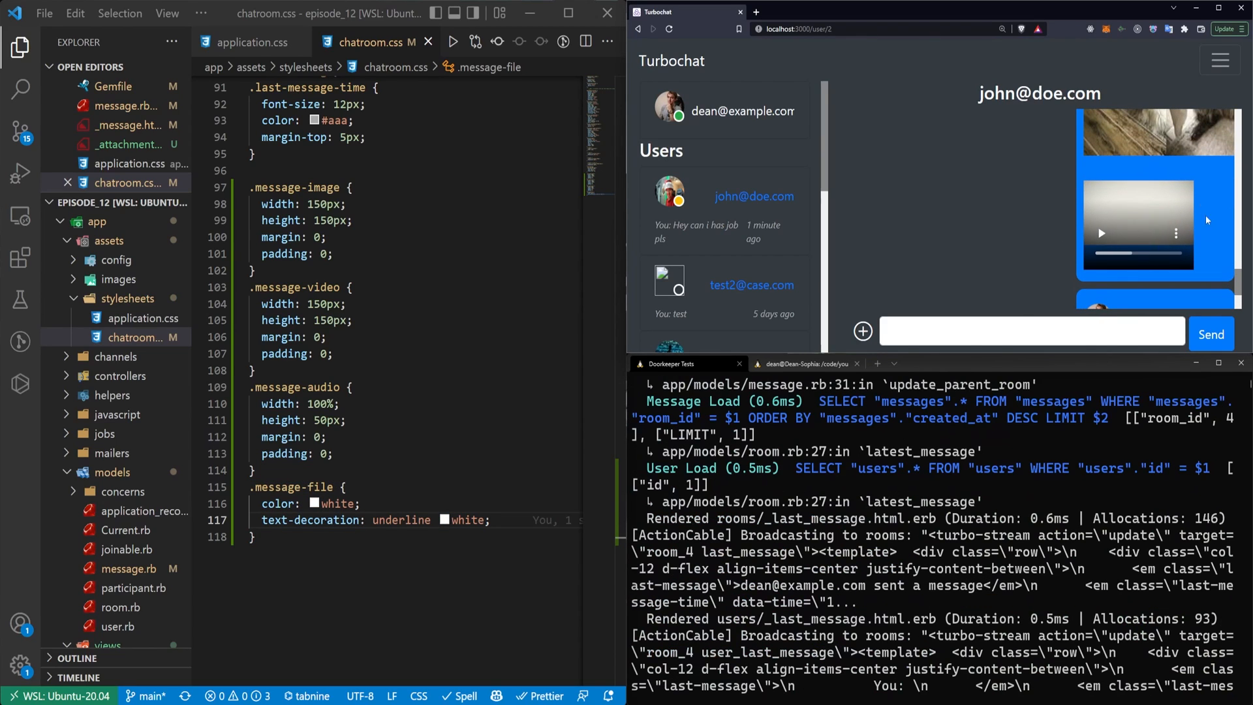
pyautogui.moveTo(1202, 245)
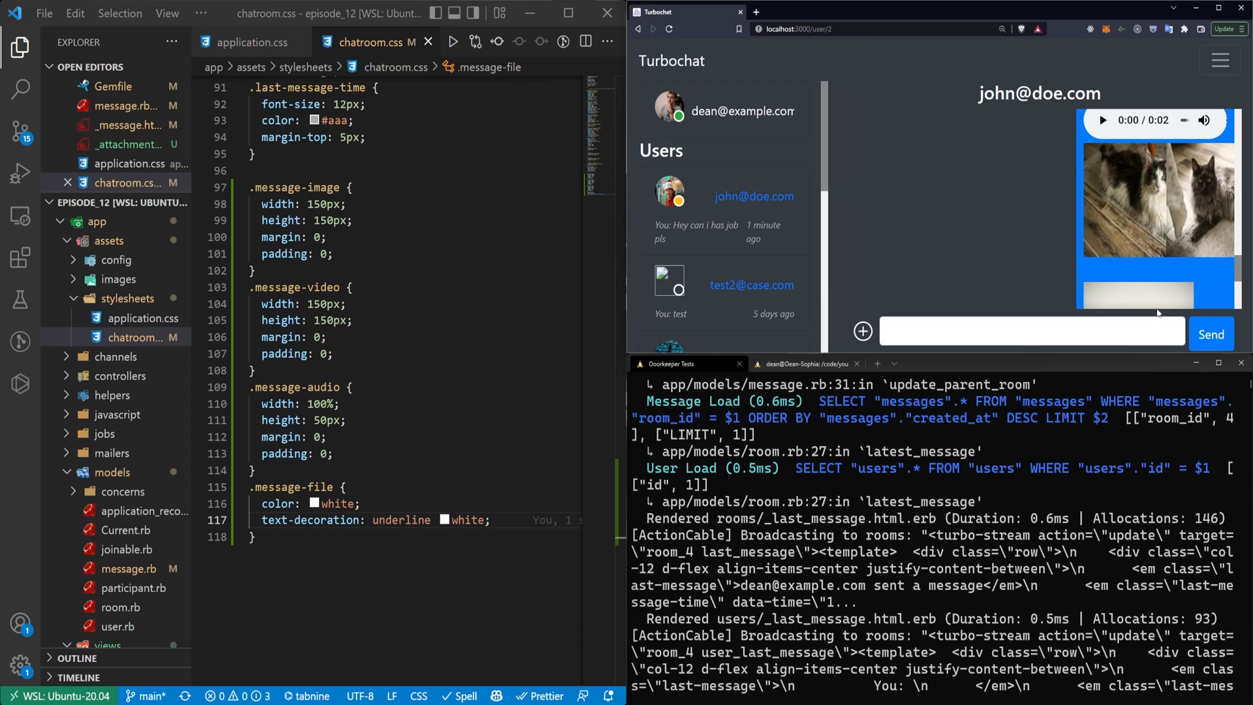
pyautogui.moveTo(1102, 193)
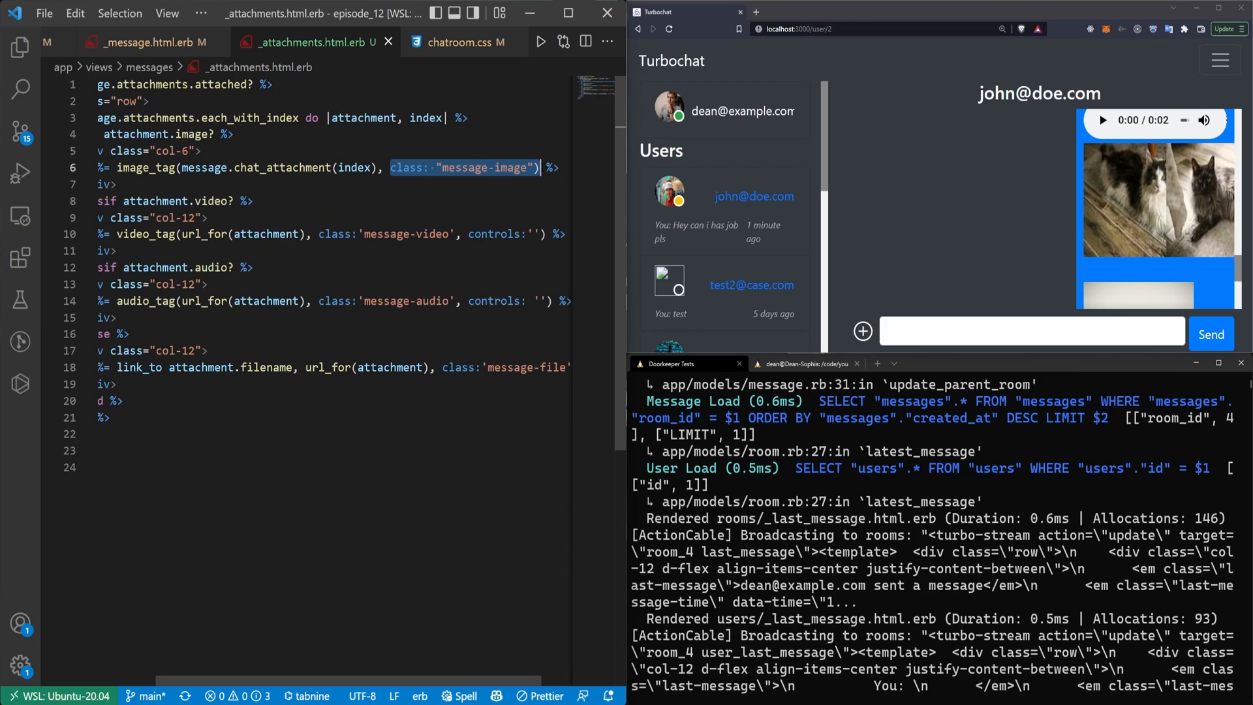
# Step: Add message-image to the image's col-6 div class and reload the Turbochat chat
pyautogui.press('Delete')
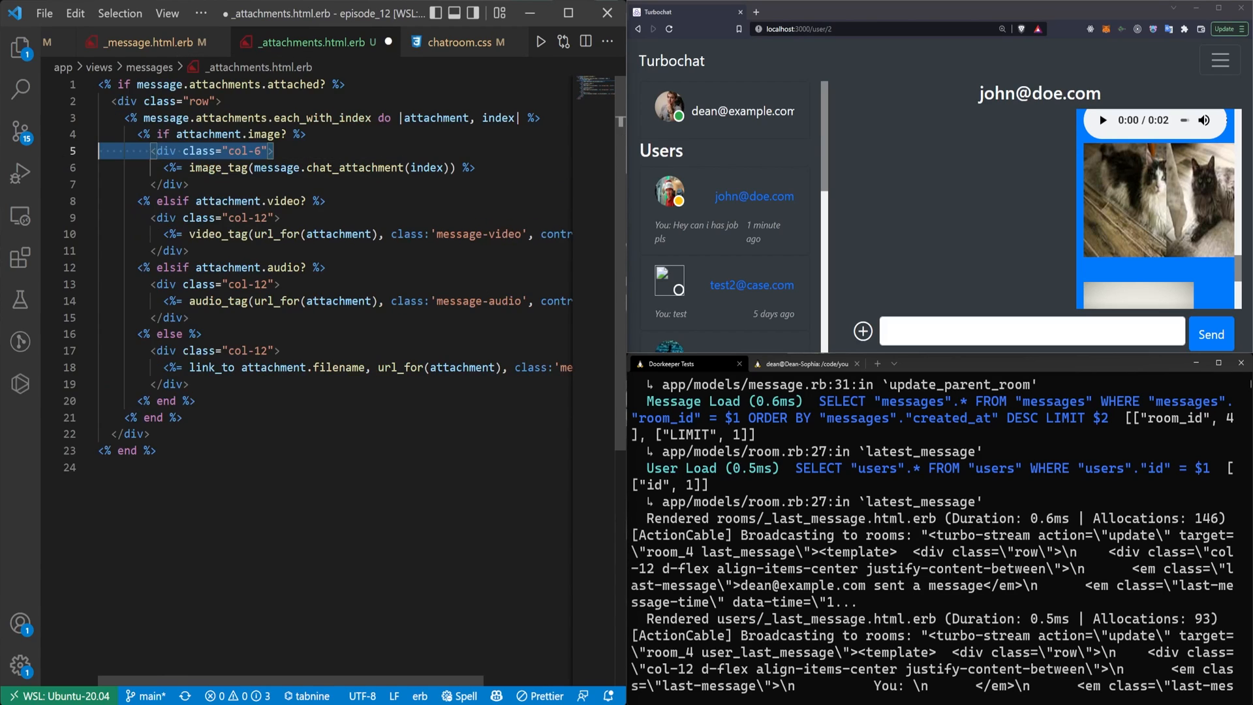
pyautogui.write('message-image')
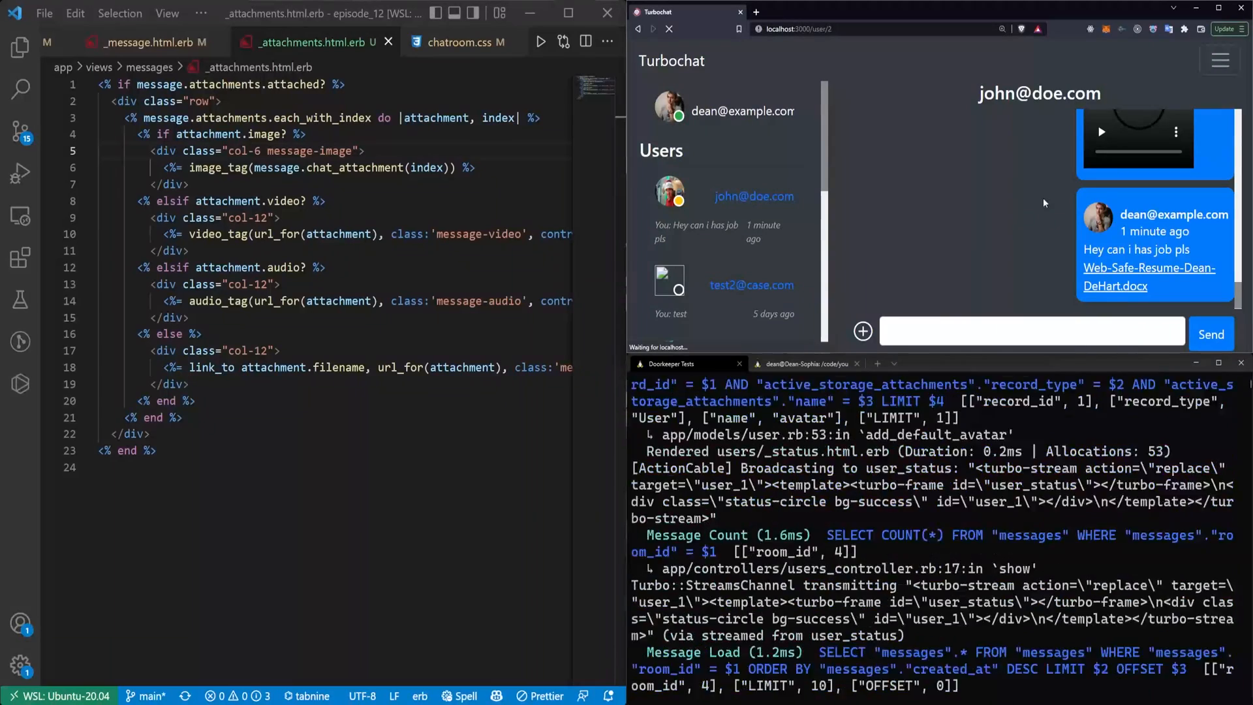
pyautogui.click(1102, 130)
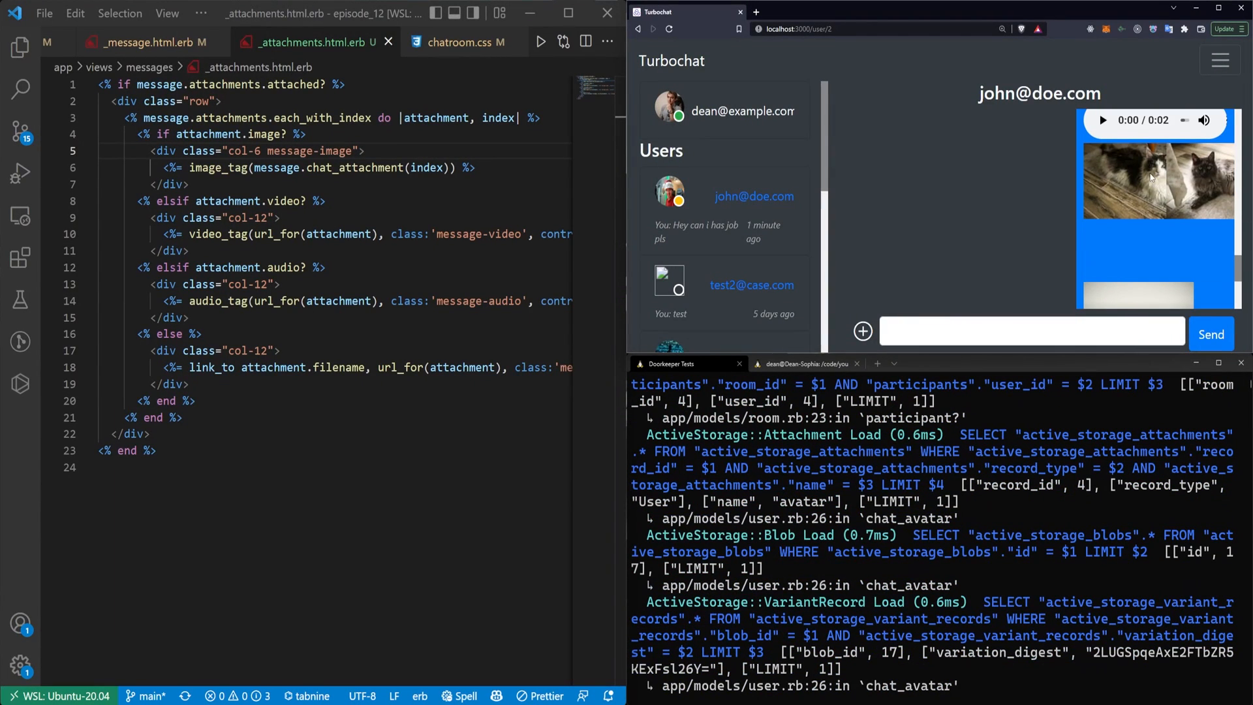
pyautogui.moveTo(1010, 235)
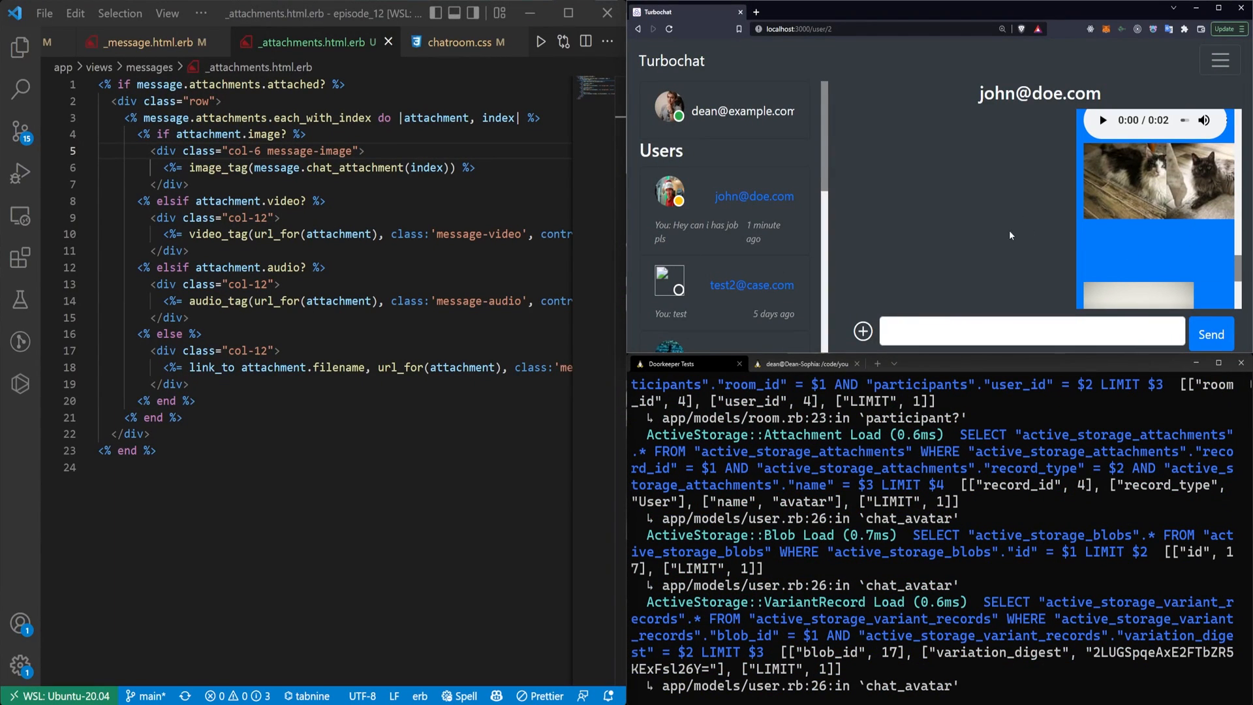
pyautogui.moveTo(1175, 205)
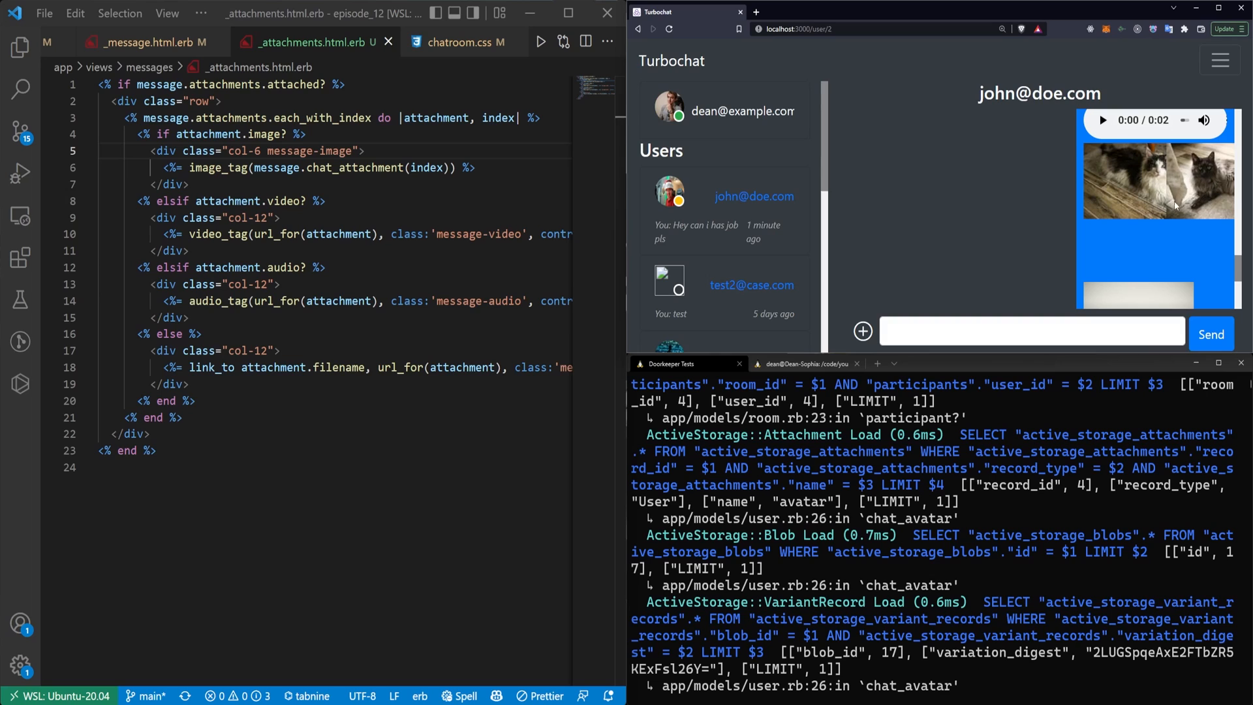
pyautogui.moveTo(1013, 296)
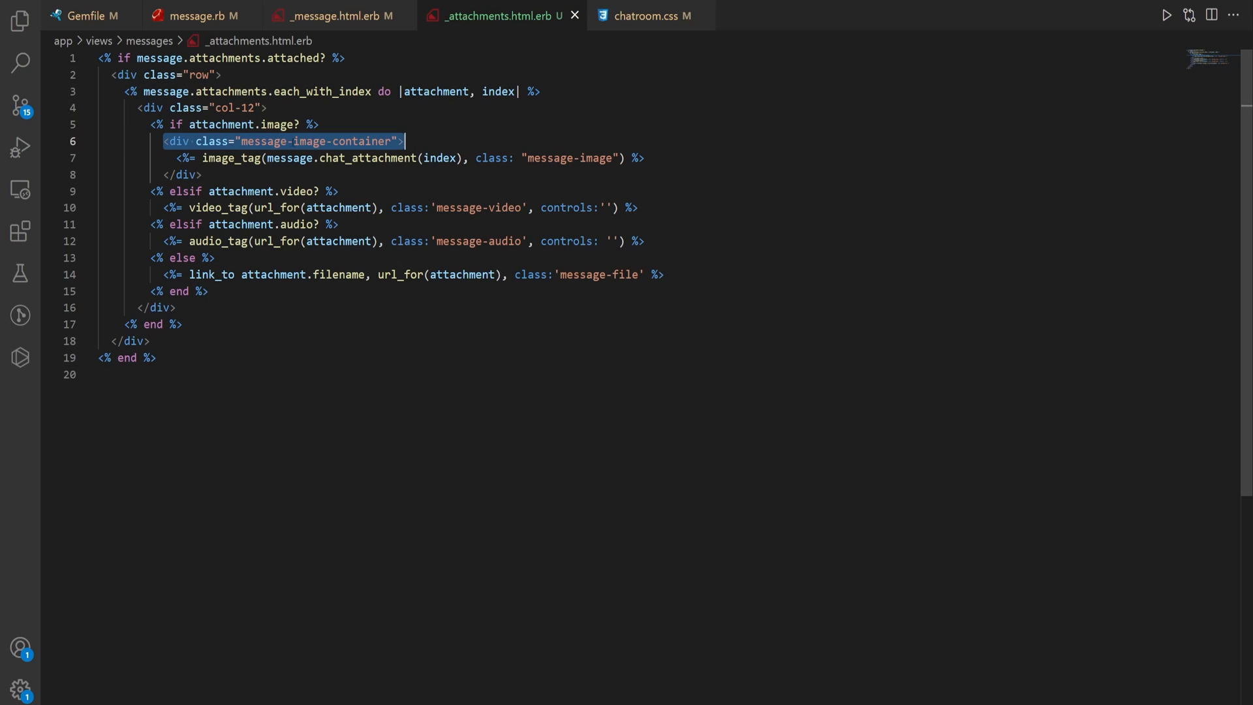
# Step: Wrap image attachments in a message-image-container div and add its 150px rule to chatroom.css
pyautogui.click(312, 141)
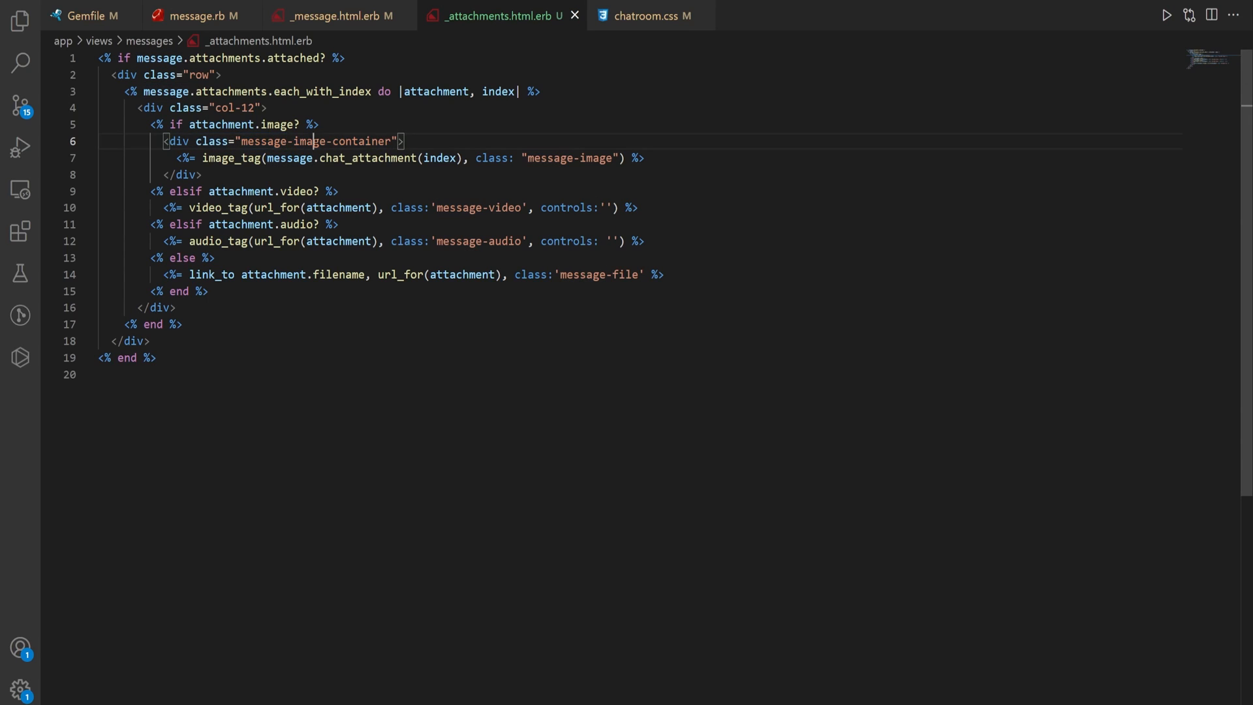
pyautogui.doubleClick(363, 141)
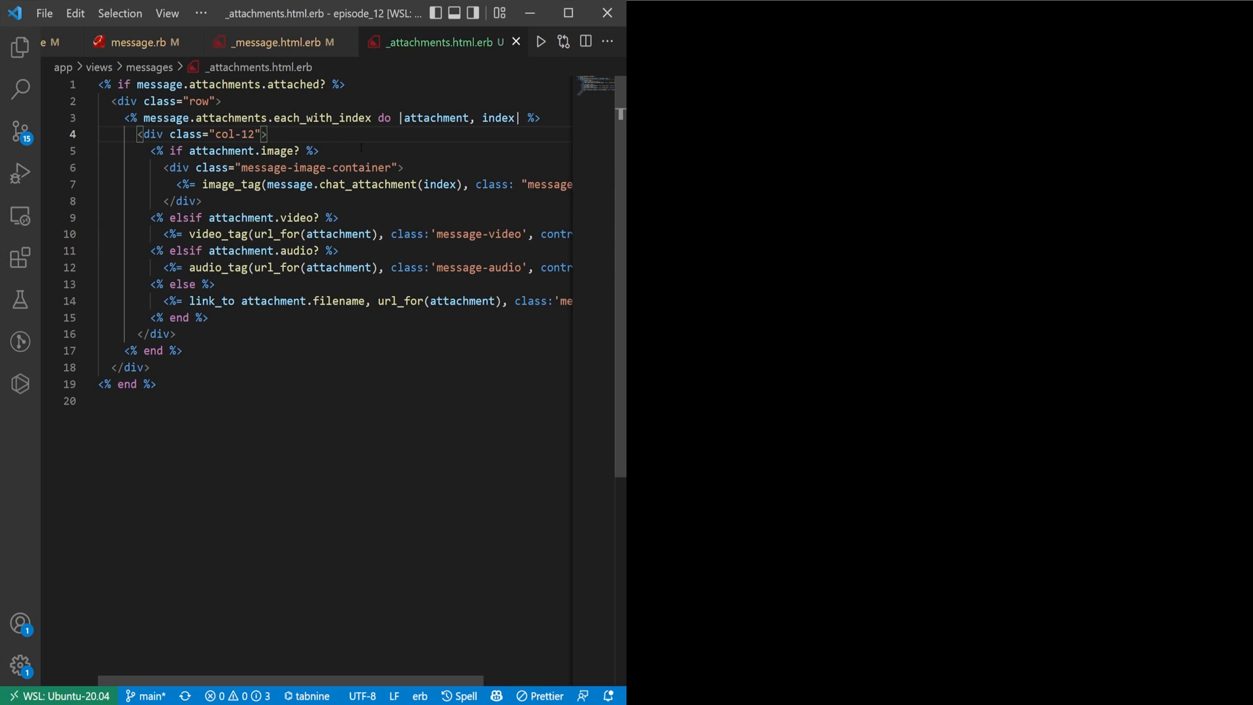
pyautogui.click(647, 16)
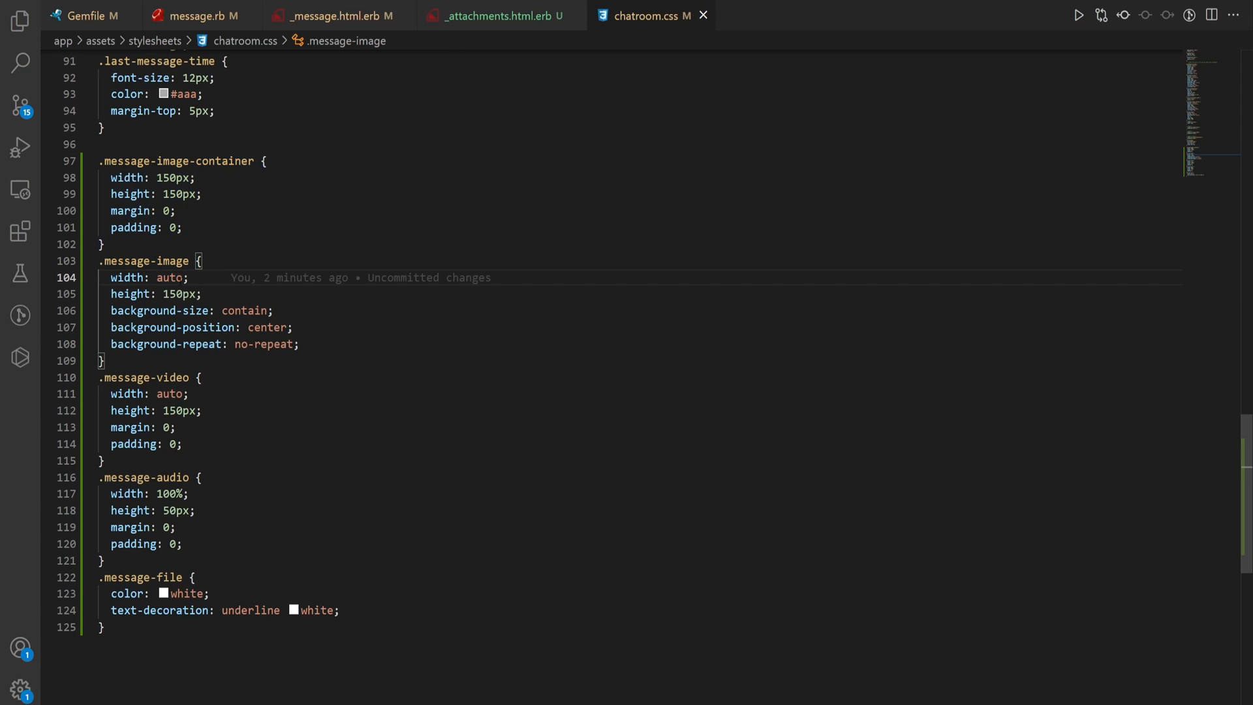
pyautogui.doubleClick(179, 294)
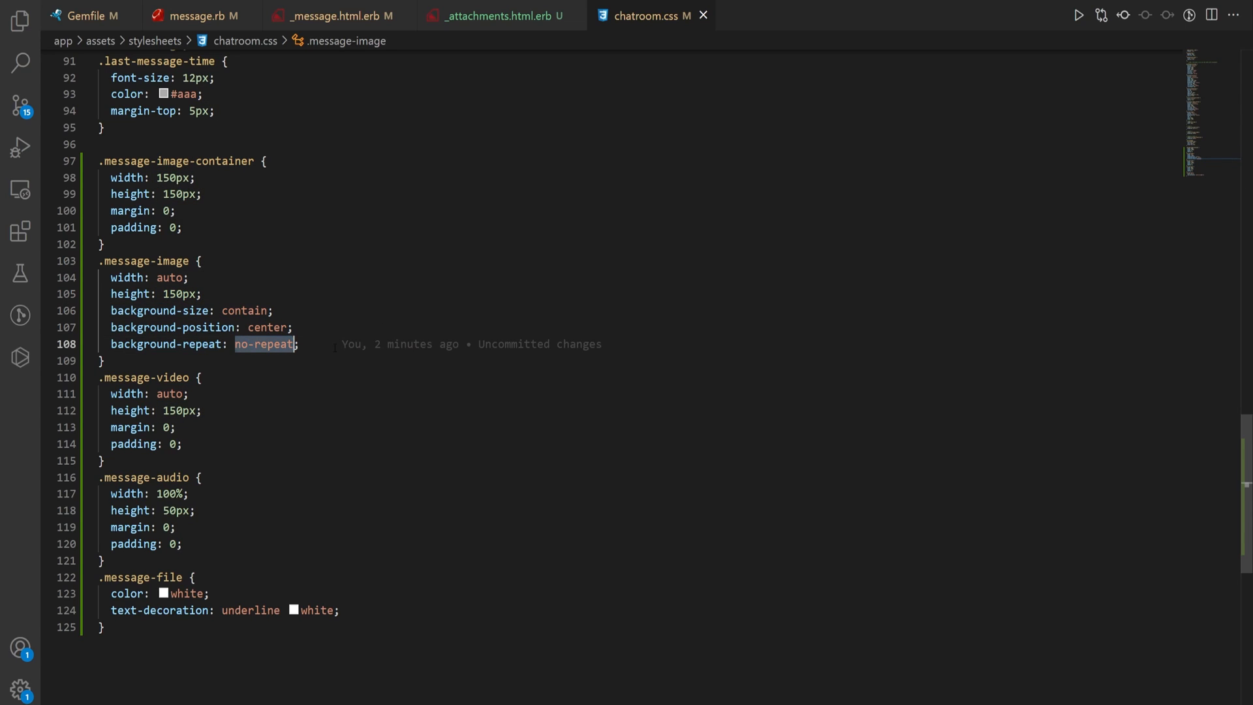
pyautogui.click(176, 427)
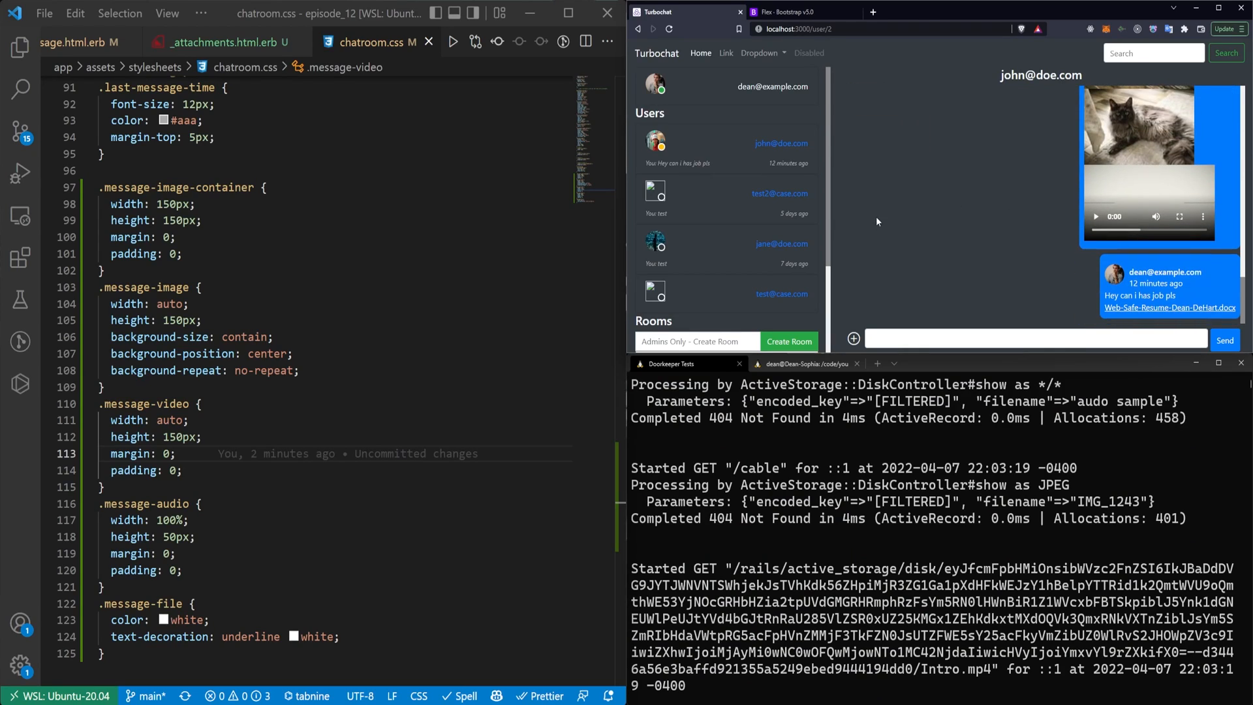
pyautogui.click(778, 193)
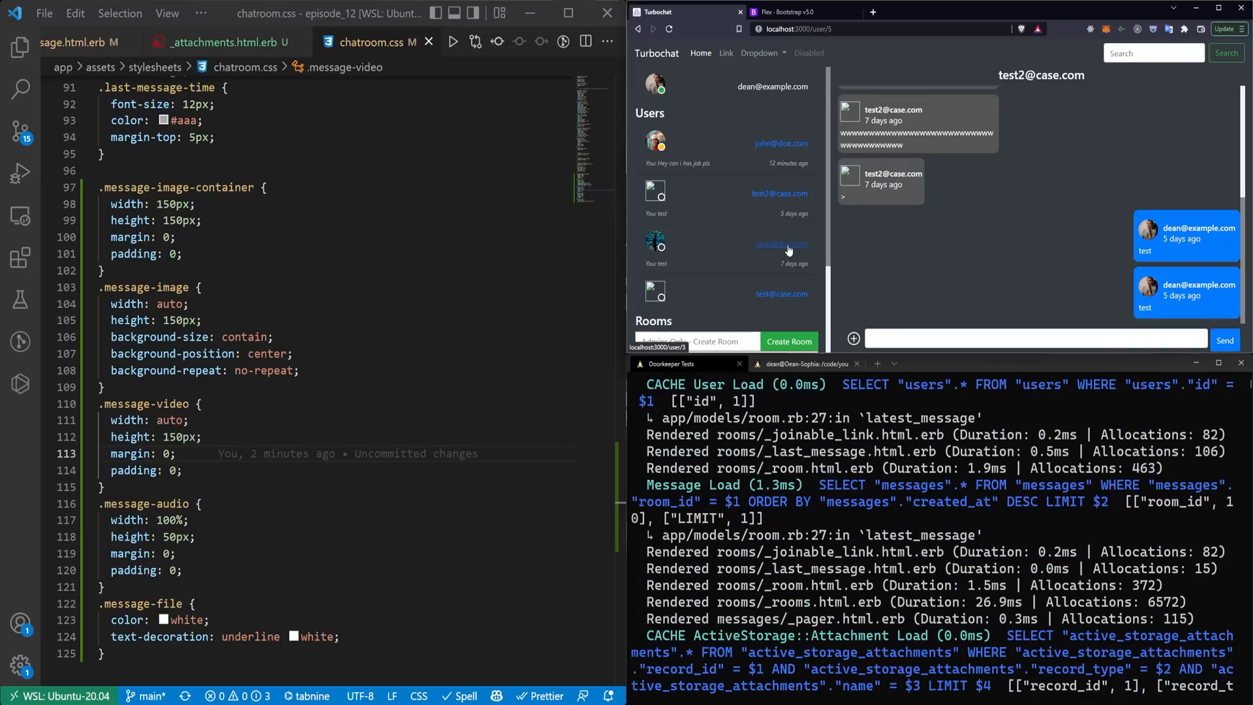
pyautogui.click(781, 244)
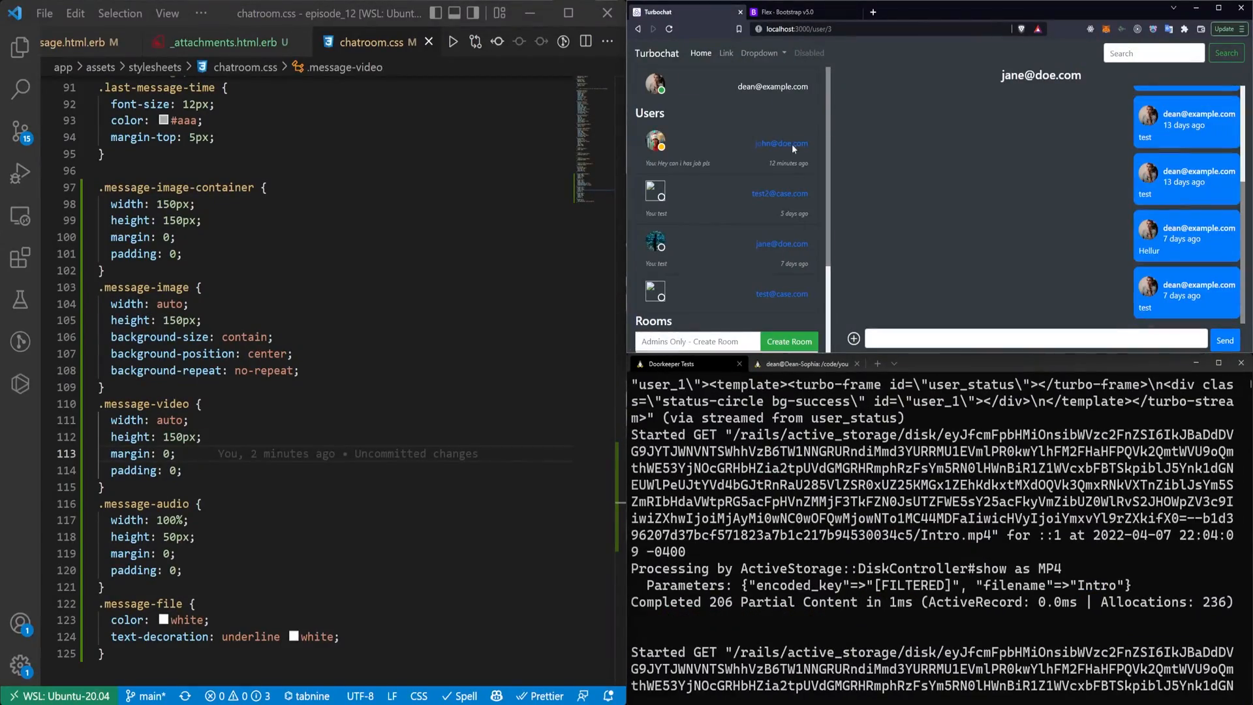
pyautogui.click(781, 143)
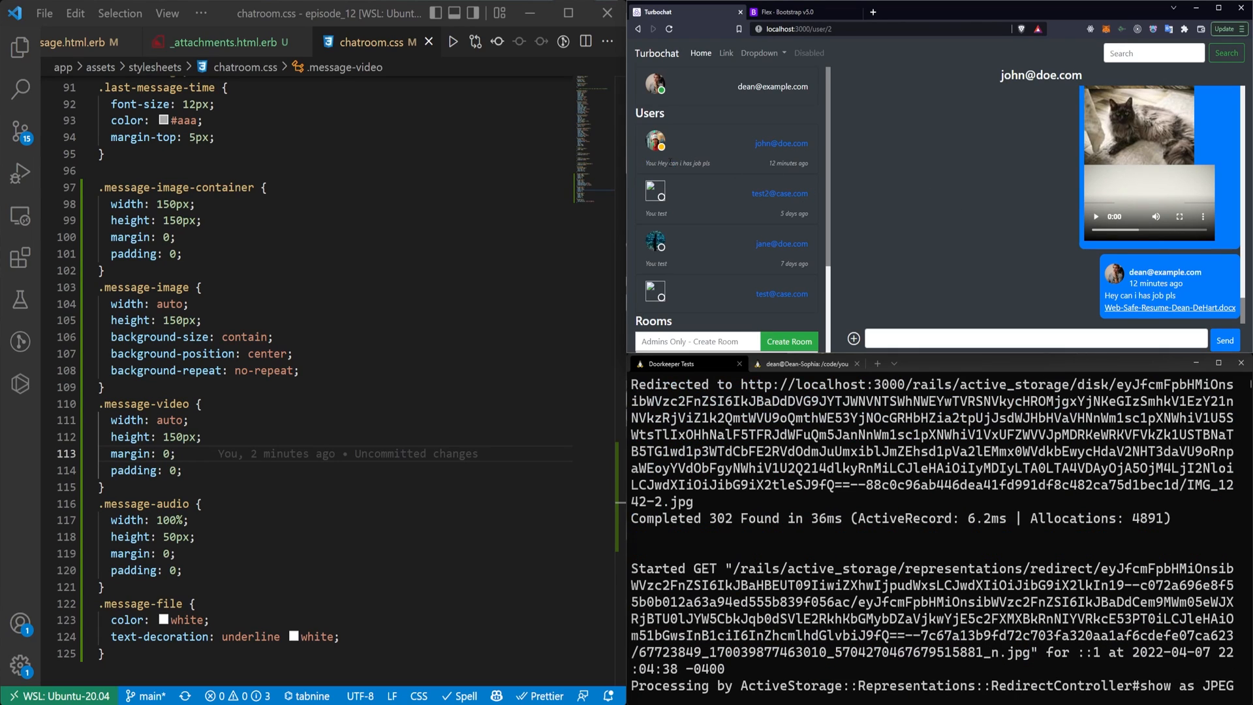
pyautogui.click(19, 48)
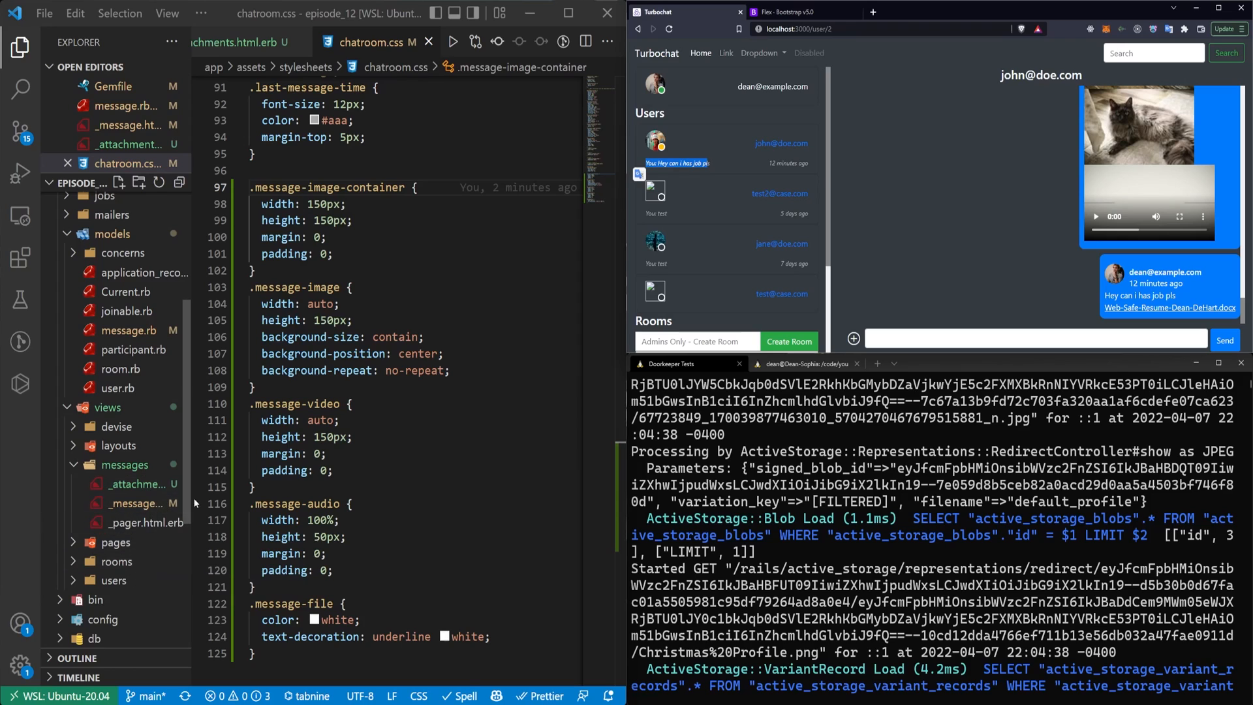
# Step: Change _last_message.html.erb line 5 to "#{sender.email}: #{last_message.body}".truncate(40) and save
pyautogui.click(115, 579)
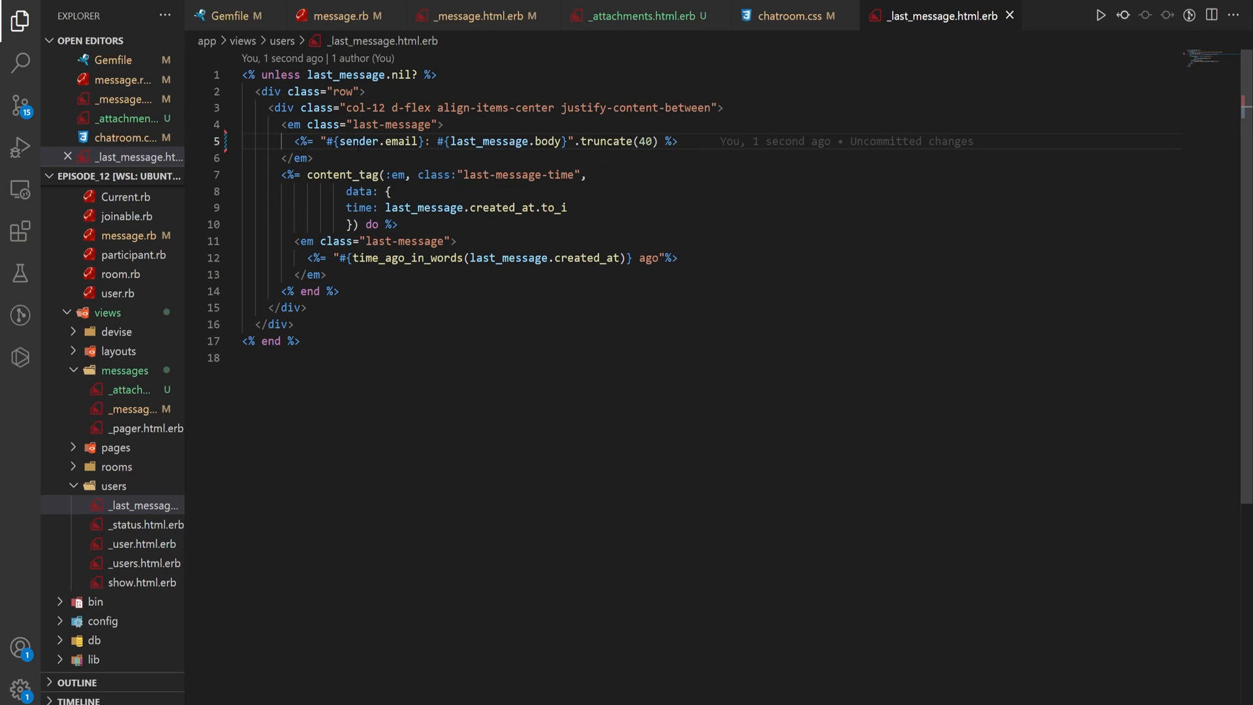
pyautogui.press('ctrl+s')
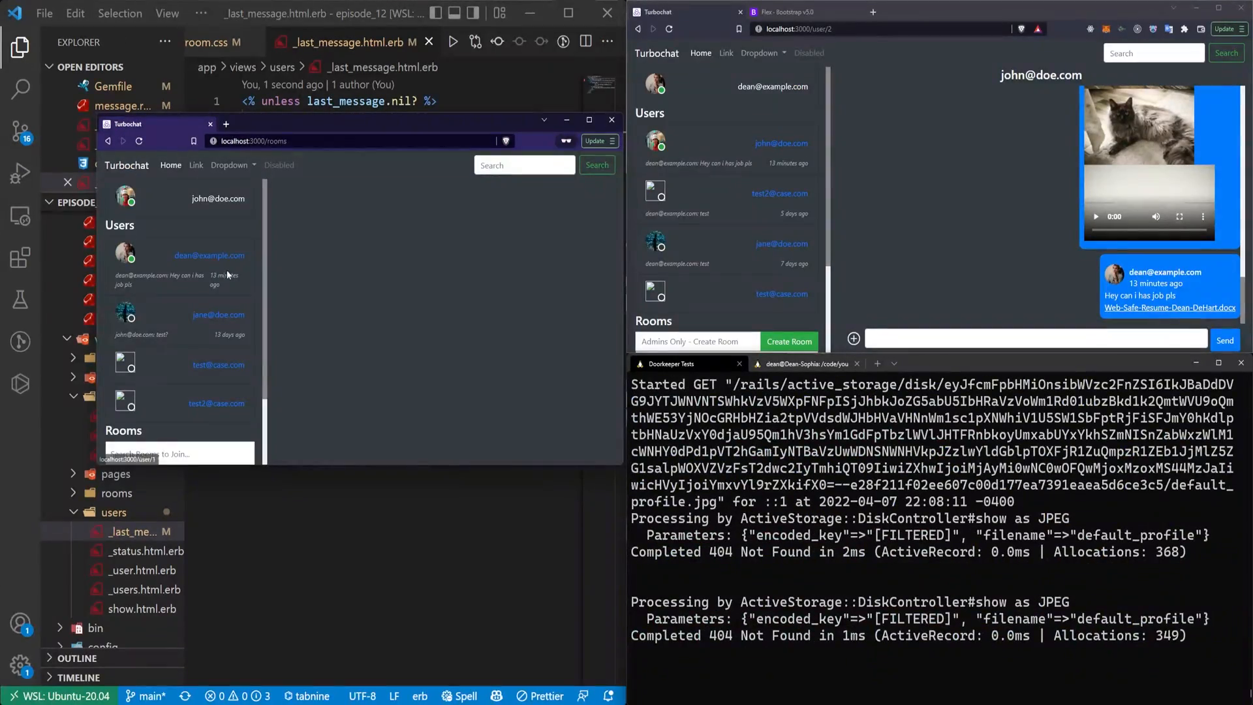
pyautogui.click(208, 254)
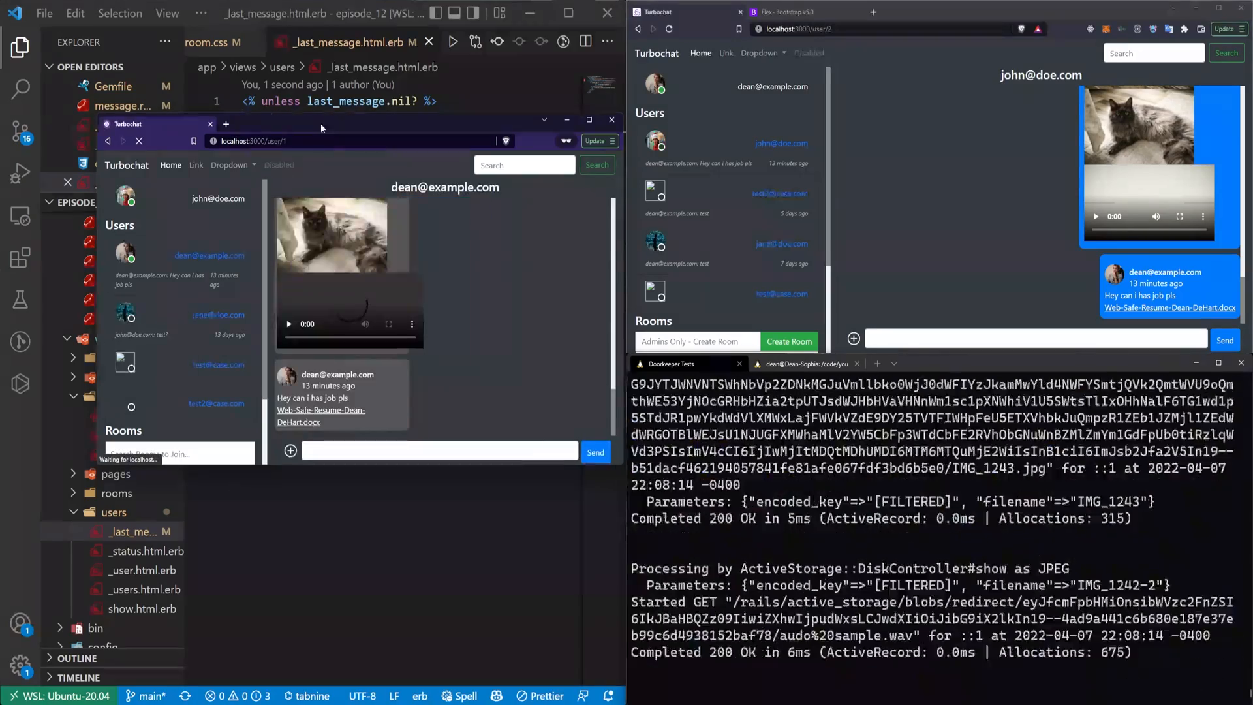
pyautogui.click(589, 123)
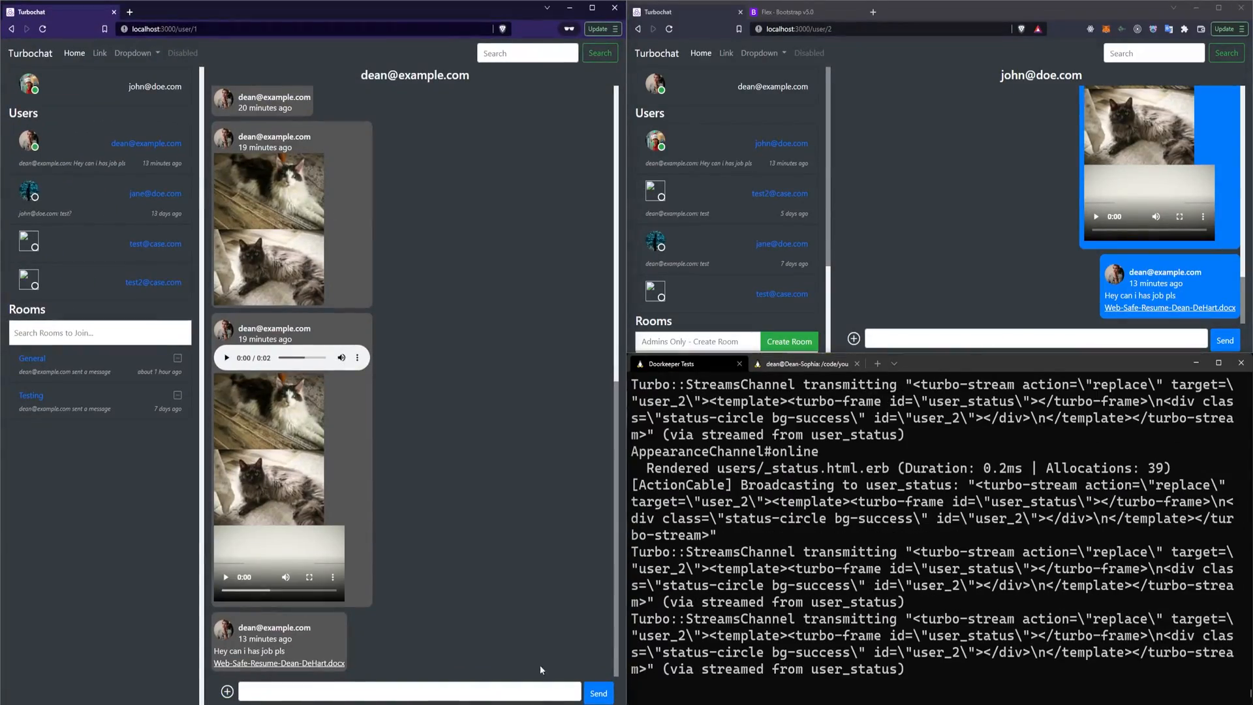
pyautogui.write('hello')
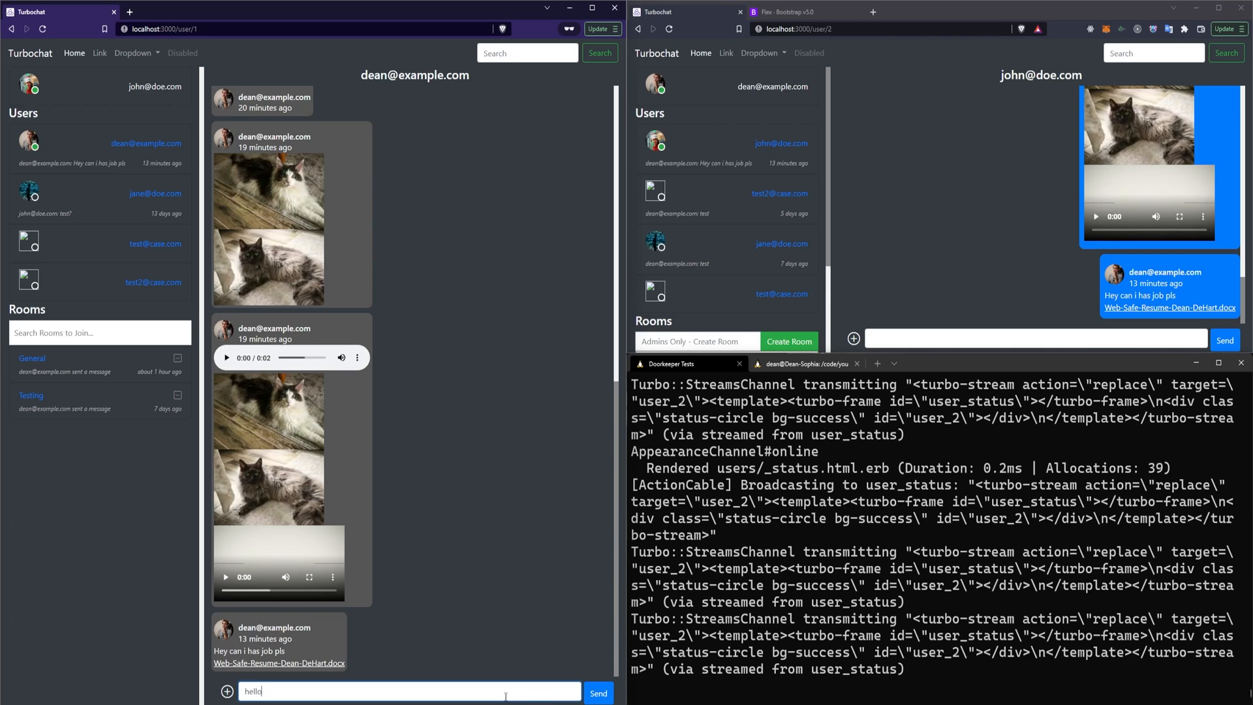
pyautogui.click(597, 694)
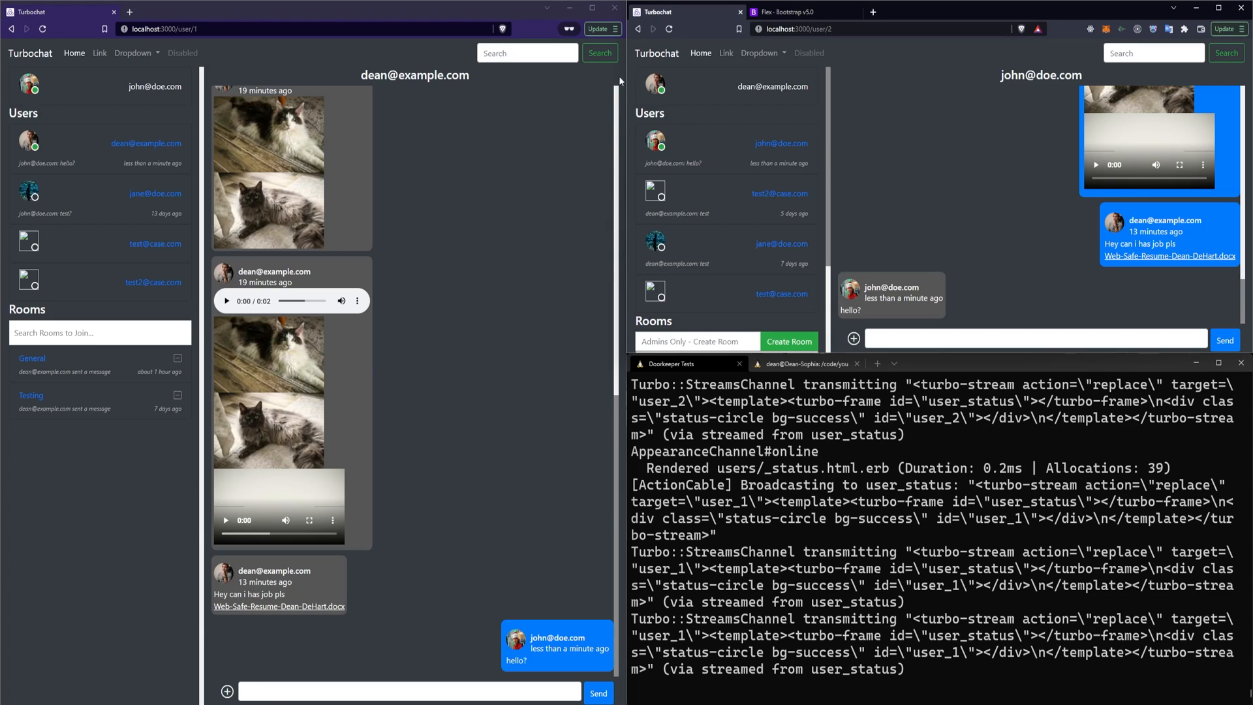
pyautogui.moveTo(563, 9)
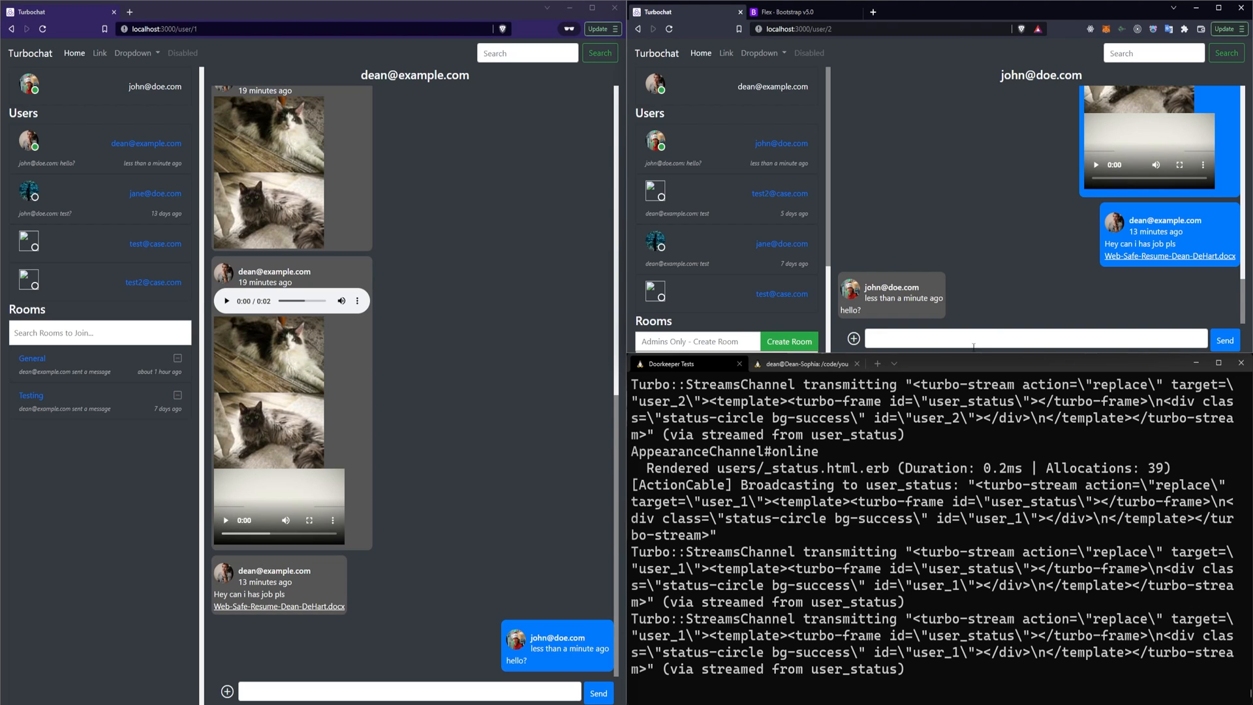
pyautogui.click(1224, 338)
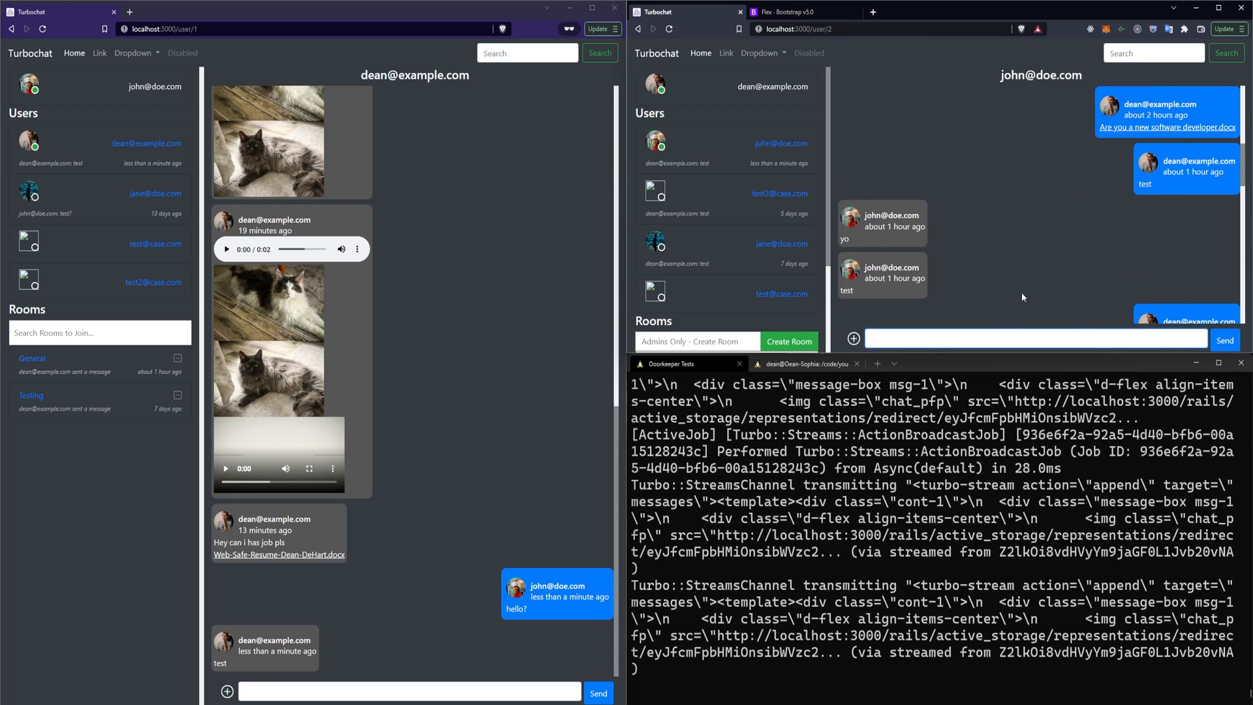
pyautogui.write('hello')
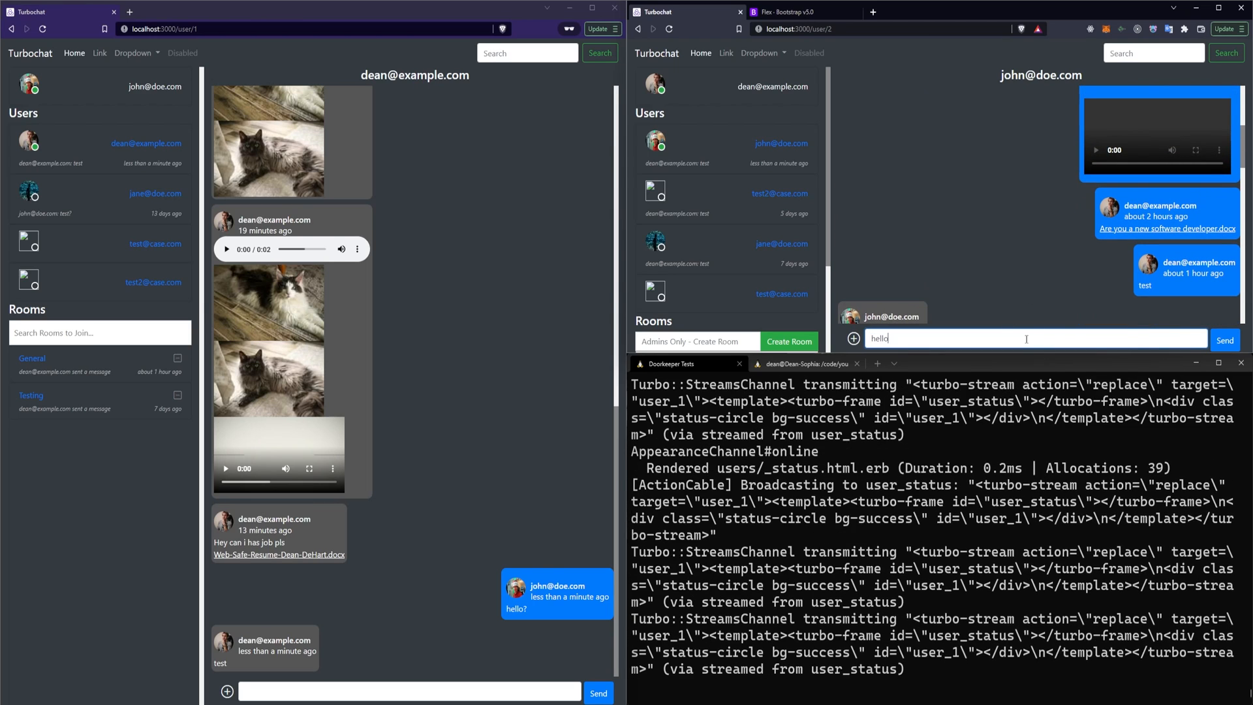
pyautogui.click(1225, 339)
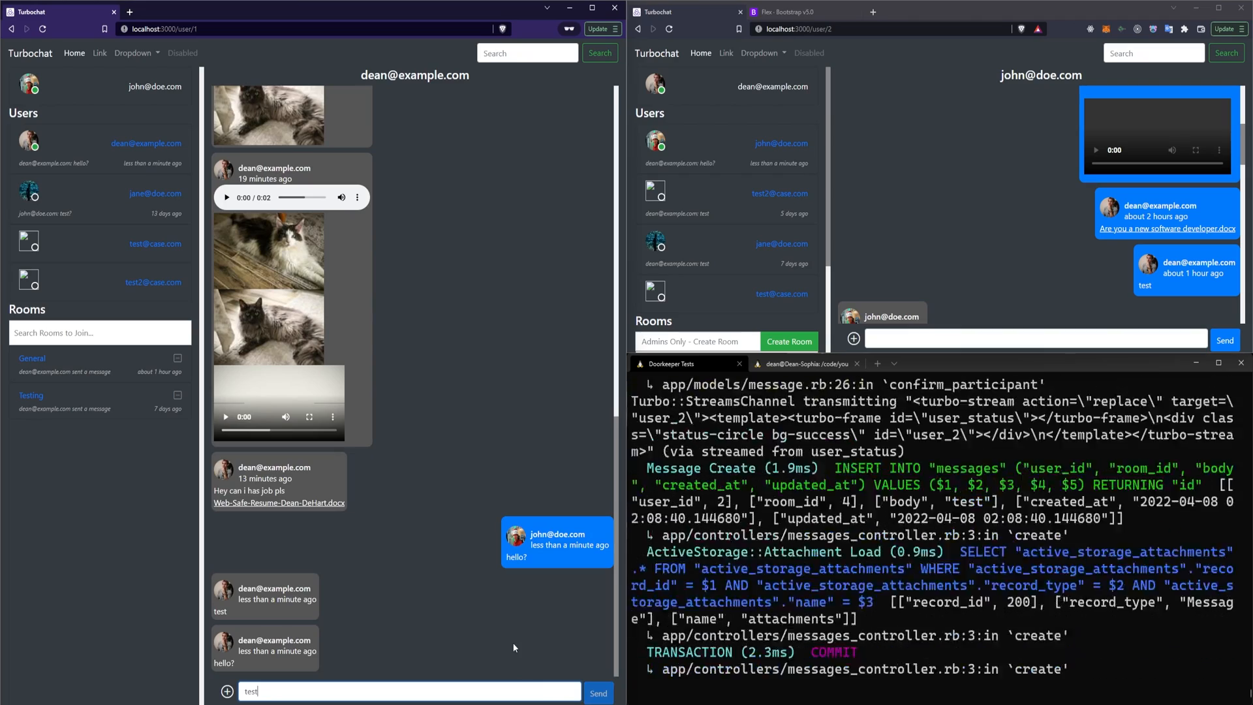
pyautogui.click(598, 691)
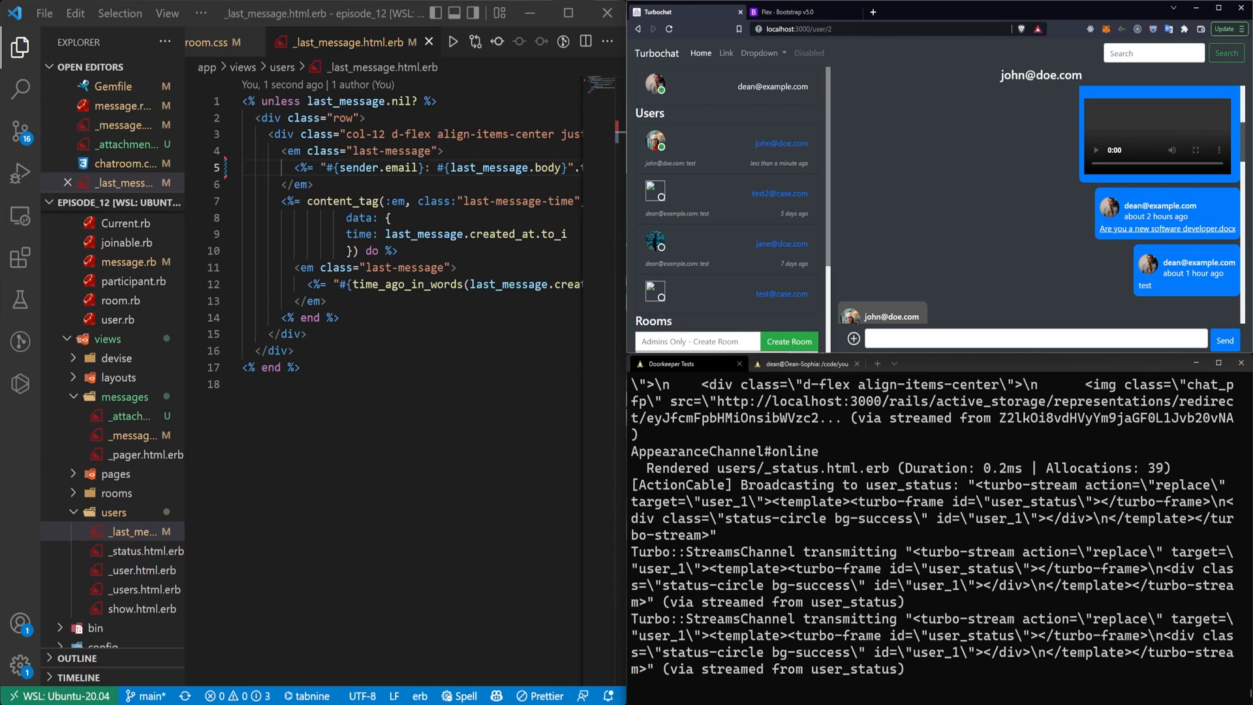
pyautogui.moveTo(955, 326)
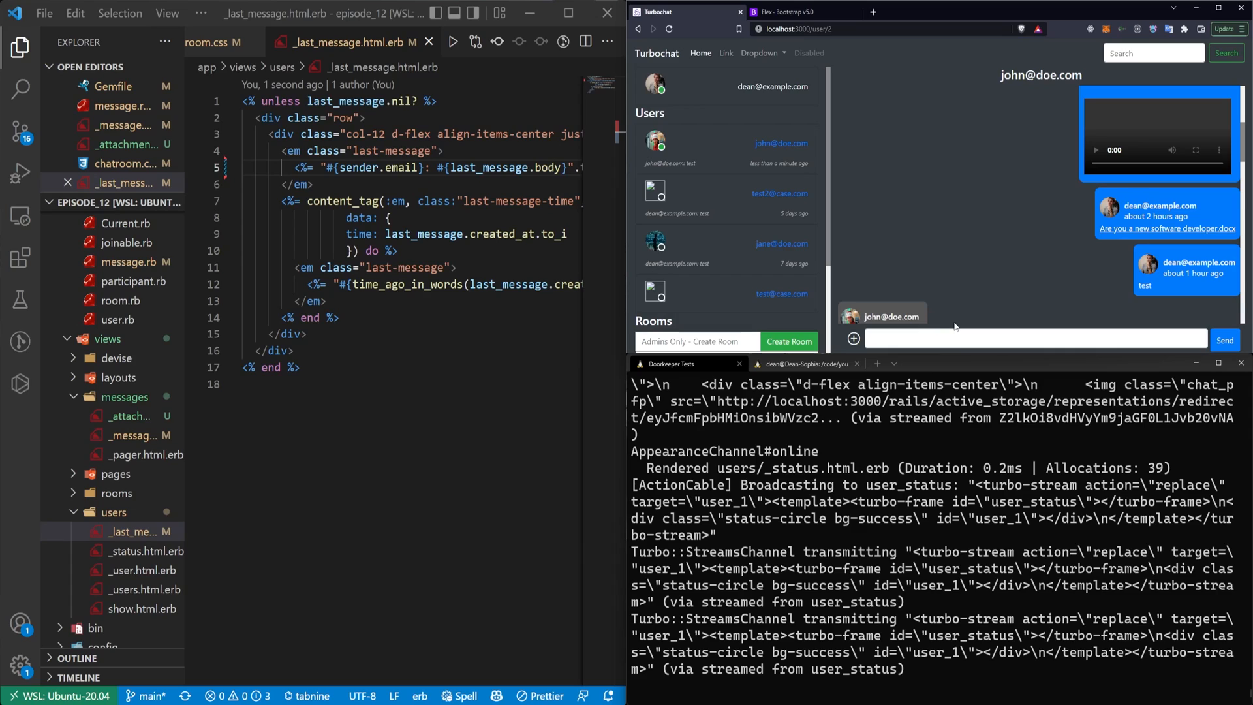